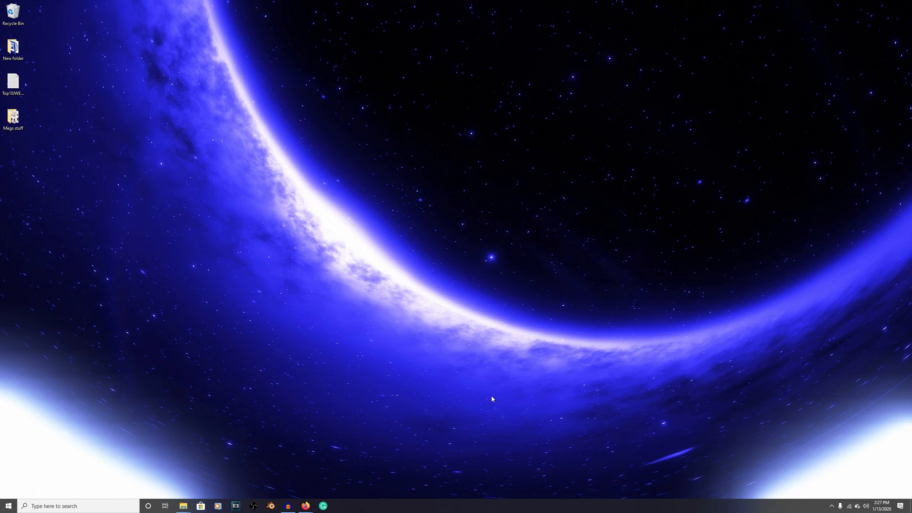
Bring up Firefox showing the Inquisitor Cal gallery image with the red lightsaber
{"action": "left_click", "coordinate": [305, 505]}
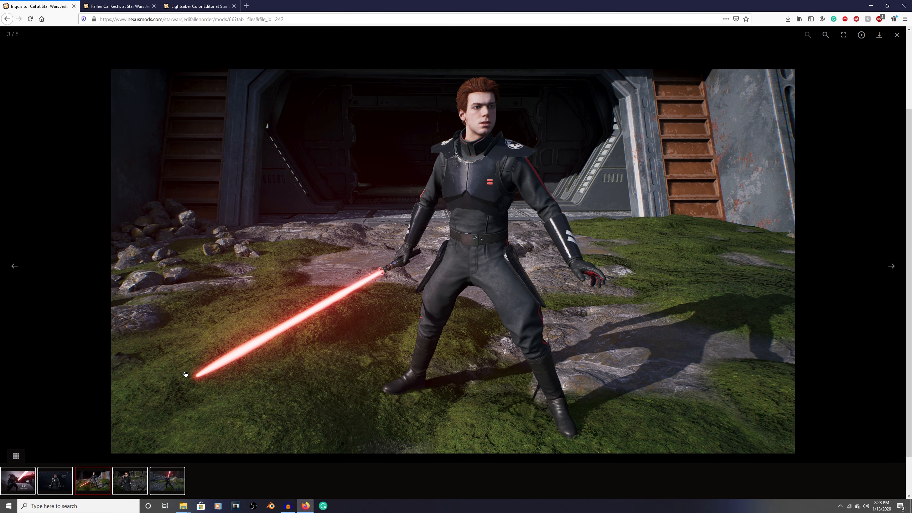
{"action": "mouse_move", "coordinate": [500, 409]}
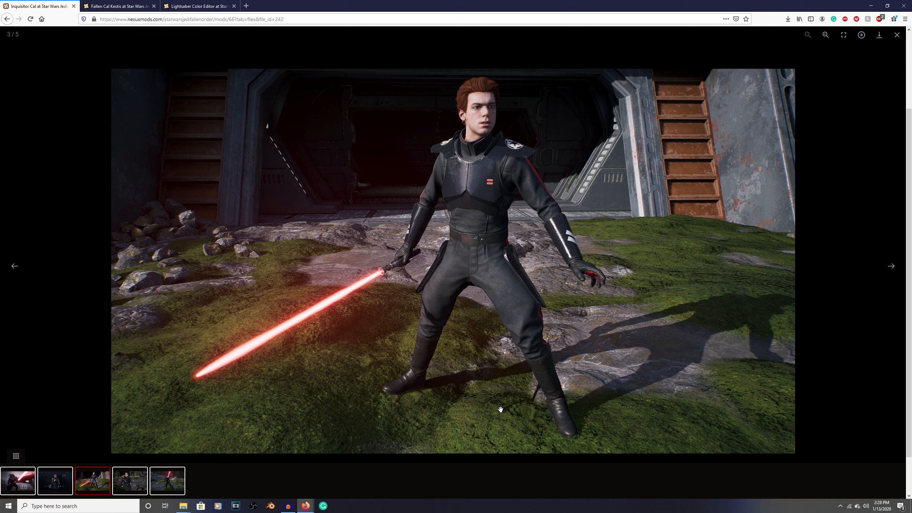
{"action": "mouse_move", "coordinate": [399, 297]}
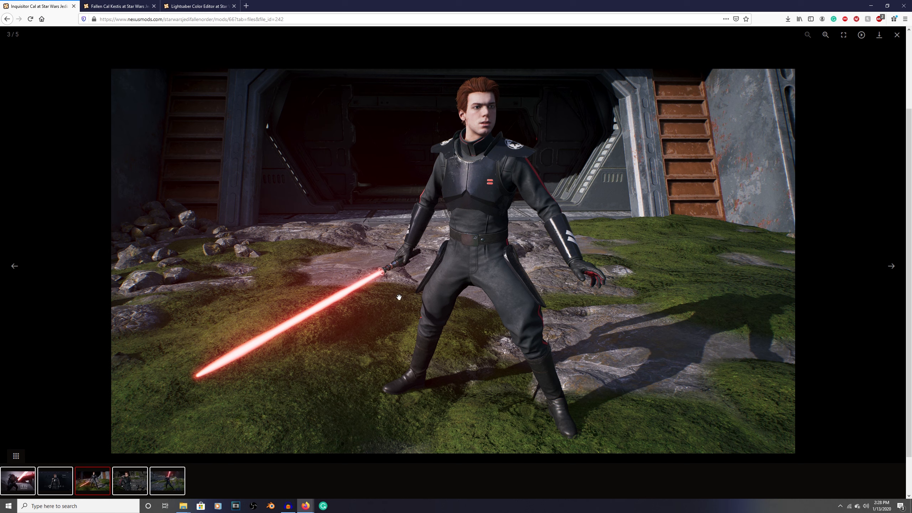
{"action": "mouse_move", "coordinate": [366, 324]}
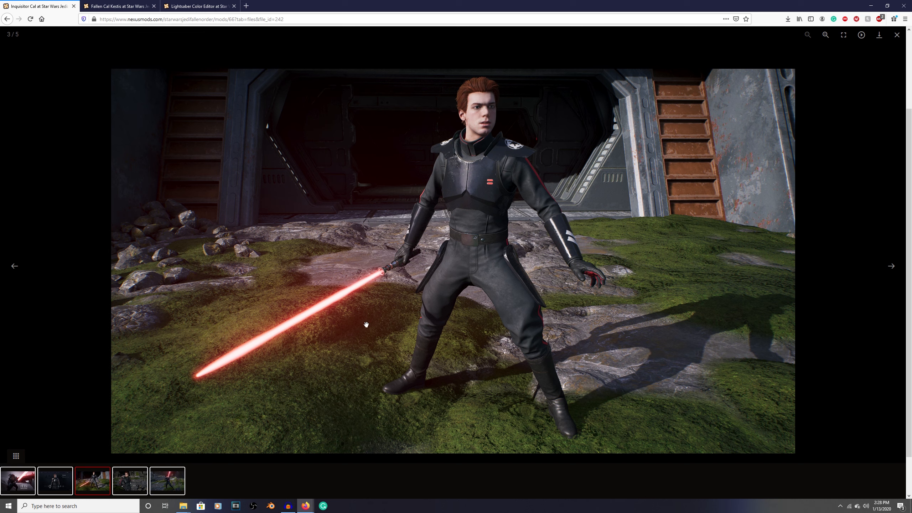
{"action": "mouse_move", "coordinate": [379, 332]}
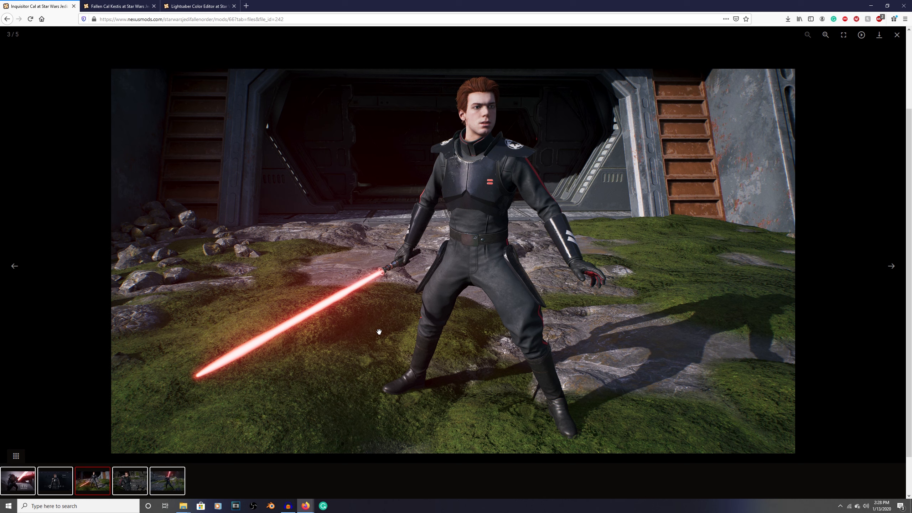
{"action": "mouse_move", "coordinate": [465, 118]}
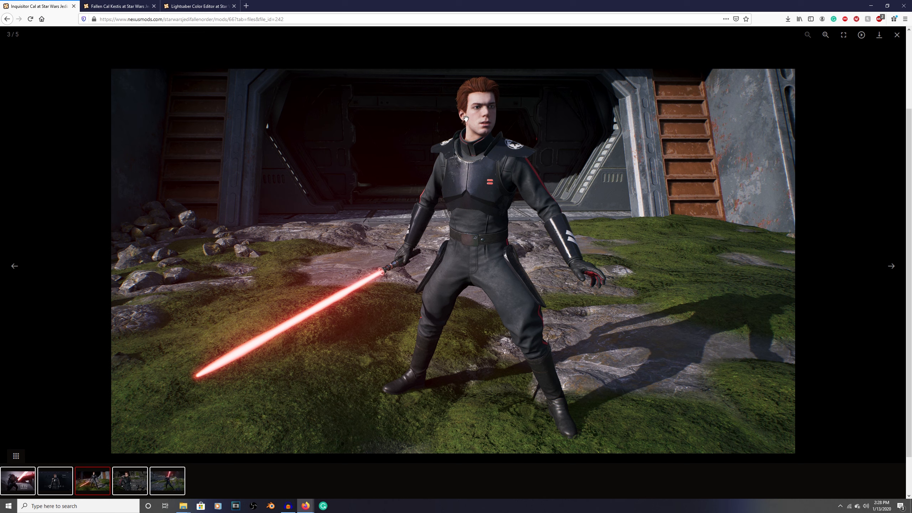
{"action": "mouse_move", "coordinate": [99, 116]}
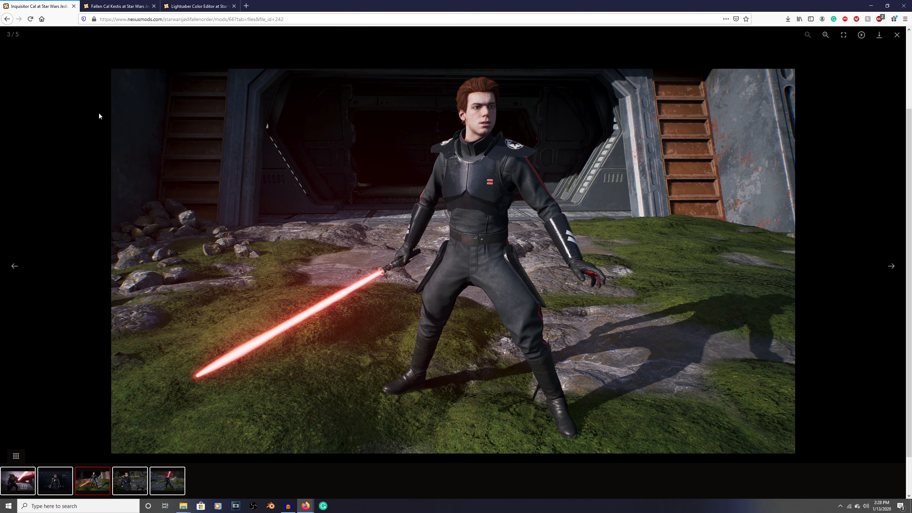
Step through the Fallen Cal Kestis previews from the red-eyed subtle variant to the Subtle Blue II eyes image
{"action": "left_click", "coordinate": [119, 6]}
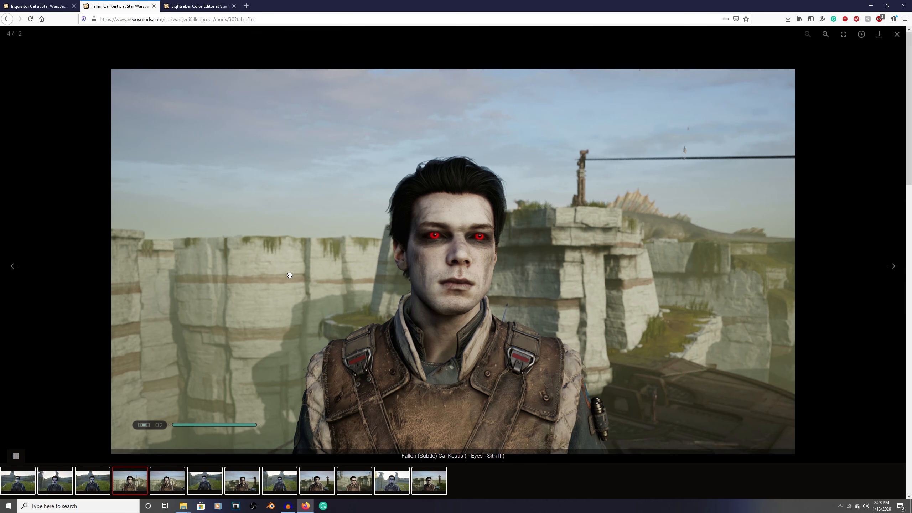
{"action": "mouse_move", "coordinate": [382, 278]}
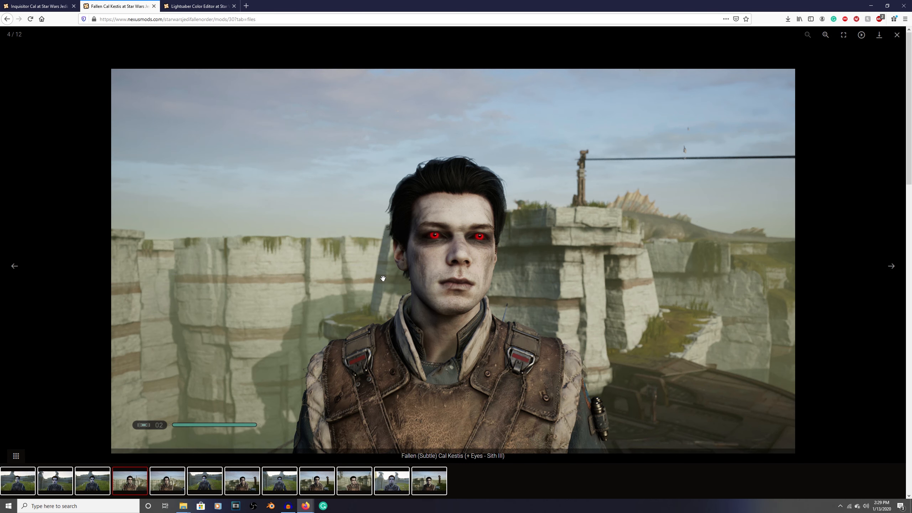
{"action": "mouse_move", "coordinate": [469, 298]}
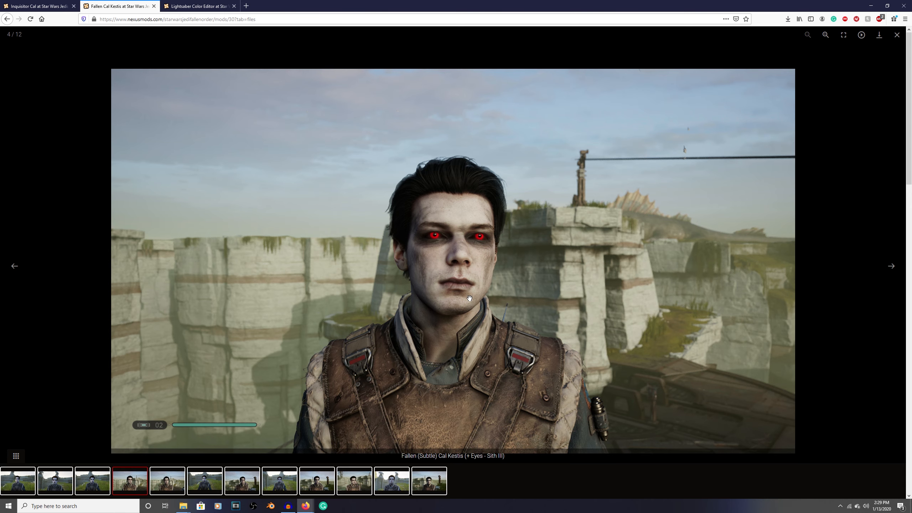
{"action": "left_click", "coordinate": [891, 265]}
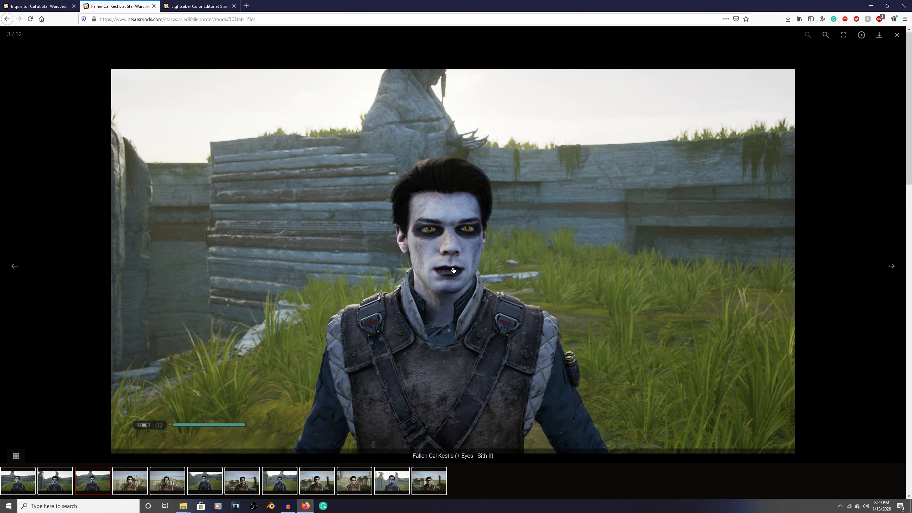
{"action": "left_click", "coordinate": [14, 265]}
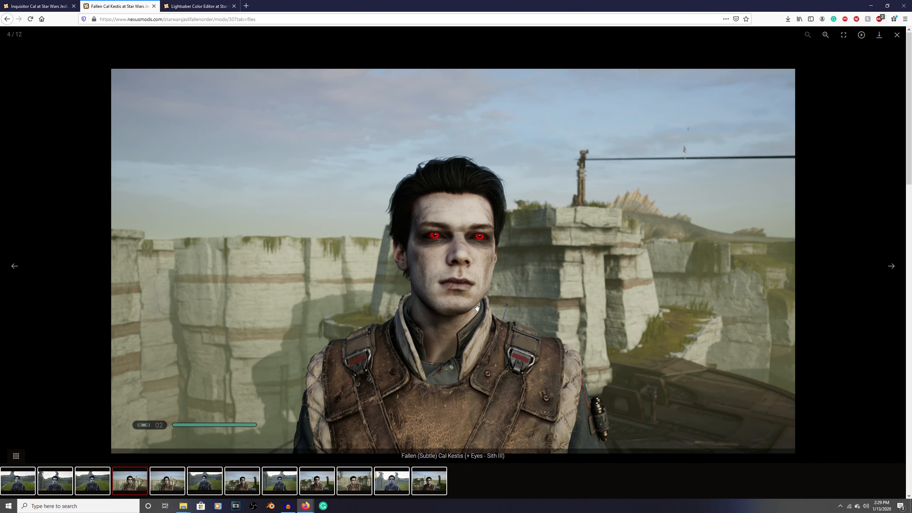
{"action": "mouse_move", "coordinate": [448, 347]}
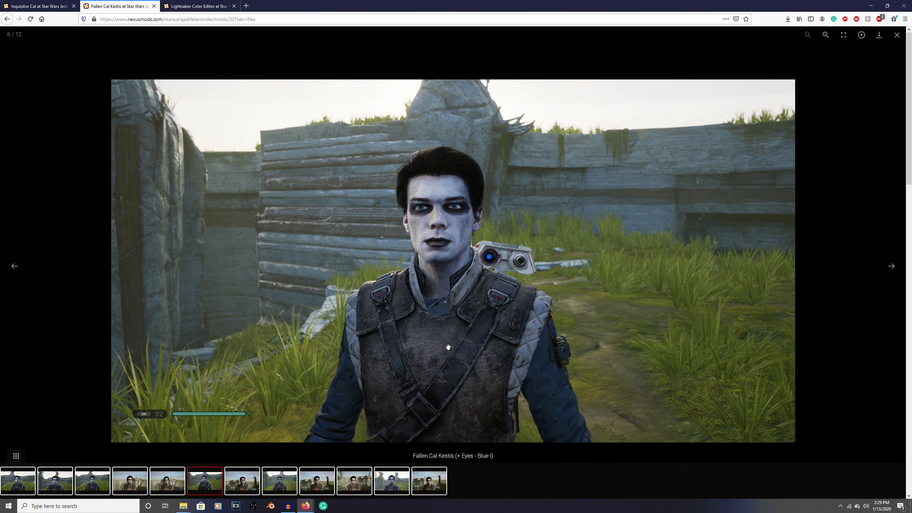
{"action": "left_click", "coordinate": [891, 266]}
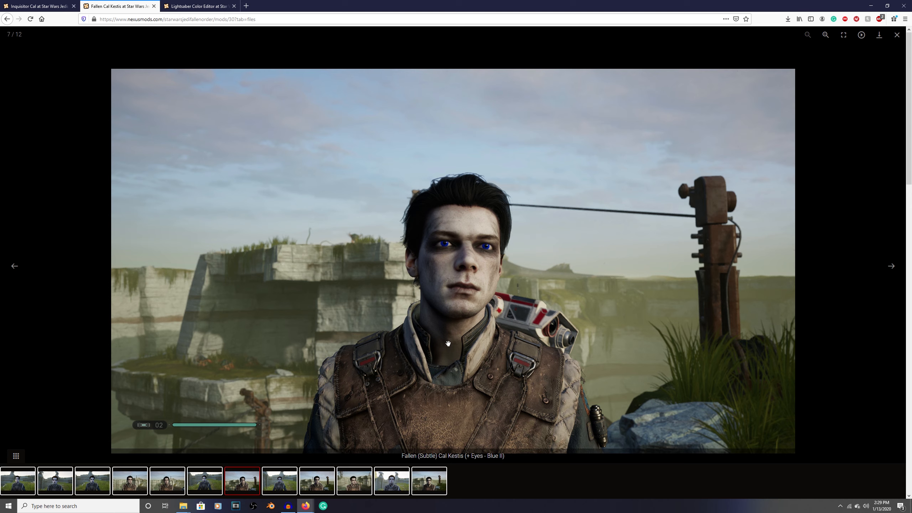
{"action": "mouse_move", "coordinate": [378, 271]}
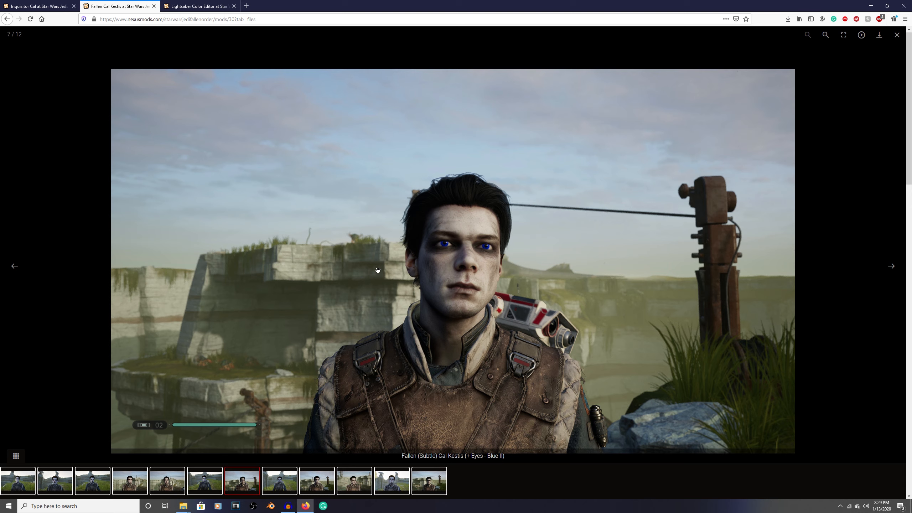
{"action": "mouse_move", "coordinate": [187, 41]}
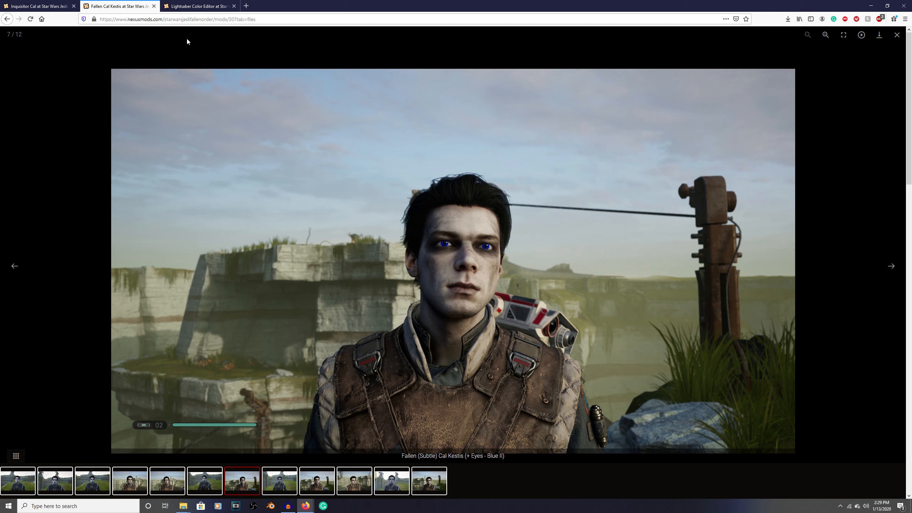
Show the Lightsaber Color Editor mod page with version 1.2 as the main file
{"action": "left_click", "coordinate": [198, 6]}
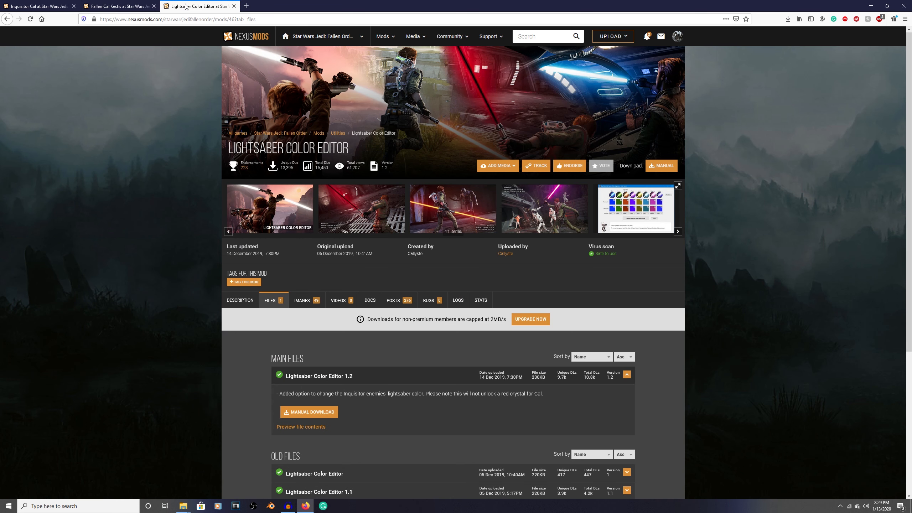
{"action": "mouse_move", "coordinate": [166, 231]}
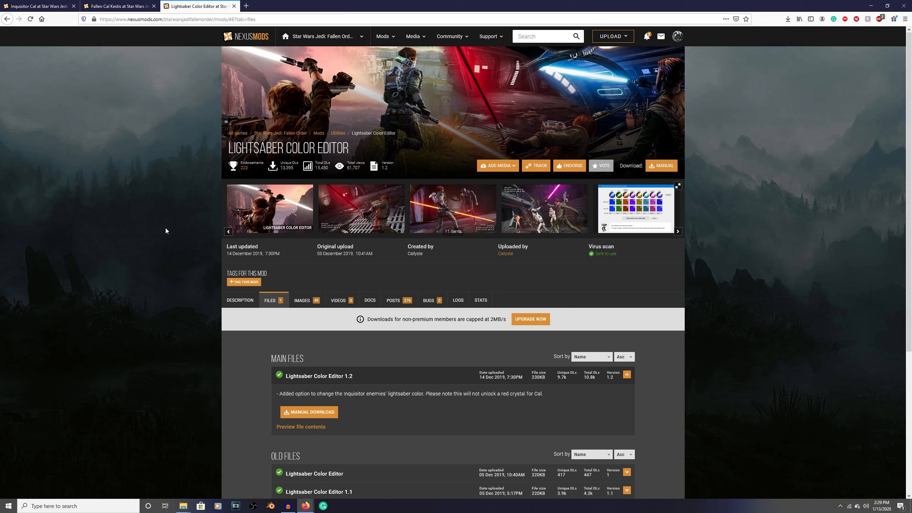
Leave the Inquisitor Cal gallery and return to its mod page
{"action": "left_click", "coordinate": [453, 207]}
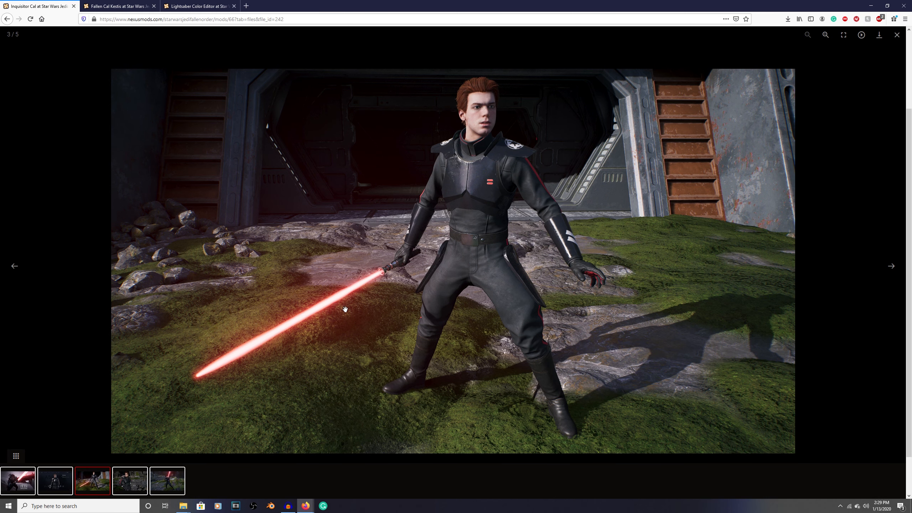
{"action": "left_click", "coordinate": [14, 265]}
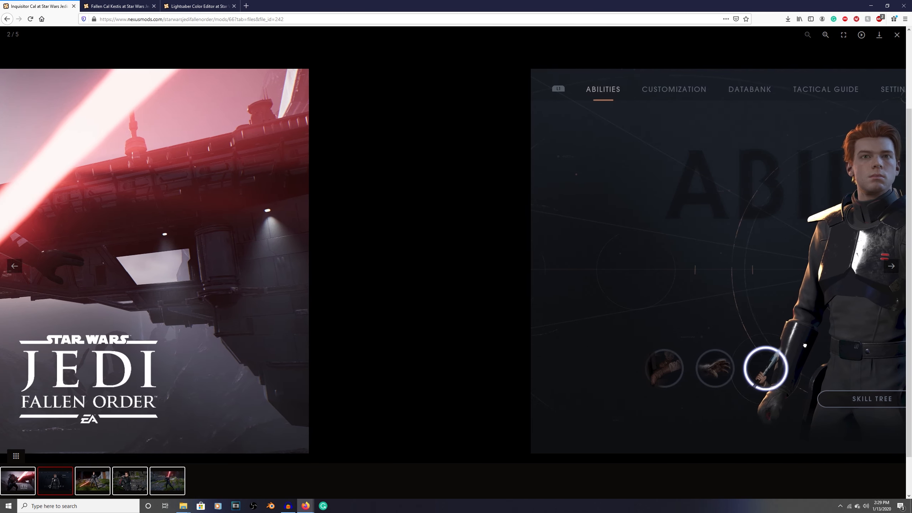
{"action": "left_click", "coordinate": [896, 35]}
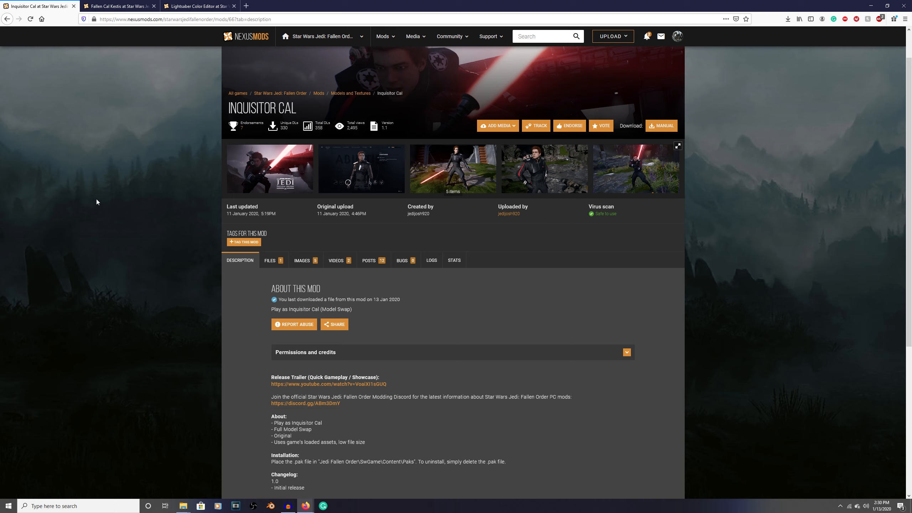
{"action": "mouse_move", "coordinate": [188, 327]}
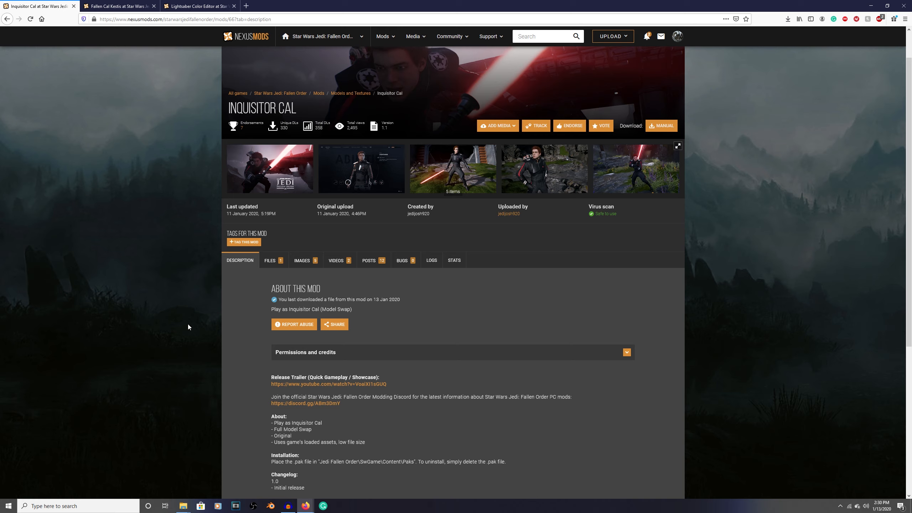
{"action": "mouse_move", "coordinate": [269, 260]}
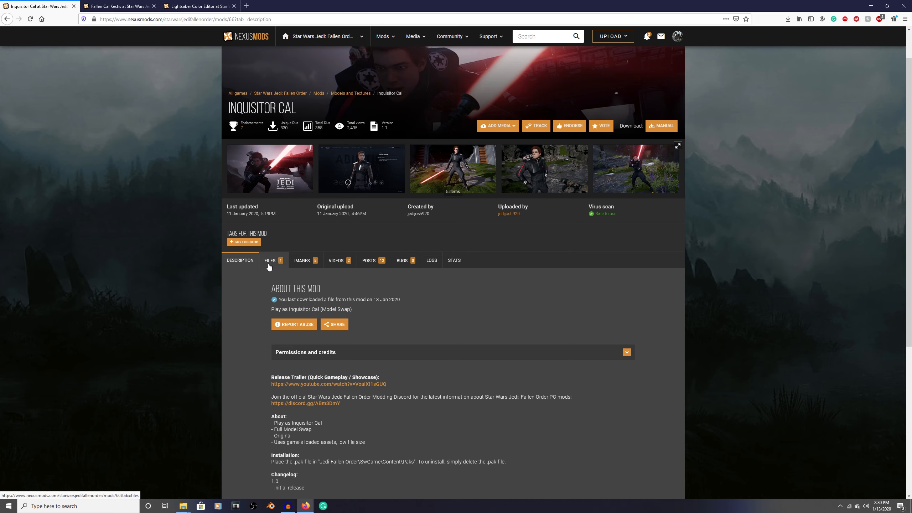
Show the Inquisitor Cal files list with the main version 1.1 file's details expanded
{"action": "left_click", "coordinate": [270, 260]}
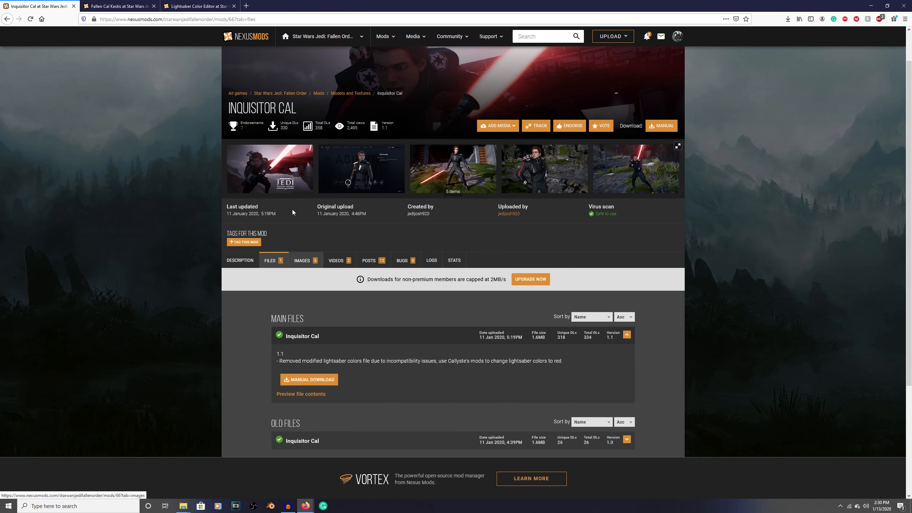
{"action": "mouse_move", "coordinate": [115, 399]}
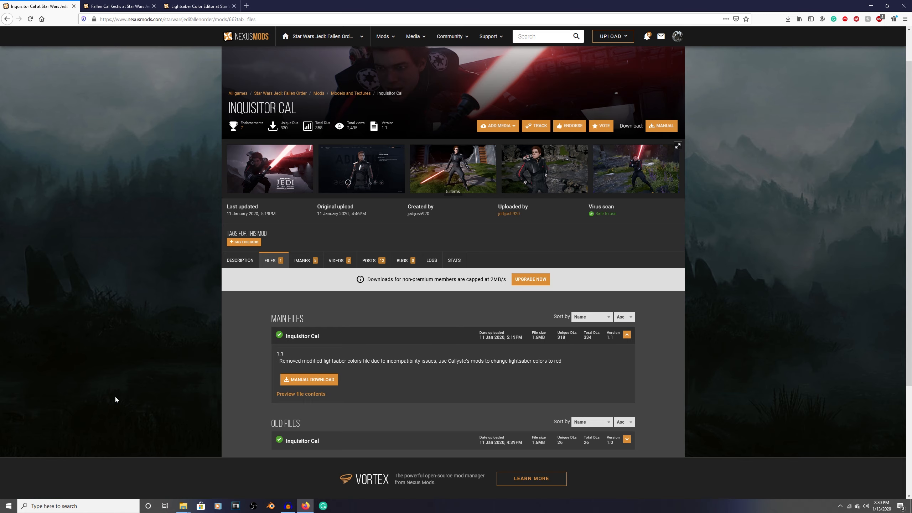
{"action": "scroll", "scroll_direction": "down", "scroll_amount": 3}
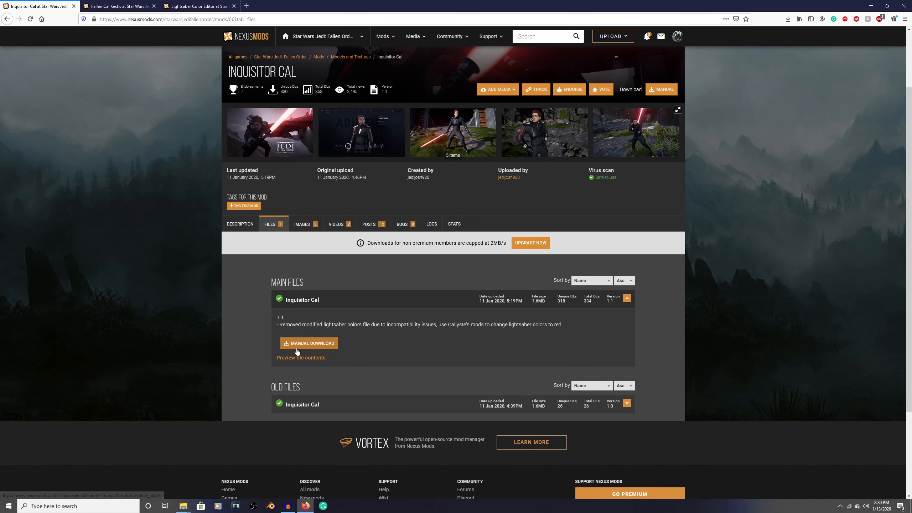
{"action": "left_click", "coordinate": [308, 342]}
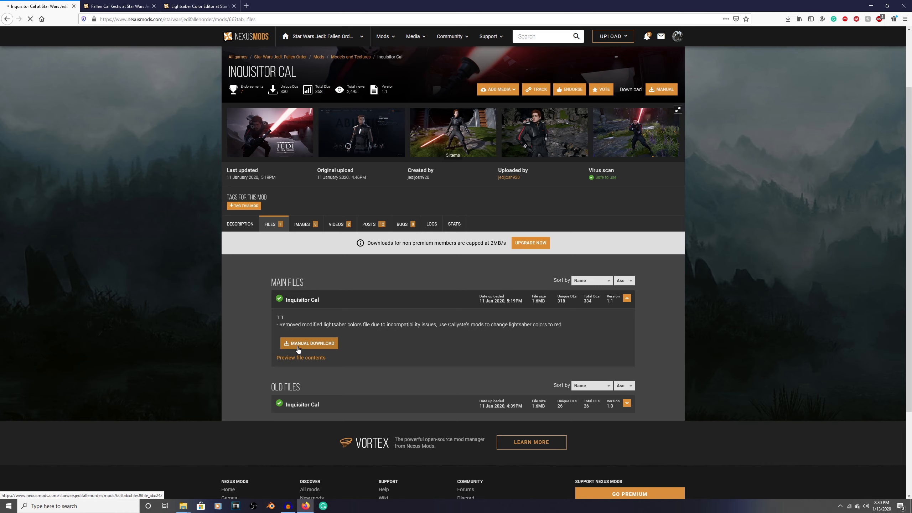
Start the manual download of the Inquisitor Cal 1.1 zip
{"action": "left_click", "coordinate": [308, 342]}
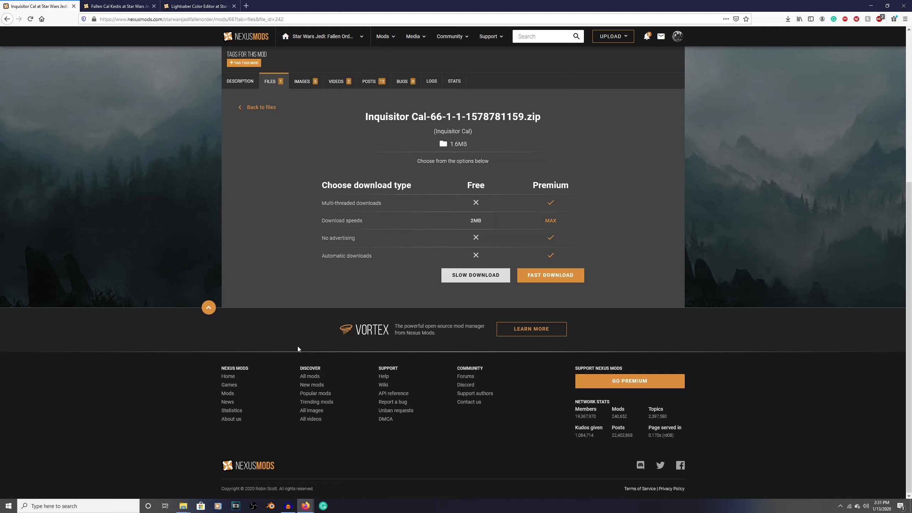
{"action": "mouse_move", "coordinate": [317, 334]}
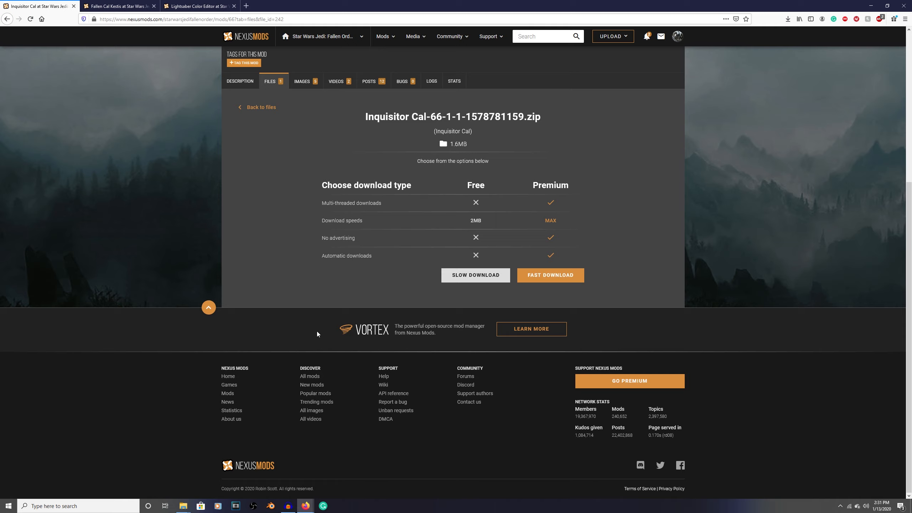
{"action": "mouse_move", "coordinate": [452, 308]}
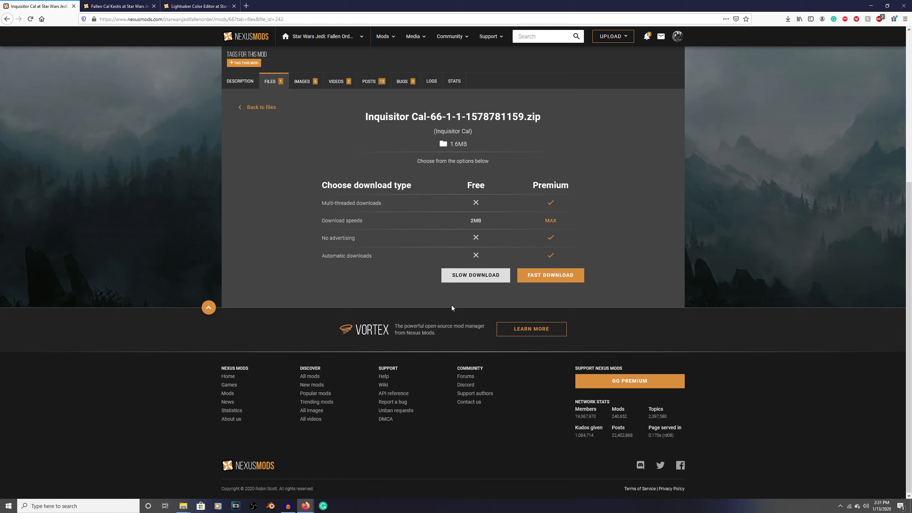
{"action": "mouse_move", "coordinate": [563, 297]}
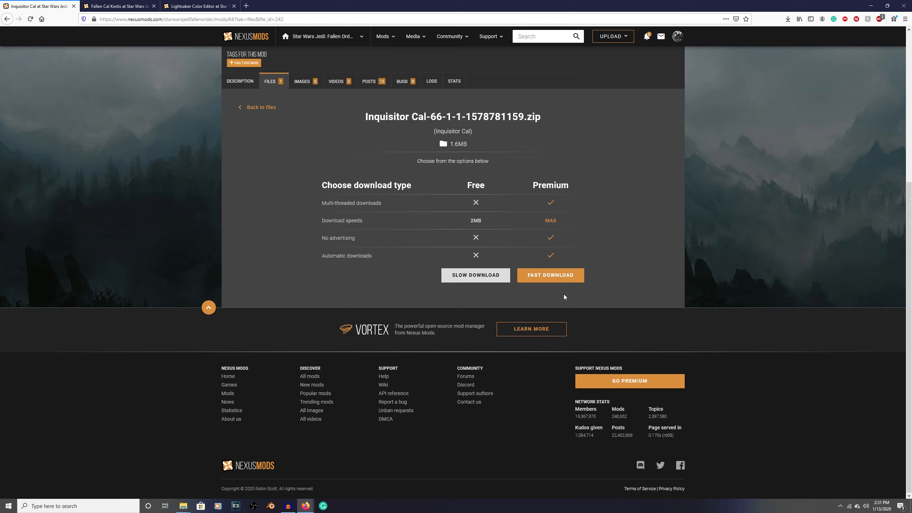
{"action": "mouse_move", "coordinate": [495, 301]}
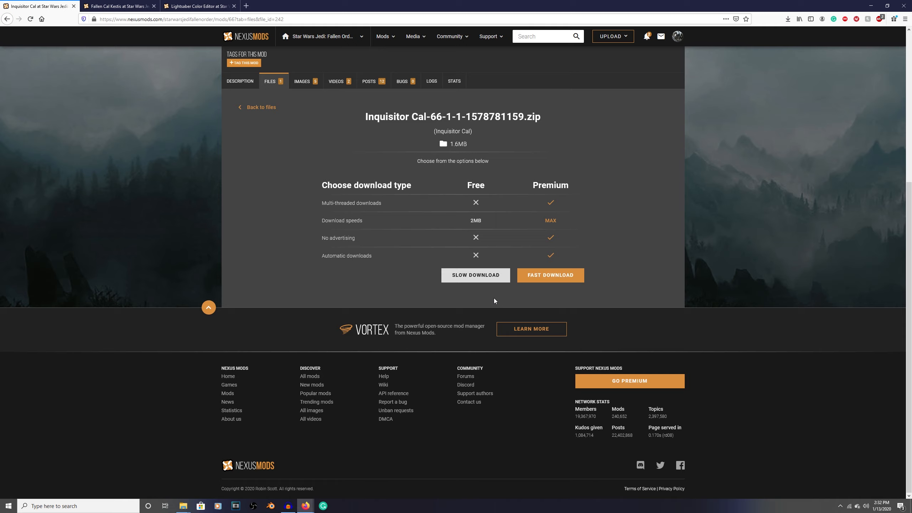
{"action": "mouse_move", "coordinate": [475, 275]}
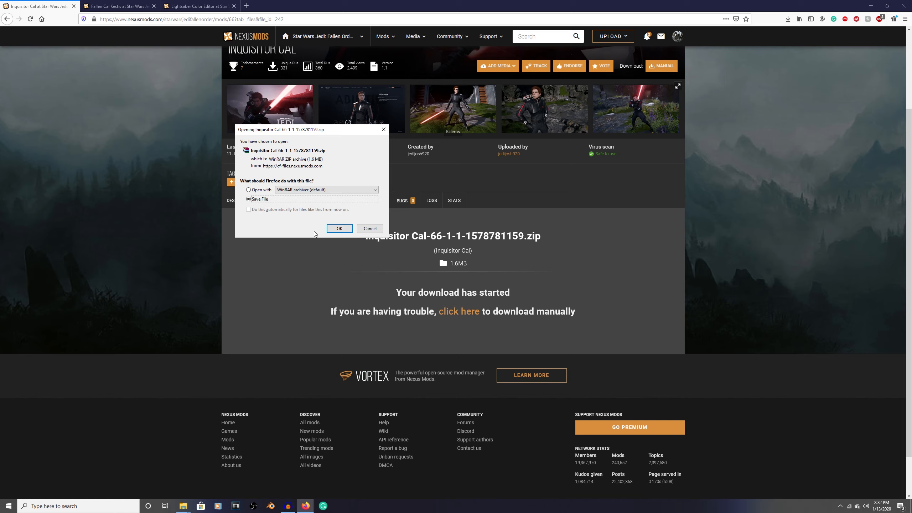
{"action": "mouse_move", "coordinate": [283, 223]}
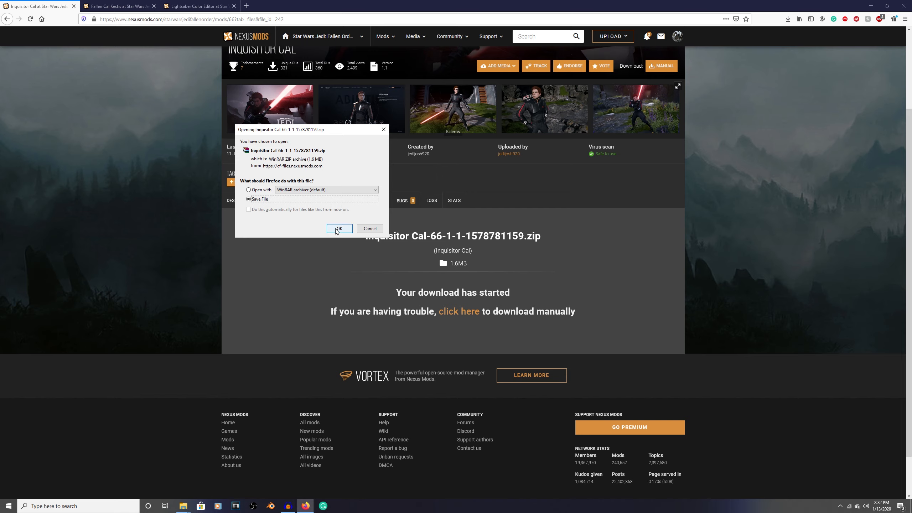
Save the Inquisitor Cal zip and show it in Firefox's recent downloads list
{"action": "left_click", "coordinate": [338, 228]}
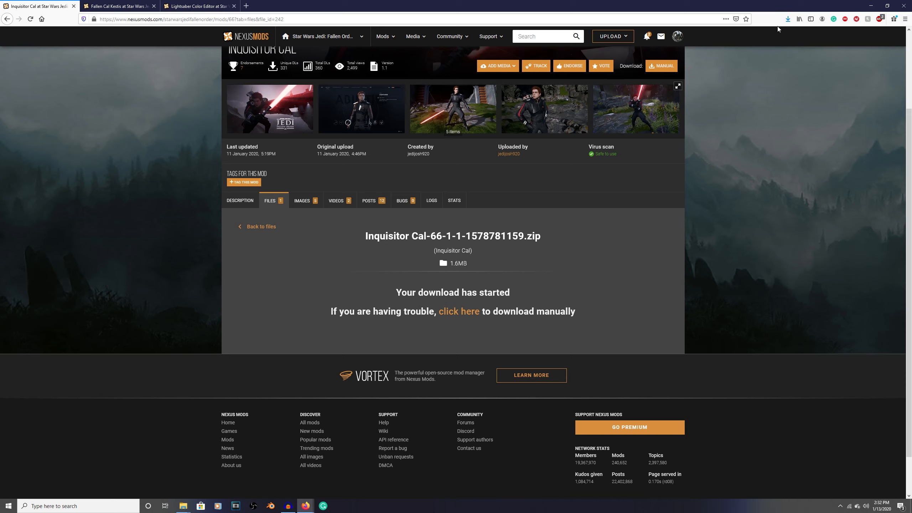
{"action": "mouse_move", "coordinate": [256, 492]}
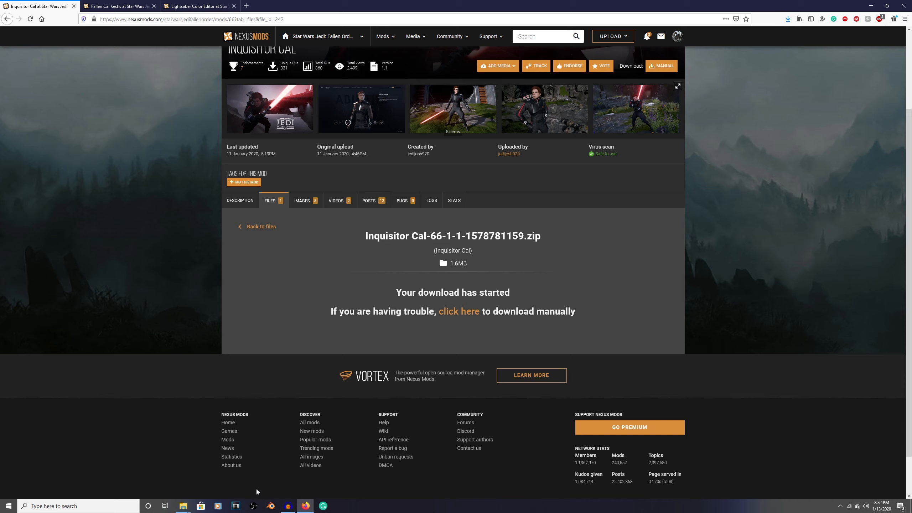
{"action": "mouse_move", "coordinate": [780, 84]}
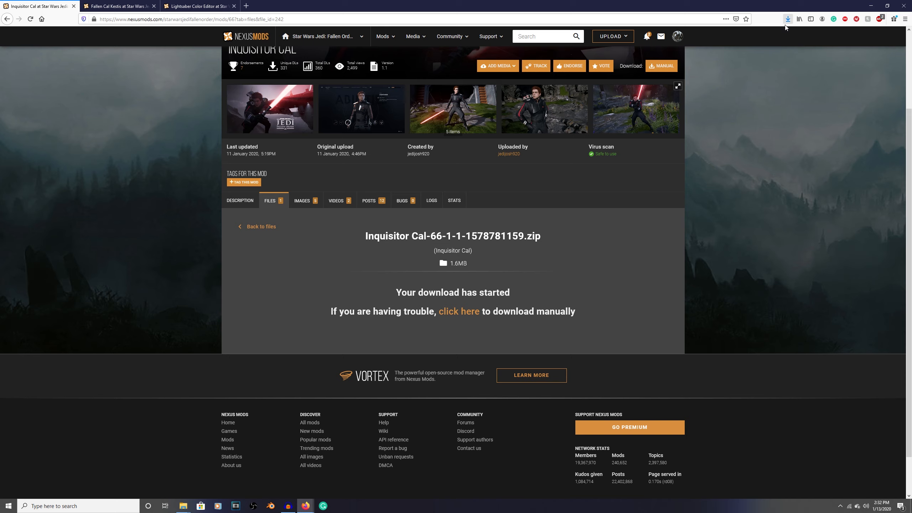
{"action": "left_click", "coordinate": [787, 19]}
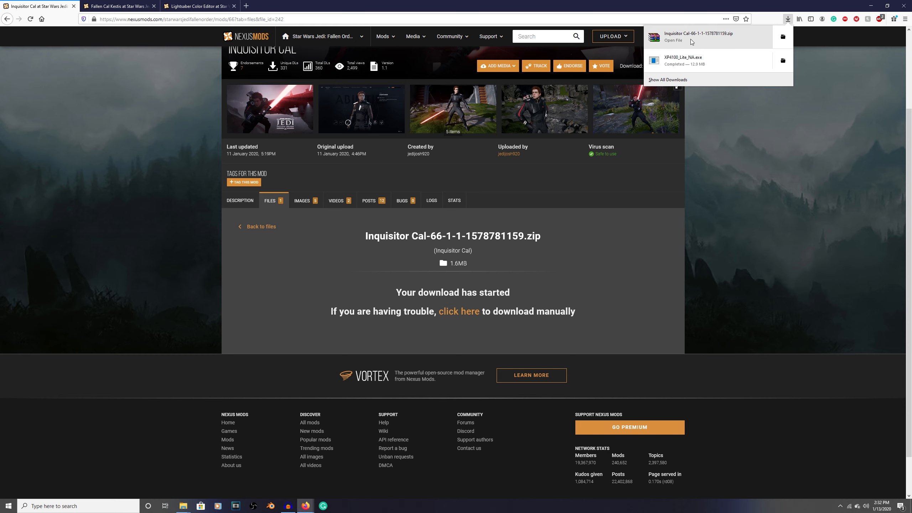
Open the downloaded Inquisitor Cal zip in WinRAR and dismiss the license reminder
{"action": "left_click", "coordinate": [697, 36]}
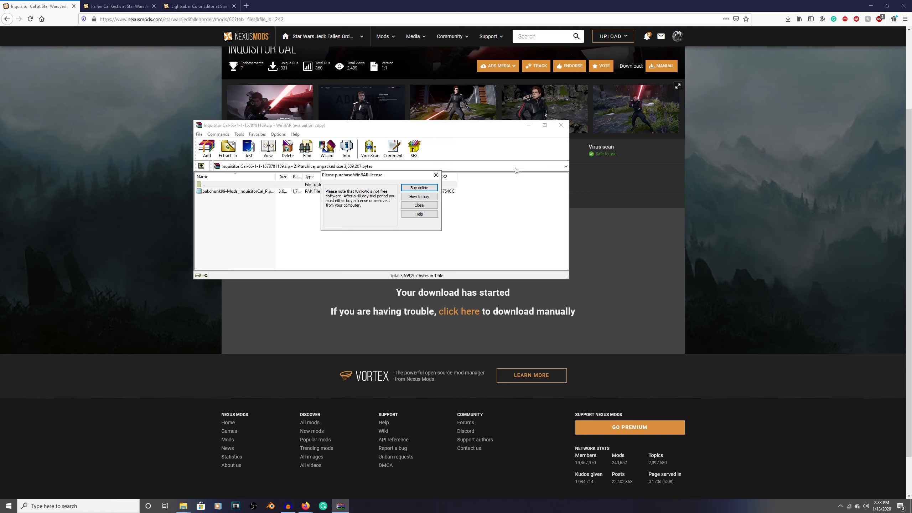
{"action": "mouse_move", "coordinate": [438, 231]}
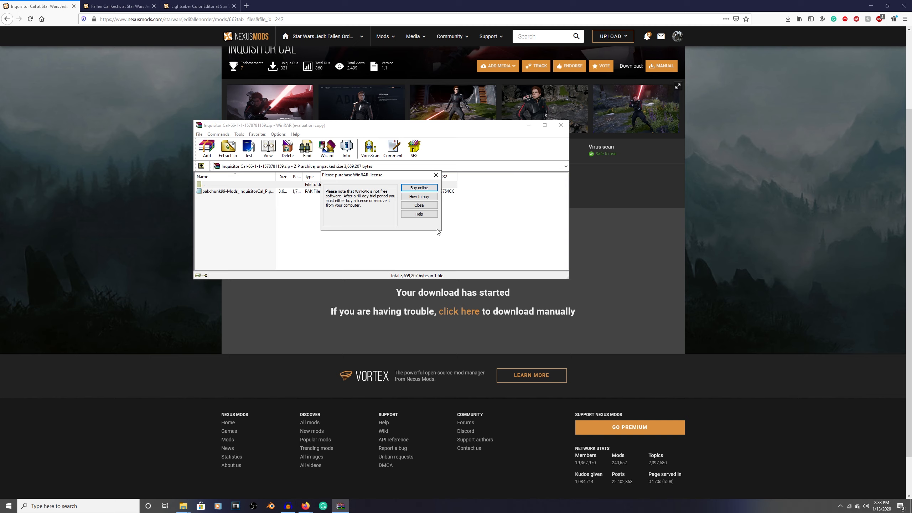
{"action": "left_click", "coordinate": [418, 205]}
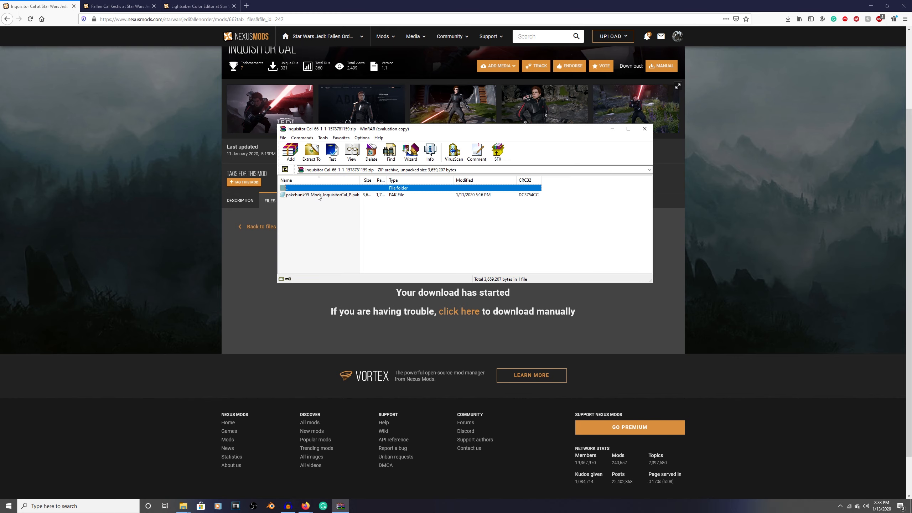
{"action": "mouse_move", "coordinate": [318, 199]}
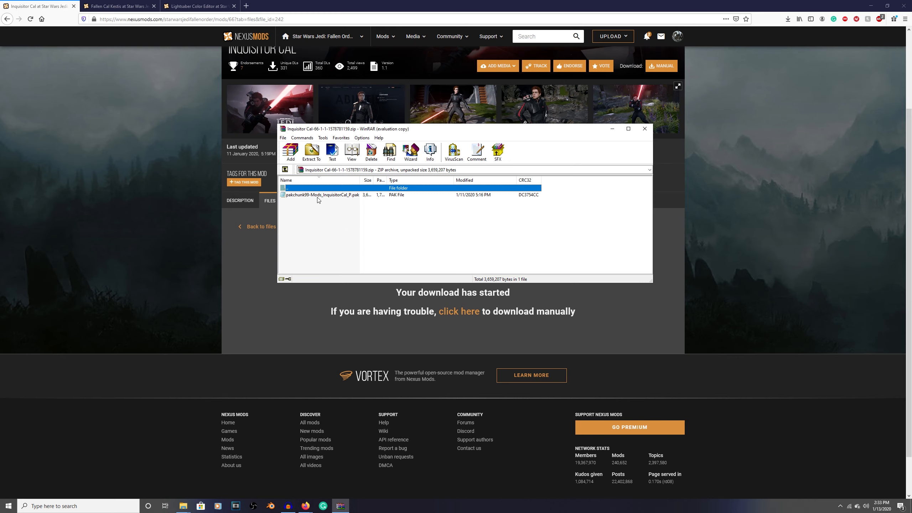
Open File Explorer and go into the Star Wars Jedi Fallen Order SwGame folder
{"action": "left_click", "coordinate": [183, 505]}
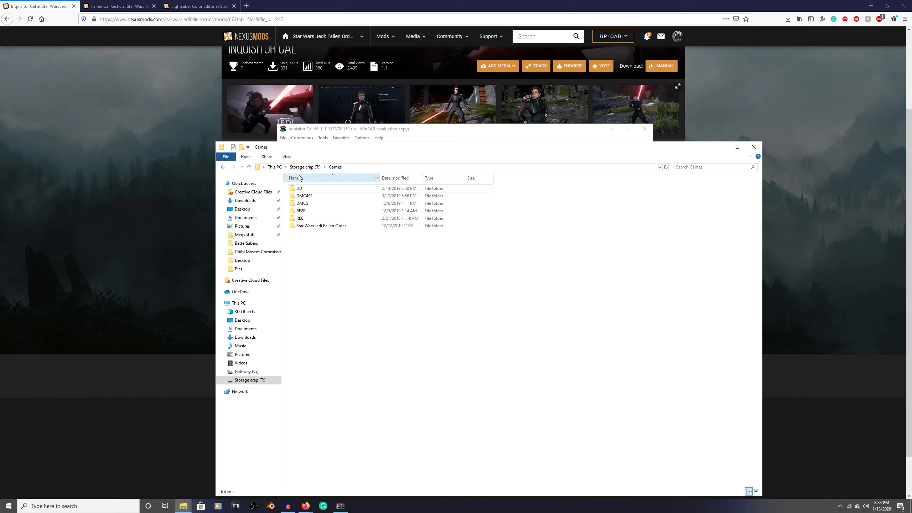
{"action": "mouse_move", "coordinate": [335, 286]}
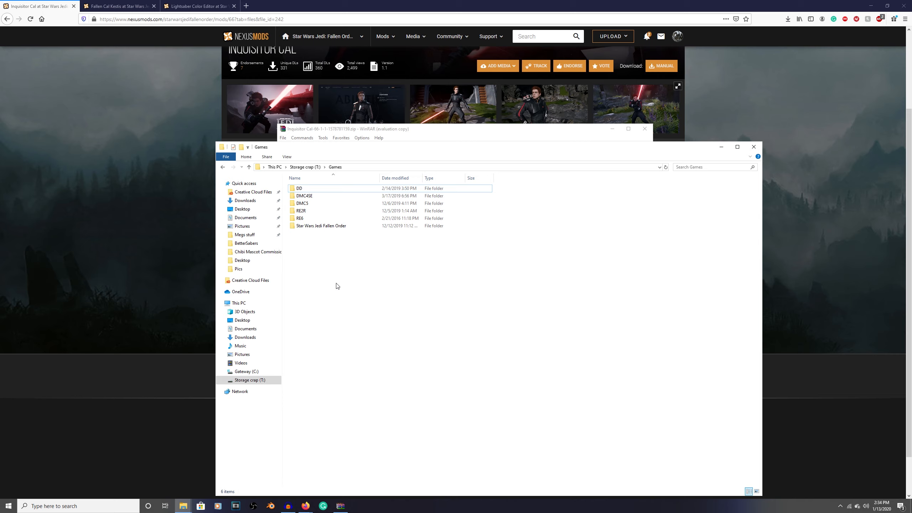
{"action": "left_click", "coordinate": [321, 225]}
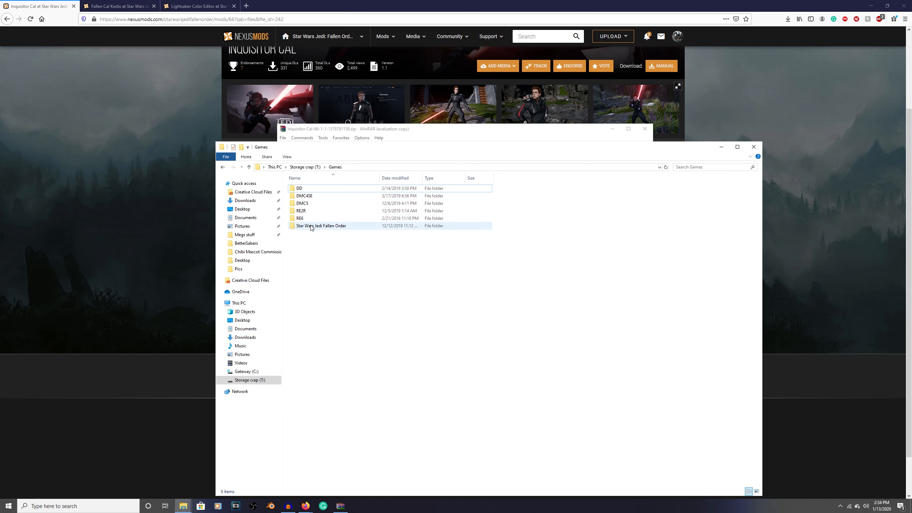
{"action": "mouse_move", "coordinate": [320, 225]}
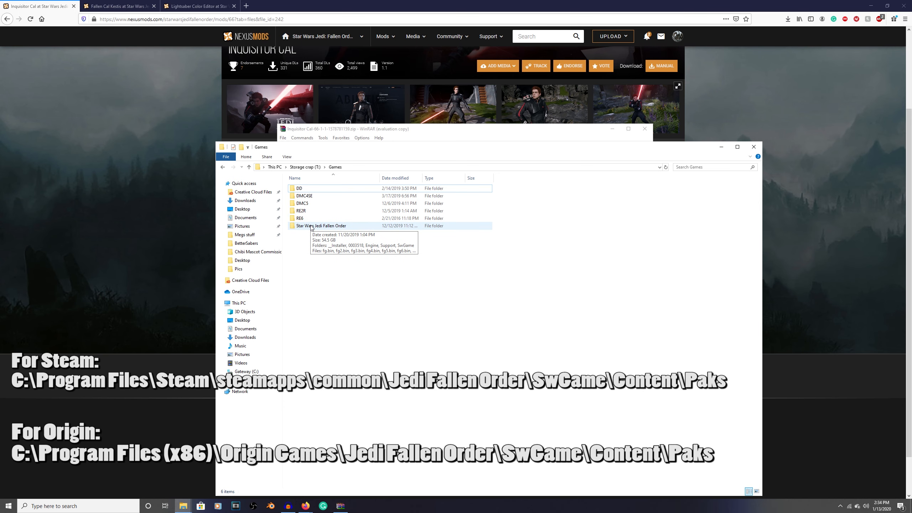
{"action": "double_click", "coordinate": [321, 226]}
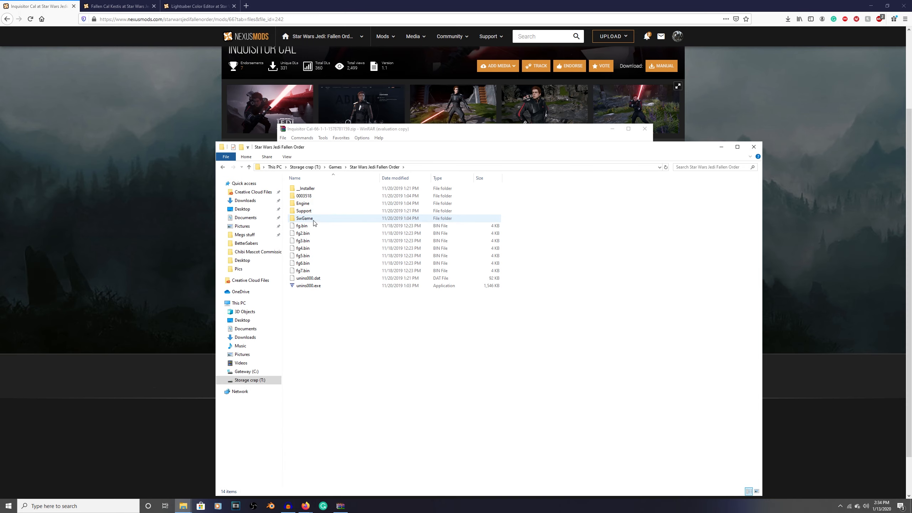
{"action": "double_click", "coordinate": [304, 218]}
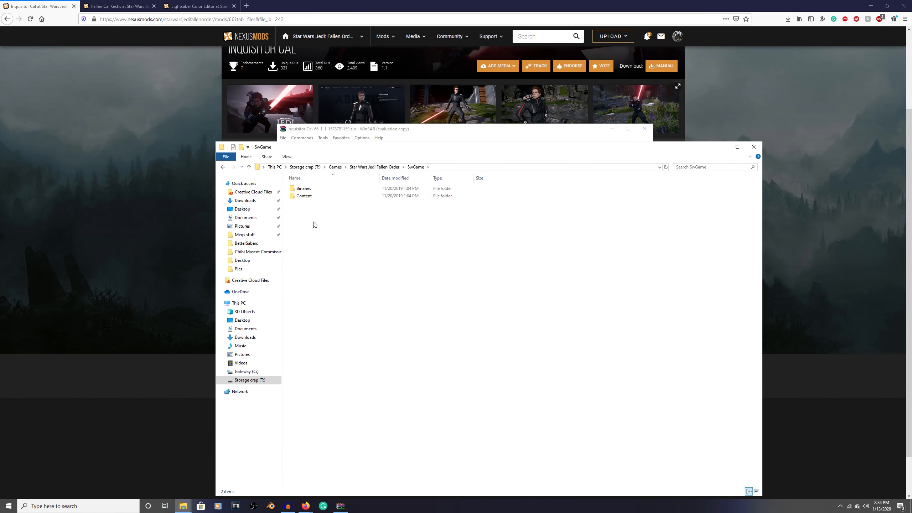
After a detour into Binaries, go into Content and open the Paks folder
{"action": "left_click", "coordinate": [304, 196]}
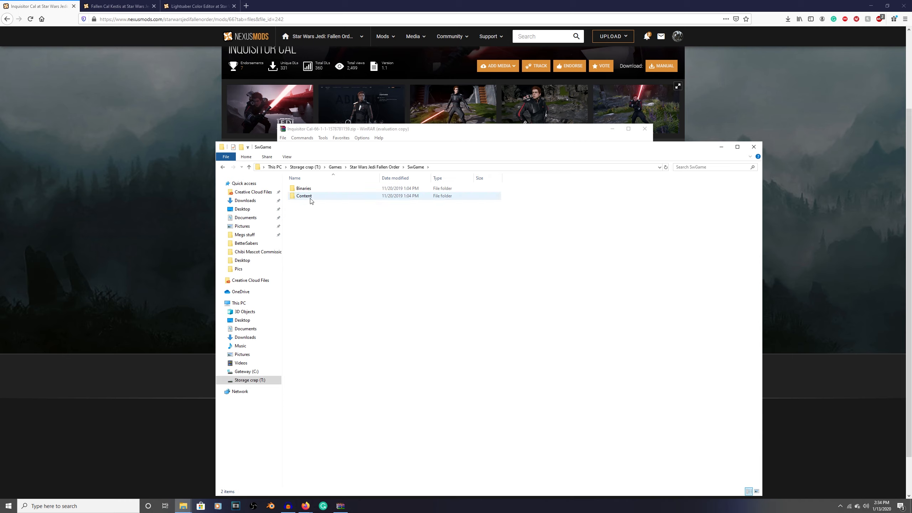
{"action": "left_click", "coordinate": [304, 188]}
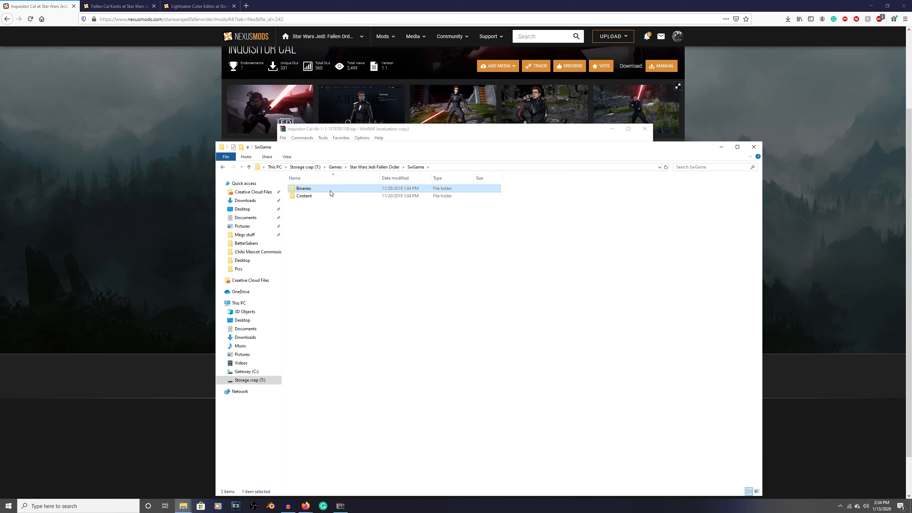
{"action": "double_click", "coordinate": [303, 188]}
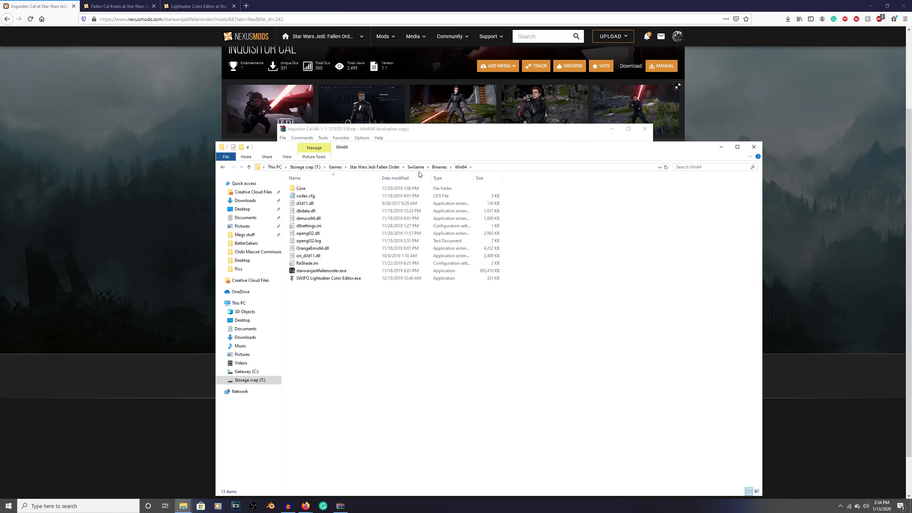
{"action": "left_click", "coordinate": [415, 167]}
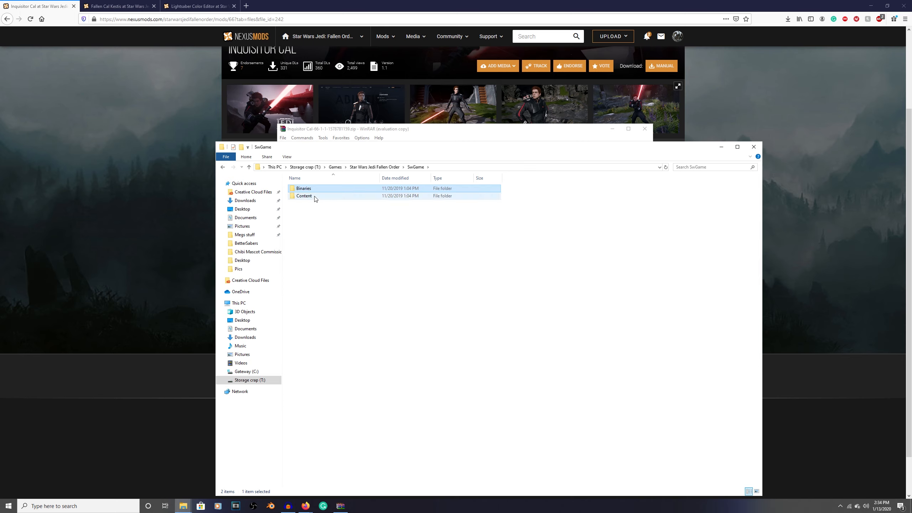
{"action": "double_click", "coordinate": [303, 196]}
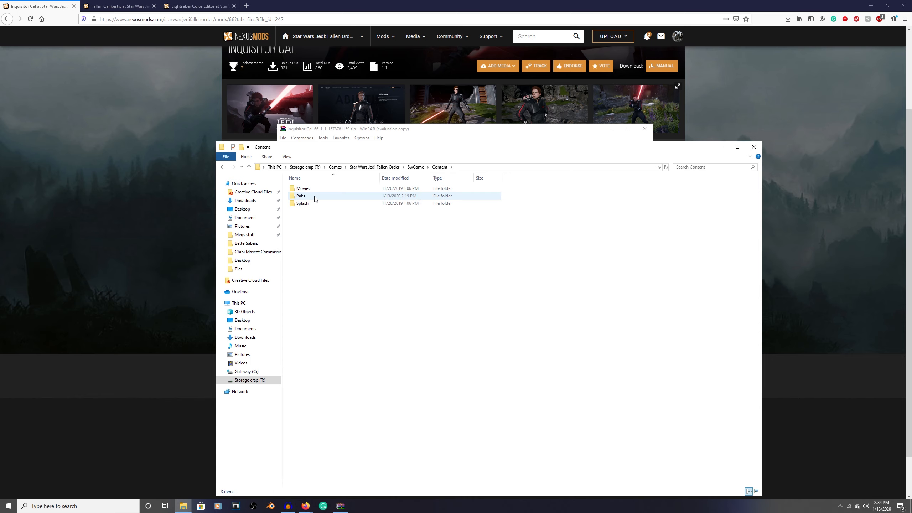
{"action": "double_click", "coordinate": [300, 195]}
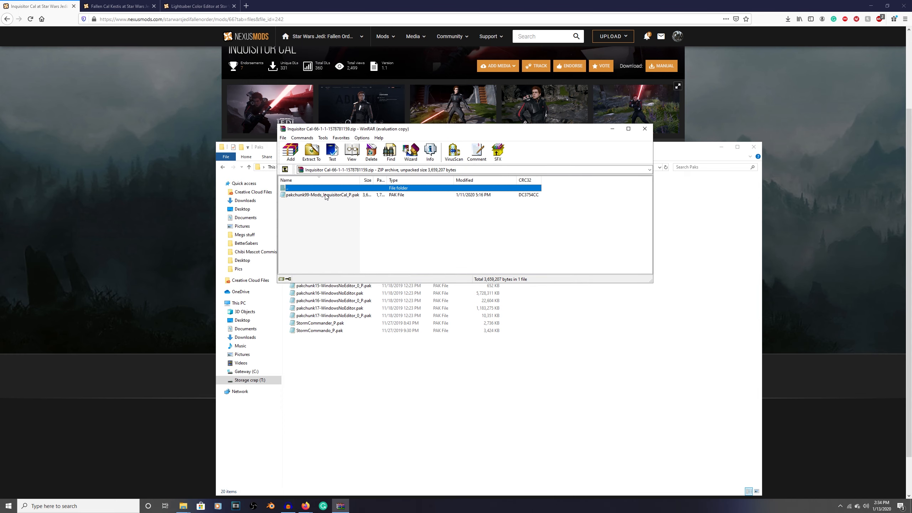
Close the WinRAR Inquisitor Cal archive so the mod's web page is back in front
{"action": "left_click", "coordinate": [321, 195]}
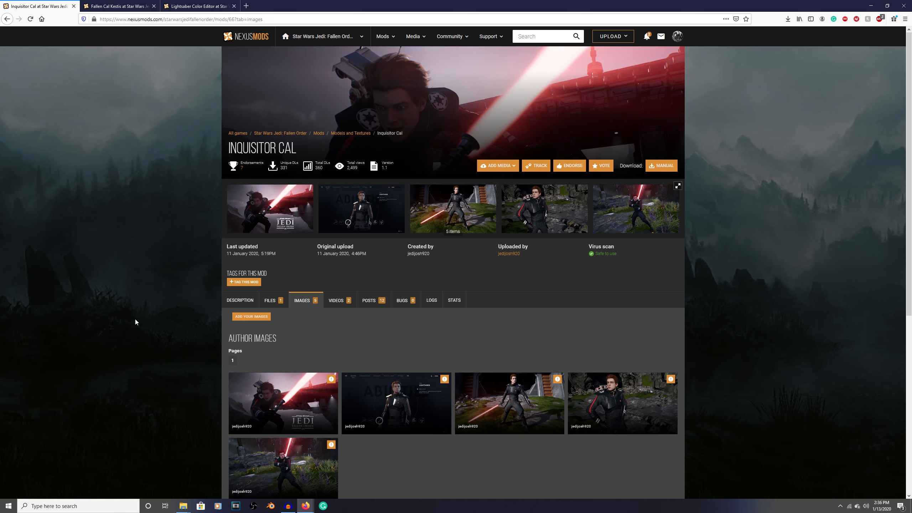
{"action": "mouse_move", "coordinate": [379, 452]}
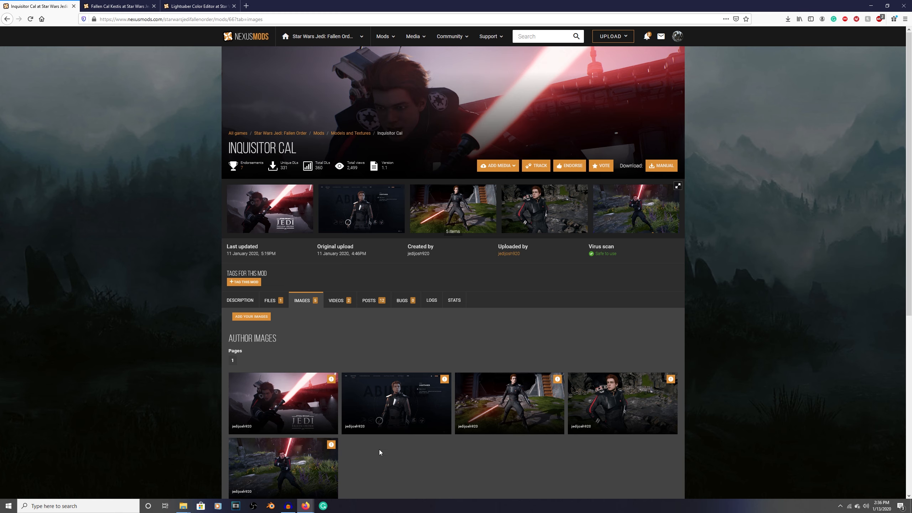
{"action": "mouse_move", "coordinate": [499, 327]}
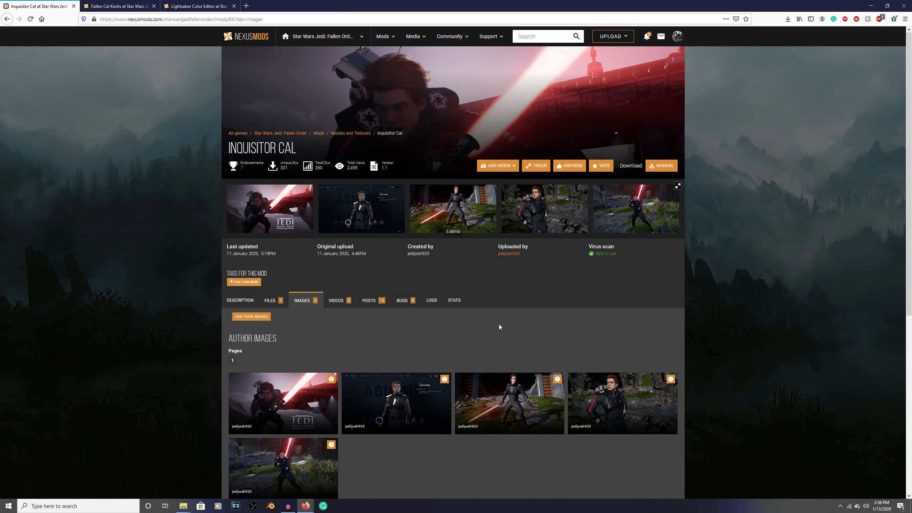
{"action": "mouse_move", "coordinate": [283, 360]}
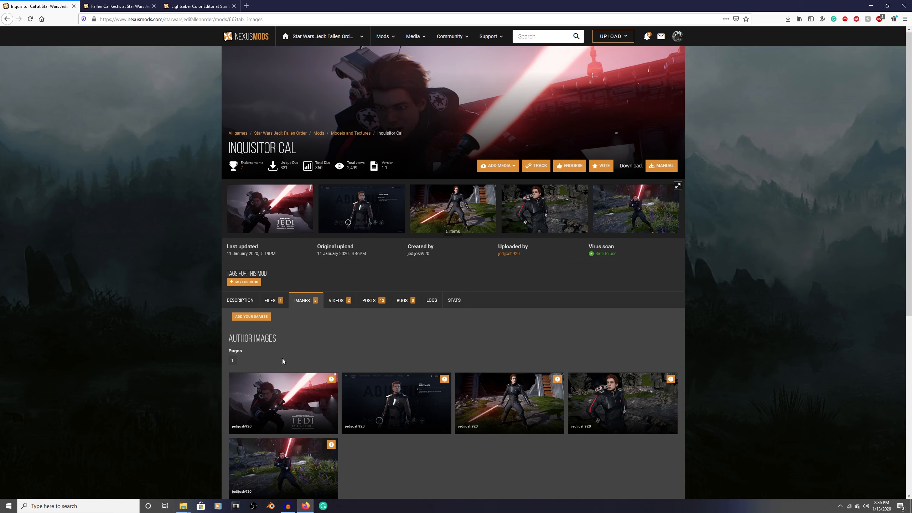
{"action": "mouse_move", "coordinate": [472, 413]}
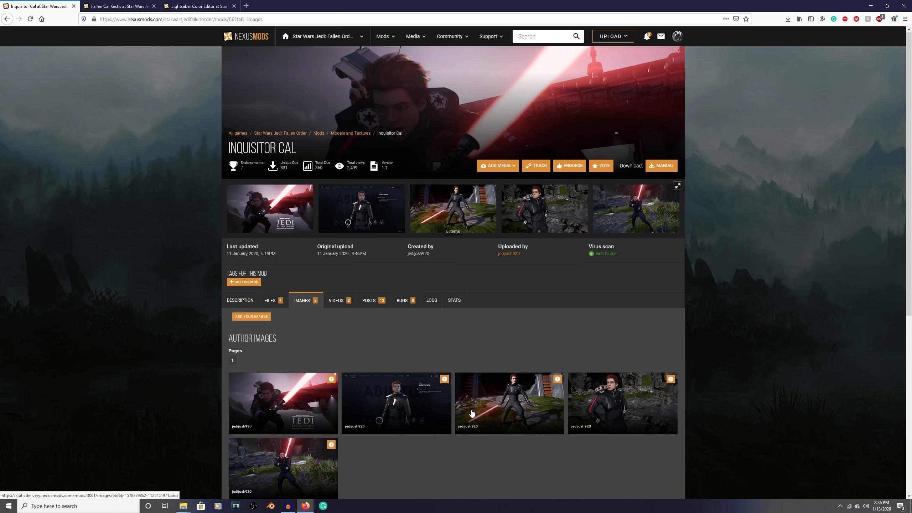
Bring the Lightsaber Color Editor files page with version 1.2 to the front
{"action": "left_click", "coordinate": [508, 403]}
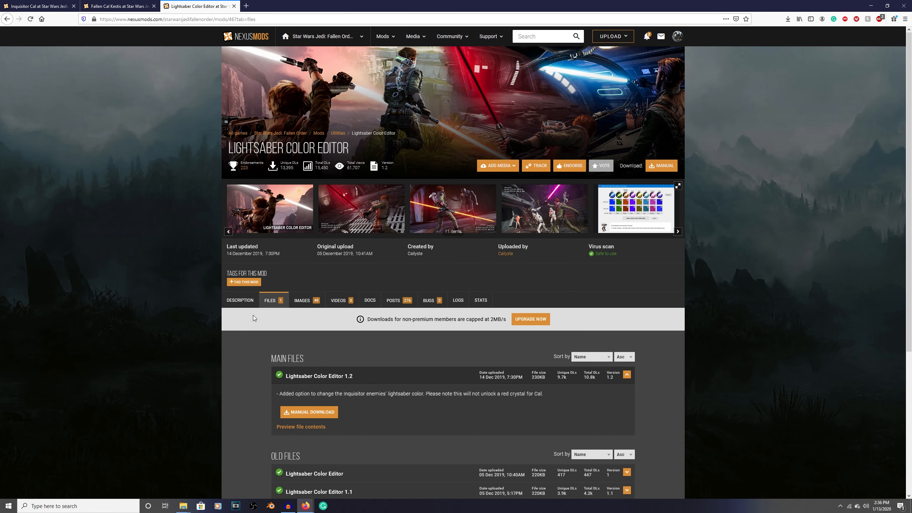
{"action": "mouse_move", "coordinate": [172, 321]}
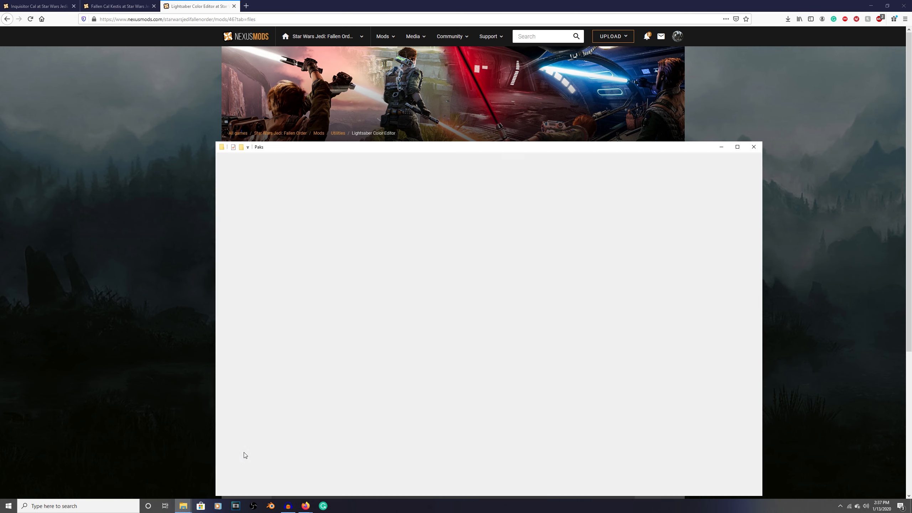
Launch SWJFO Lightsaber Color Editor.exe from the game's SwGame\Binaries\Win64 folder
{"action": "left_click", "coordinate": [304, 196]}
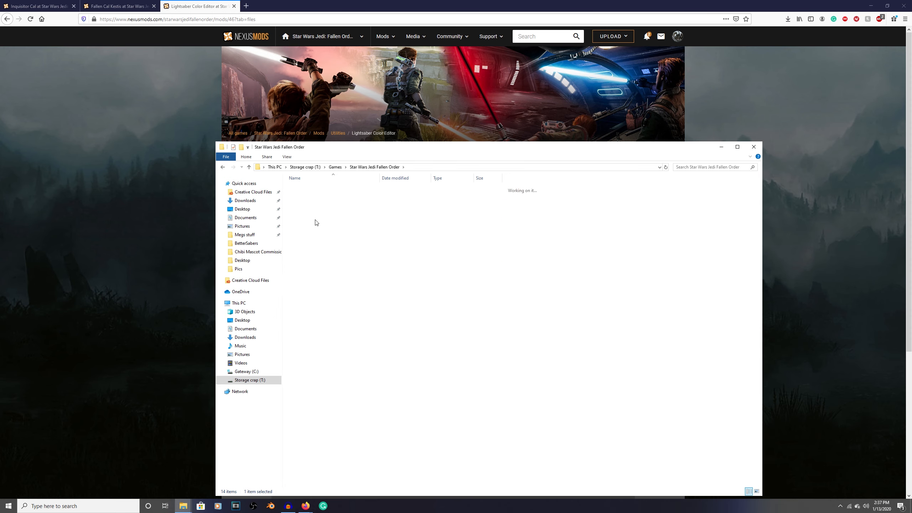
{"action": "left_click", "coordinate": [329, 278]}
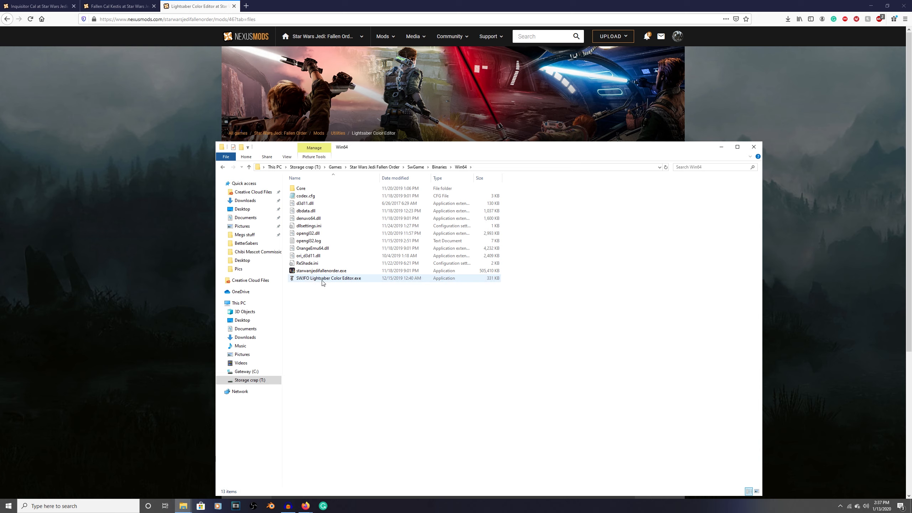
{"action": "left_click", "coordinate": [374, 339]}
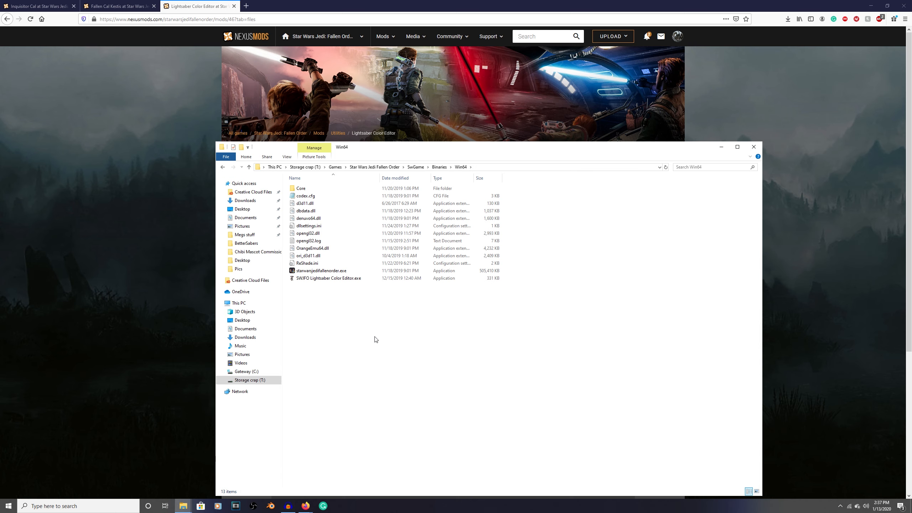
{"action": "left_click", "coordinate": [329, 278]}
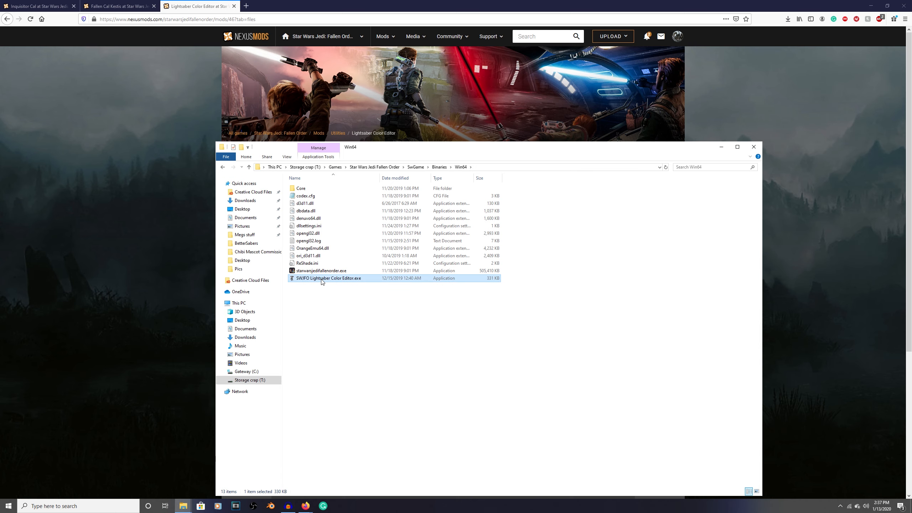
{"action": "double_click", "coordinate": [329, 277]}
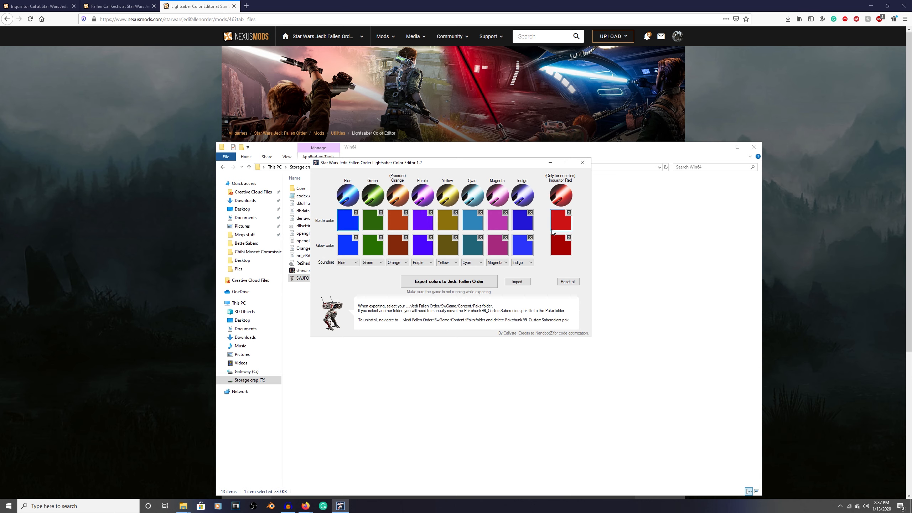
{"action": "mouse_move", "coordinate": [545, 241]}
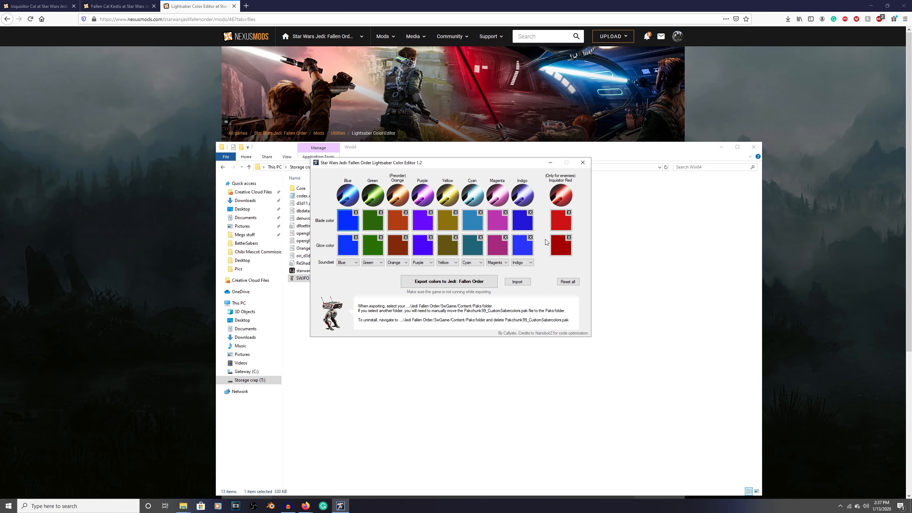
{"action": "mouse_move", "coordinate": [507, 163]}
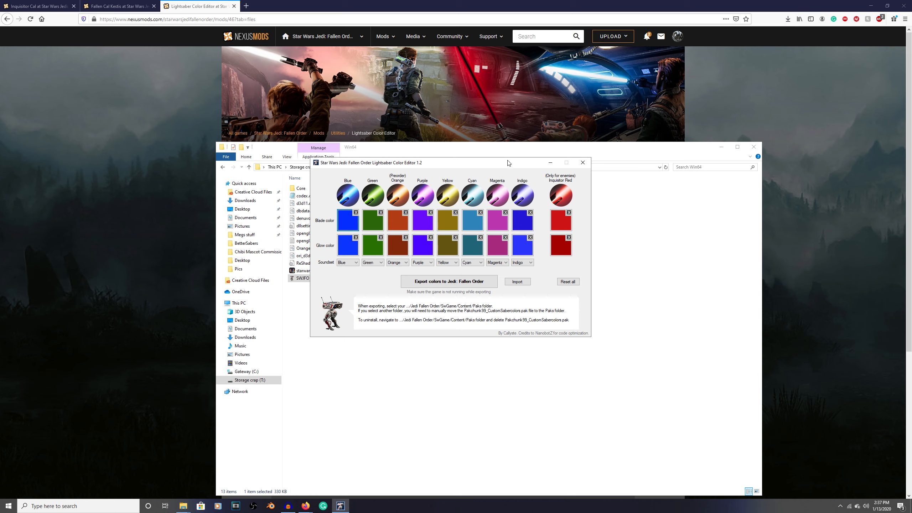
{"action": "mouse_move", "coordinate": [388, 247]}
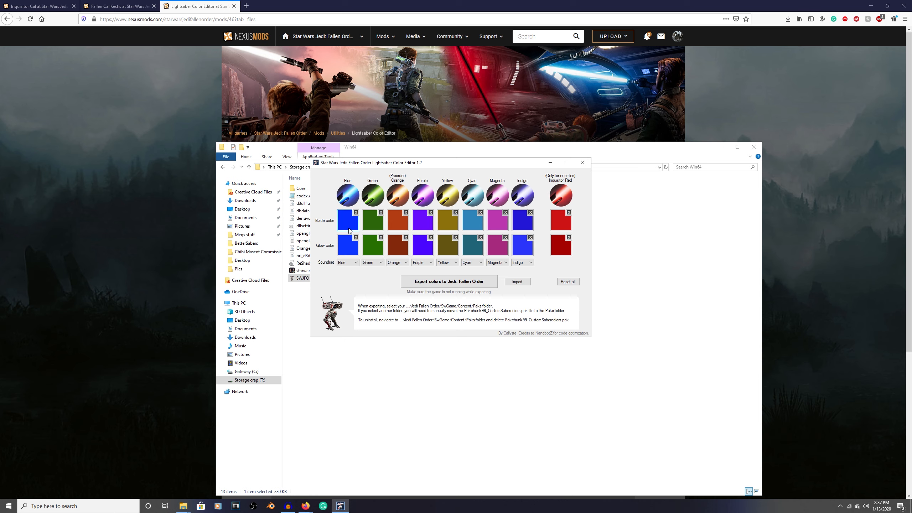
Give the first (Blue) saber slot a black blade colour and a red glow colour
{"action": "left_click", "coordinate": [347, 220]}
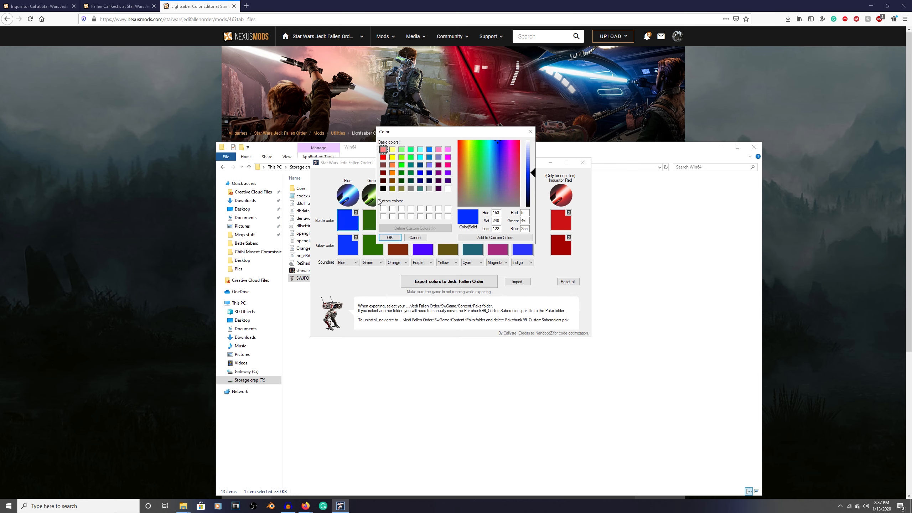
{"action": "left_click", "coordinate": [383, 187]}
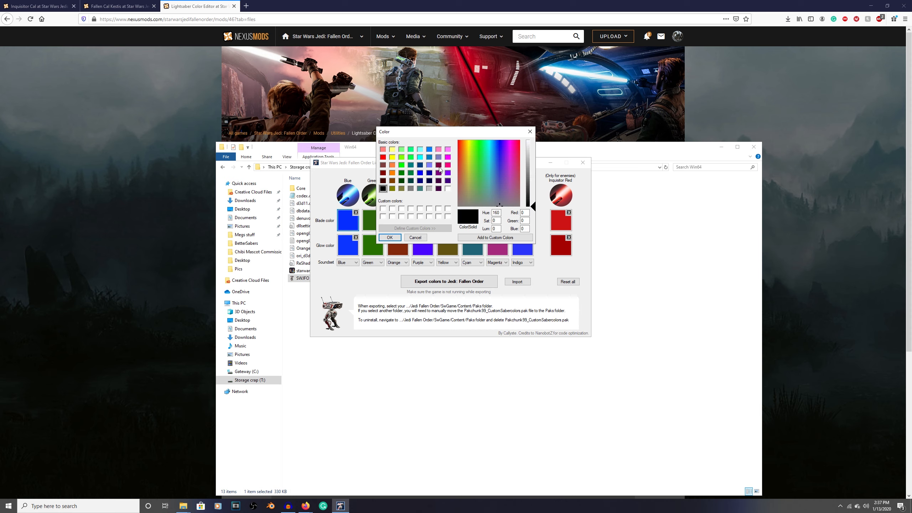
{"action": "mouse_move", "coordinate": [514, 207]}
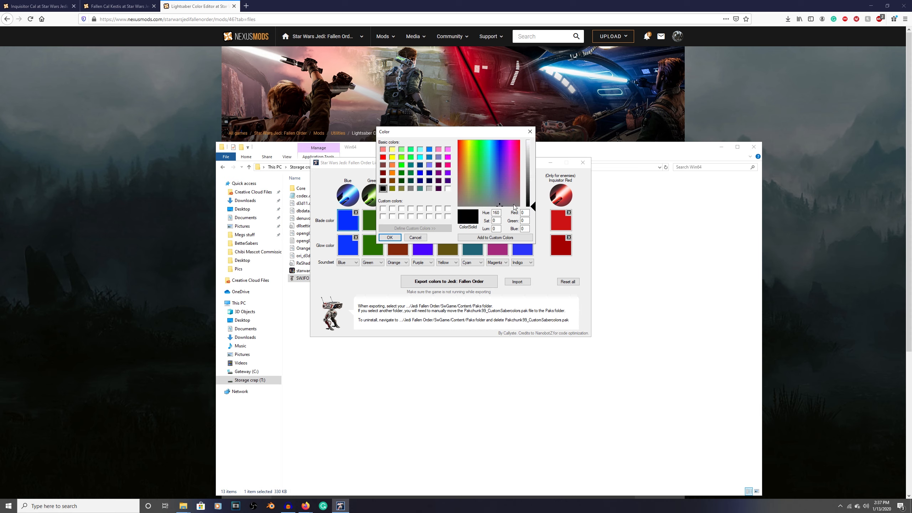
{"action": "mouse_move", "coordinate": [483, 232]}
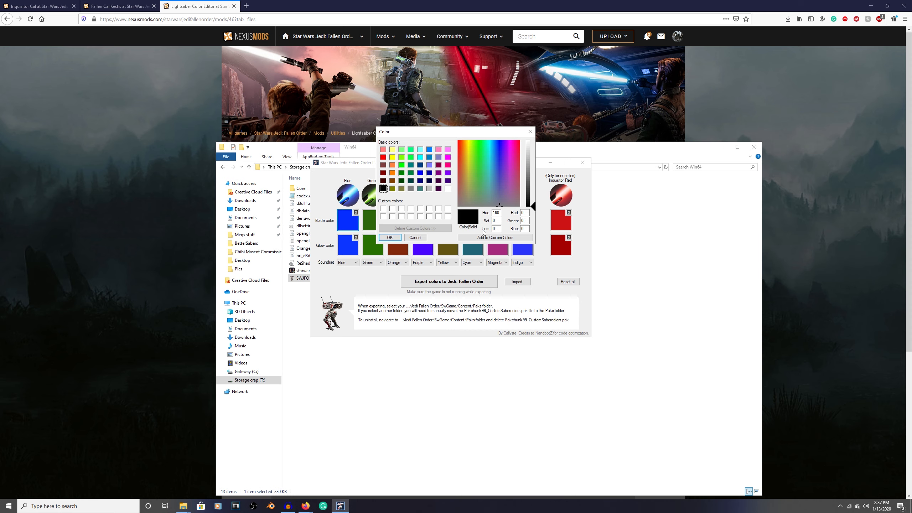
{"action": "mouse_move", "coordinate": [386, 188]}
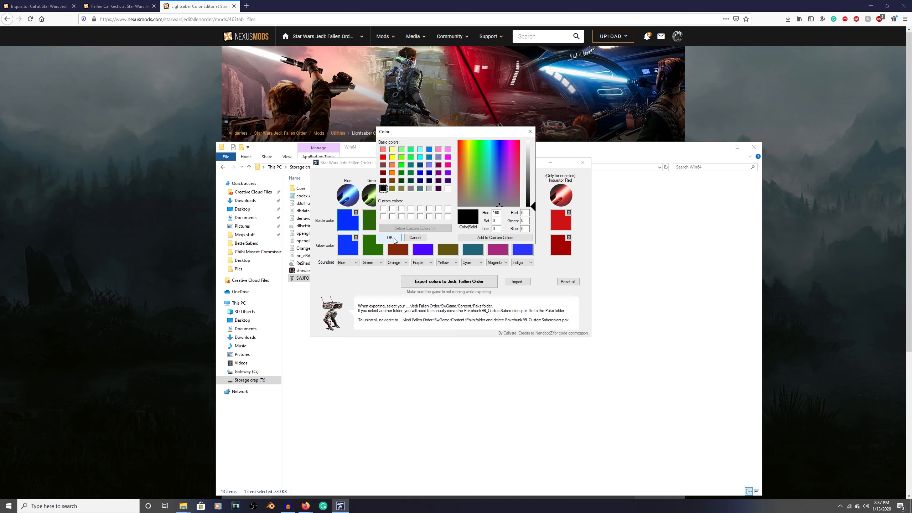
{"action": "left_click", "coordinate": [391, 237]}
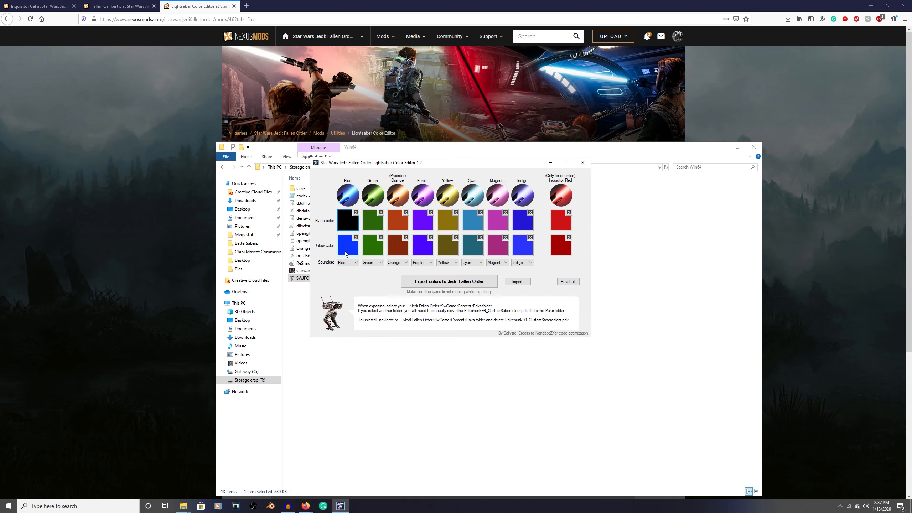
{"action": "left_click", "coordinate": [347, 244]}
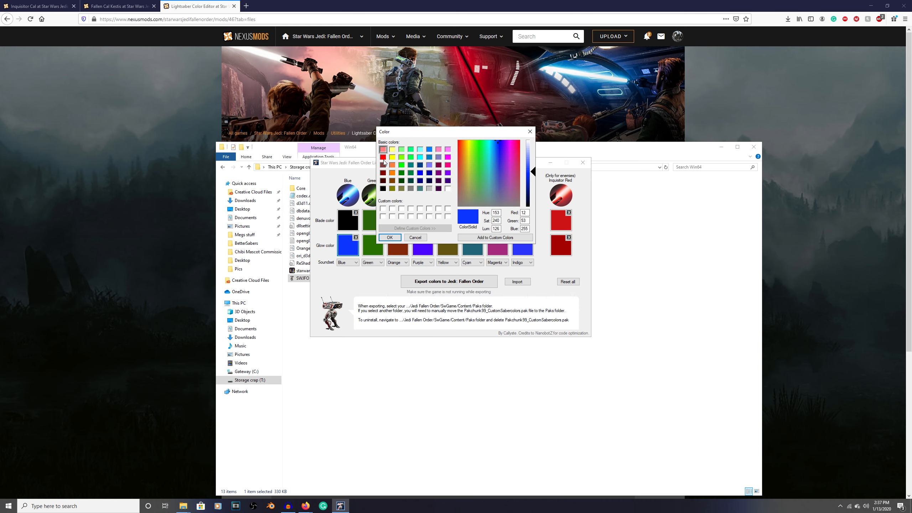
{"action": "left_click", "coordinate": [383, 155]}
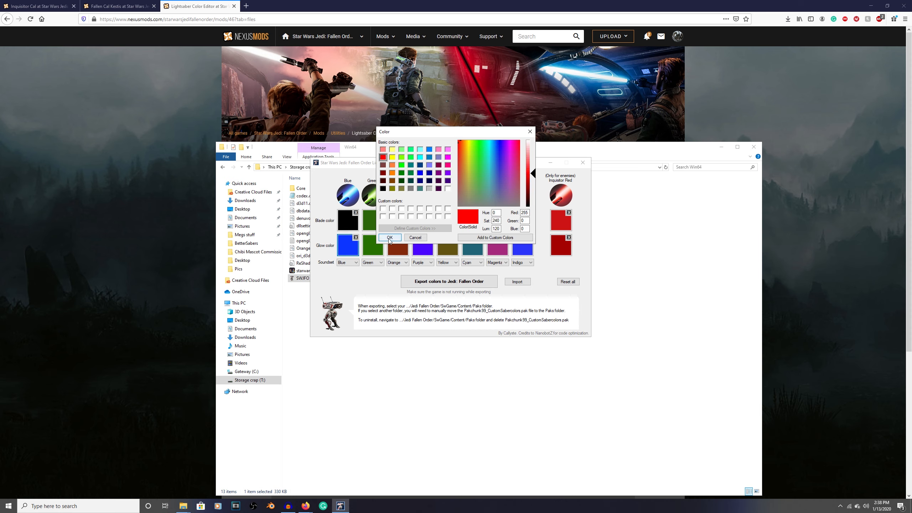
{"action": "left_click", "coordinate": [389, 238]}
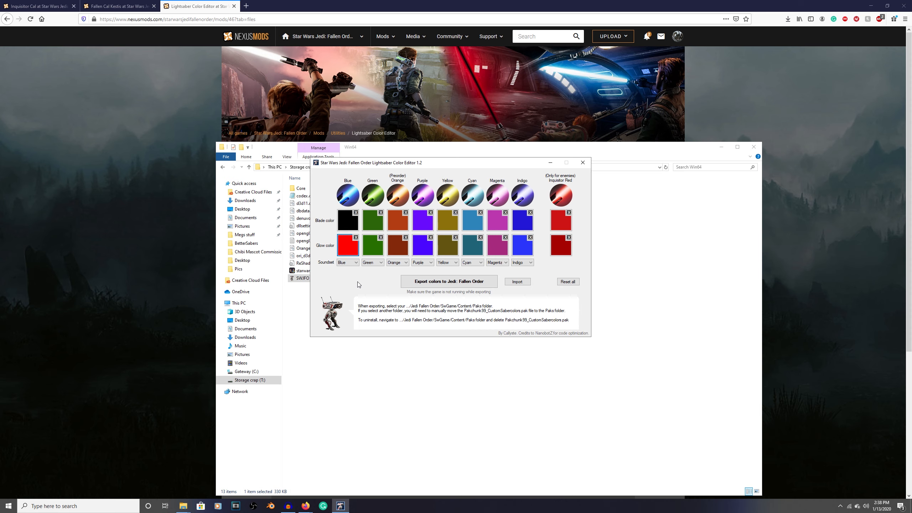
{"action": "mouse_move", "coordinate": [429, 293]}
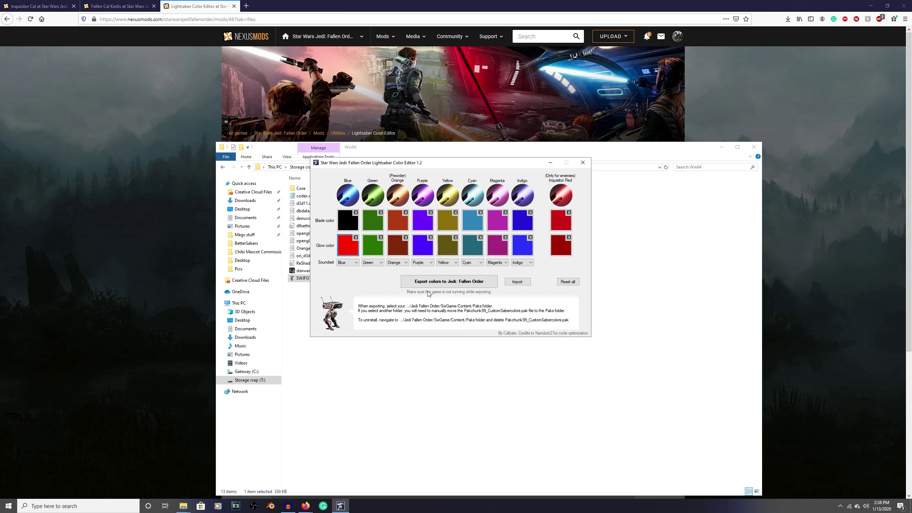
{"action": "mouse_move", "coordinate": [352, 291]}
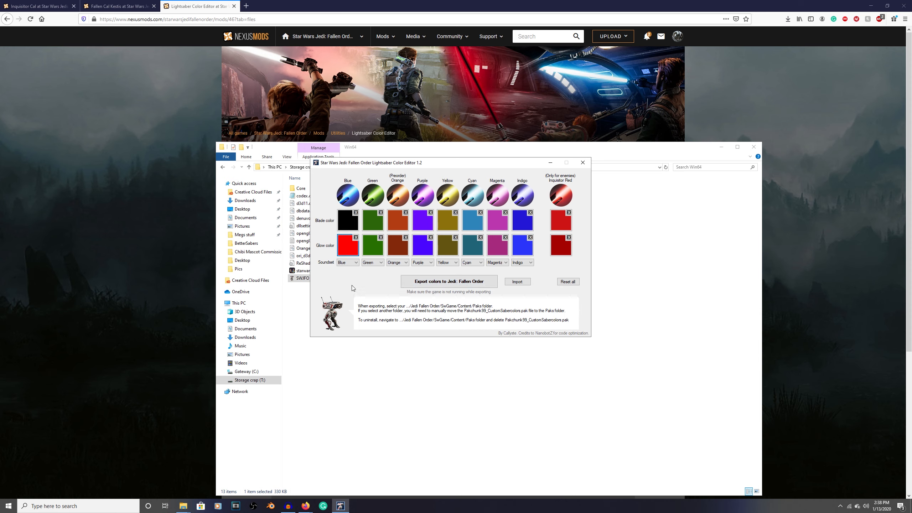
Set the first saber slot's sound set to Red
{"action": "left_click", "coordinate": [355, 262]}
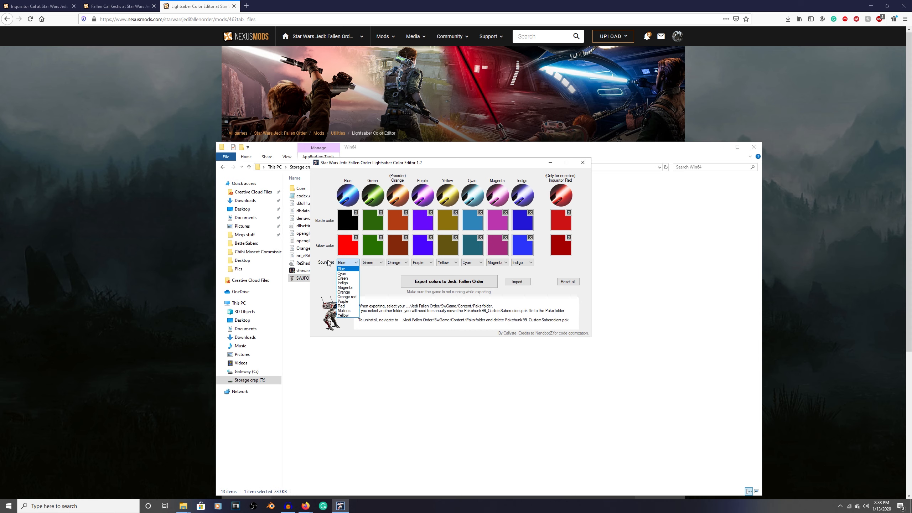
{"action": "left_click", "coordinate": [341, 307]}
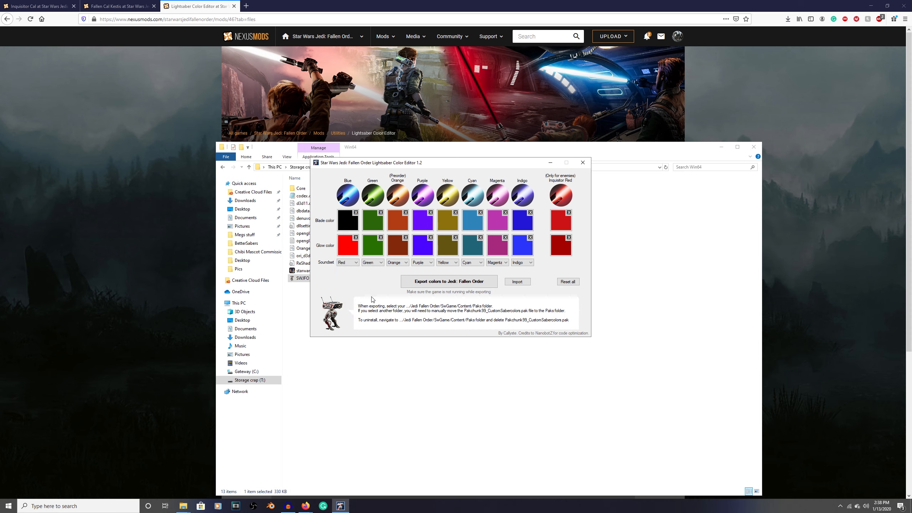
{"action": "mouse_move", "coordinate": [438, 296]}
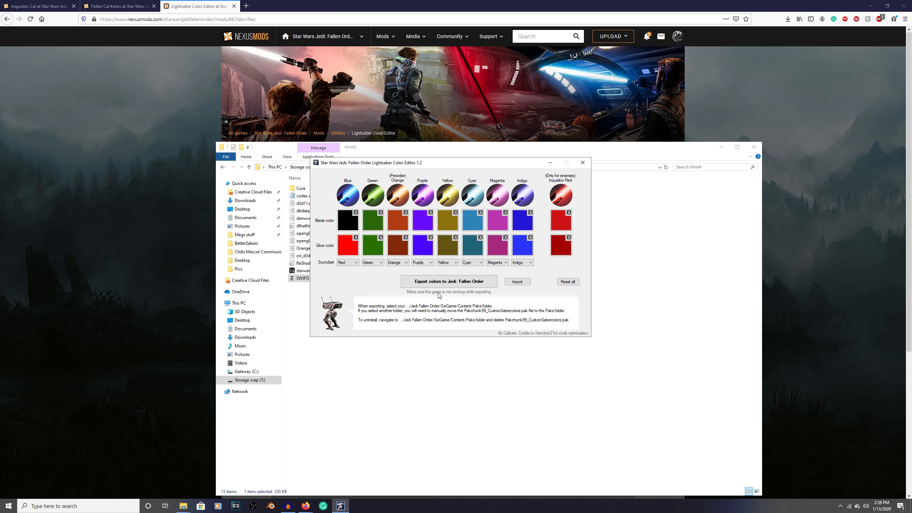
Export the colours to Games > Star Wars Jedi Fallen Order > SwGame > Content > Paks and close the editor
{"action": "left_click", "coordinate": [448, 282]}
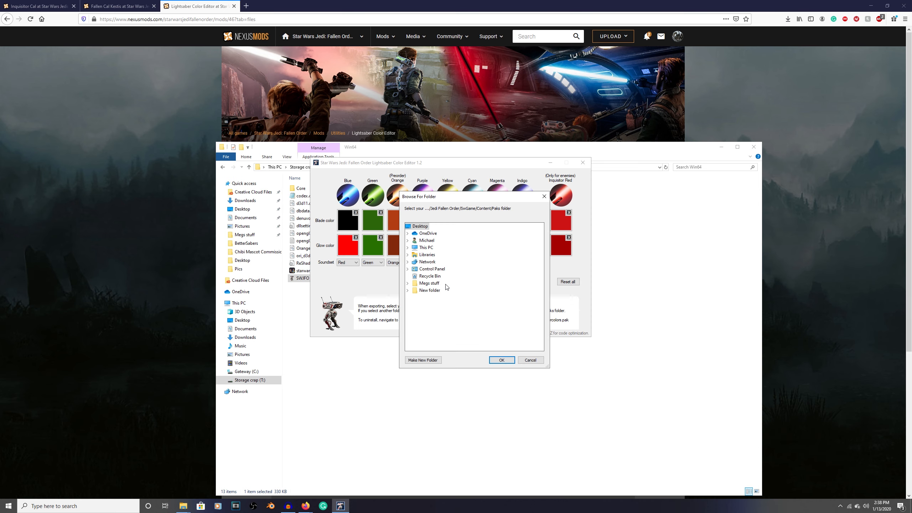
{"action": "left_click", "coordinate": [426, 247]}
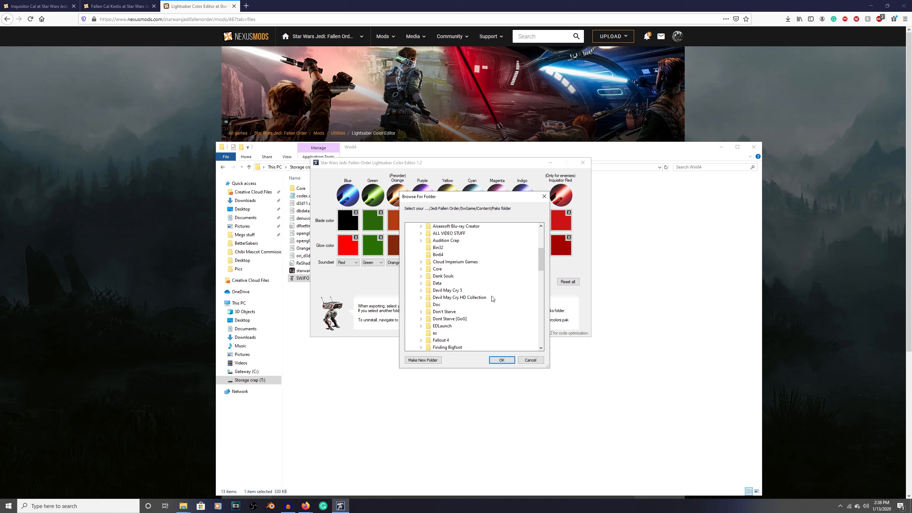
{"action": "left_click", "coordinate": [421, 247]}
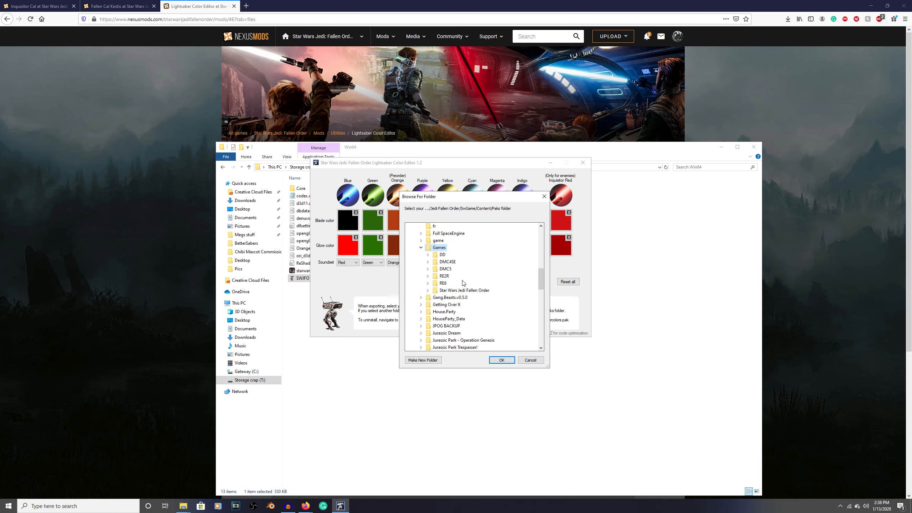
{"action": "left_click", "coordinate": [428, 290]}
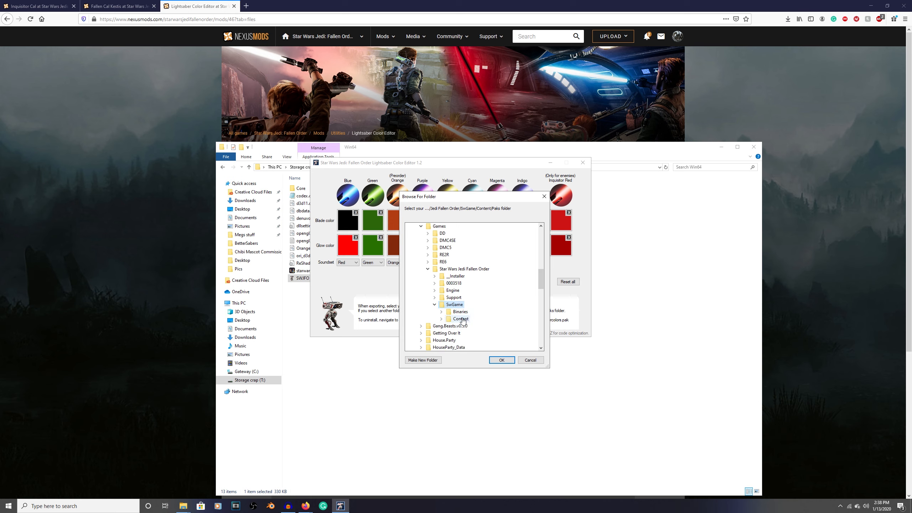
{"action": "left_click", "coordinate": [459, 319]}
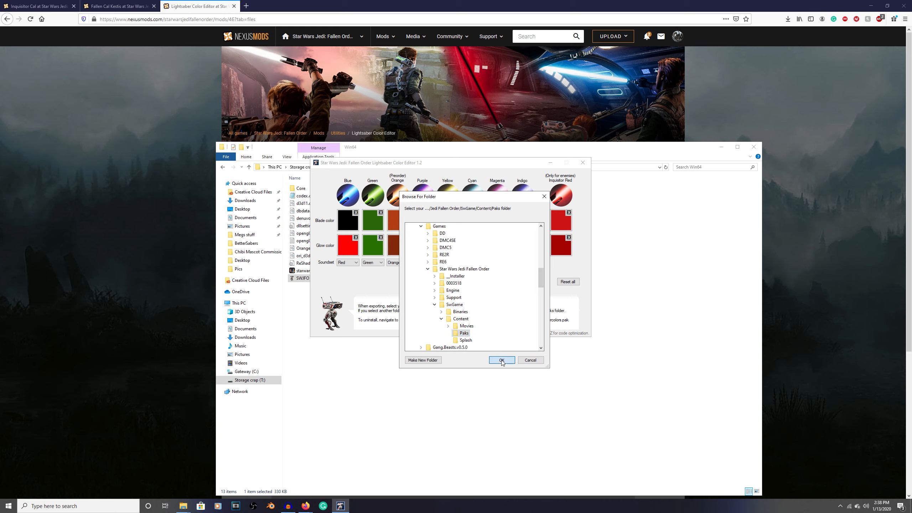
{"action": "left_click", "coordinate": [501, 360]}
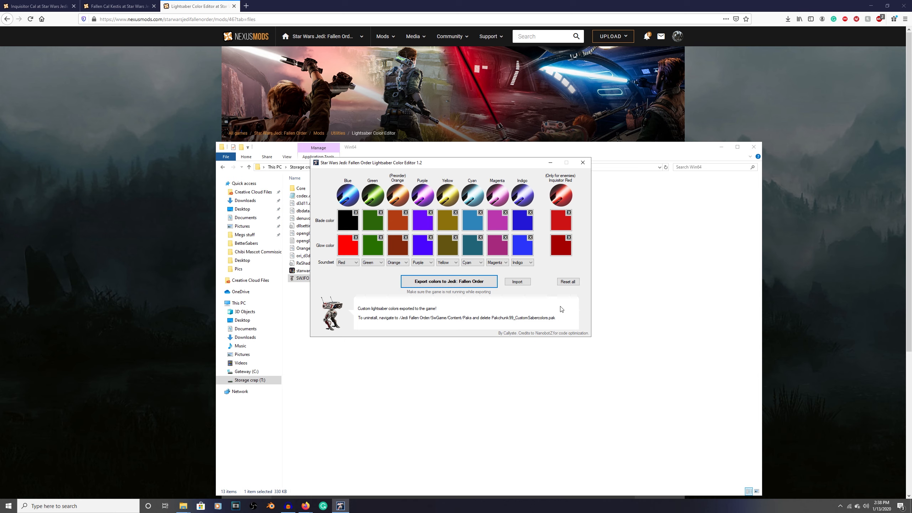
{"action": "mouse_move", "coordinate": [582, 163]}
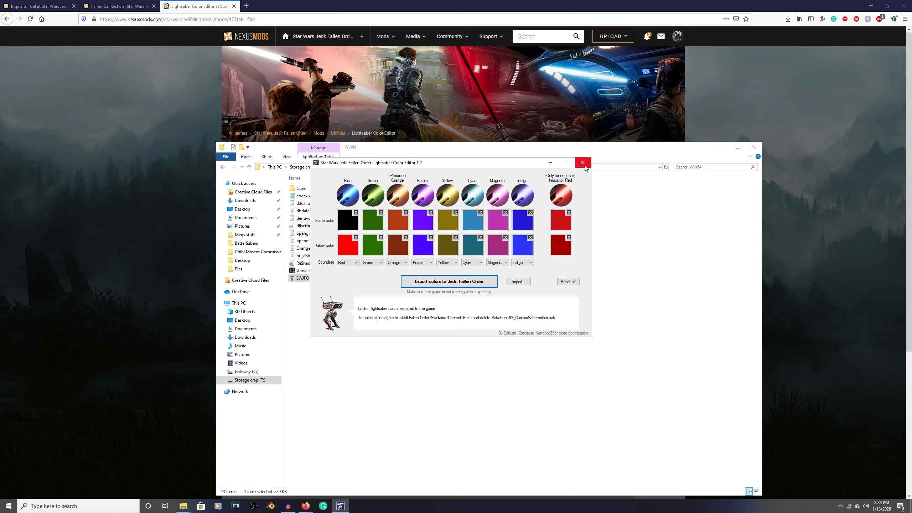
{"action": "left_click", "coordinate": [583, 162]}
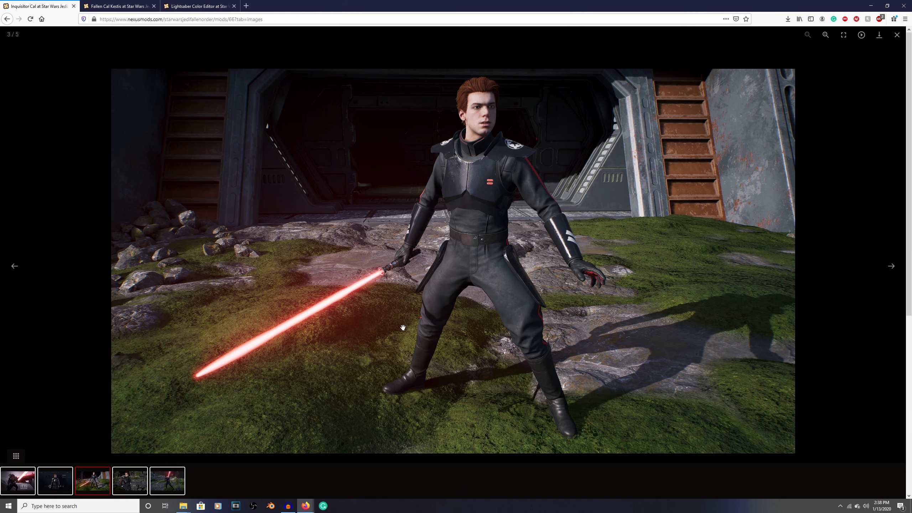
{"action": "mouse_move", "coordinate": [489, 365]}
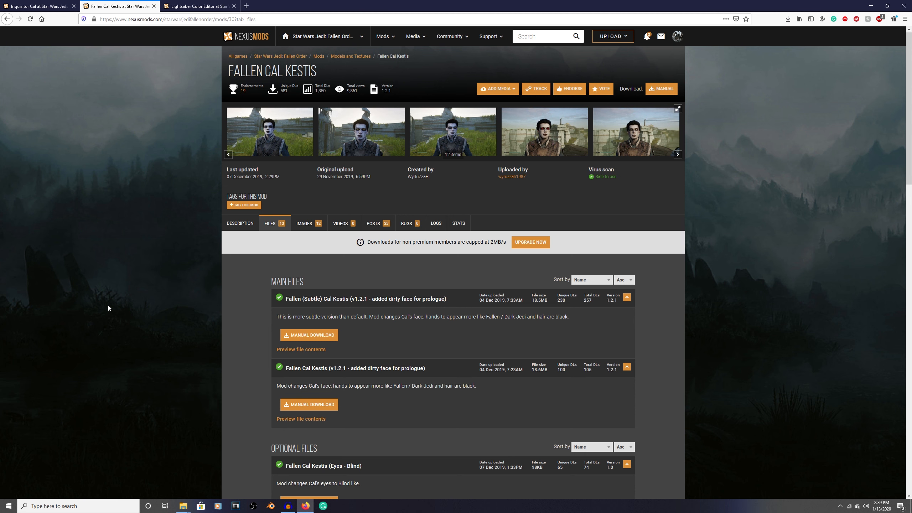
{"action": "mouse_move", "coordinate": [162, 207]}
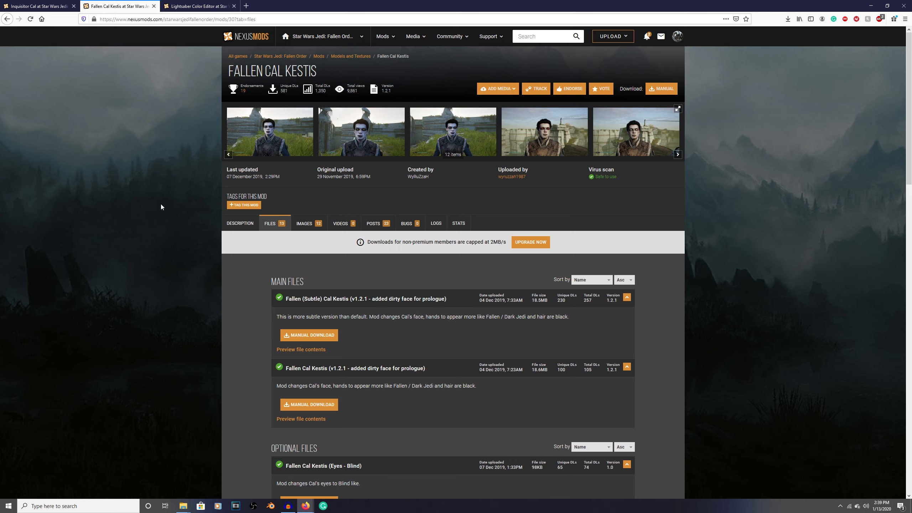
{"action": "mouse_move", "coordinate": [296, 150]}
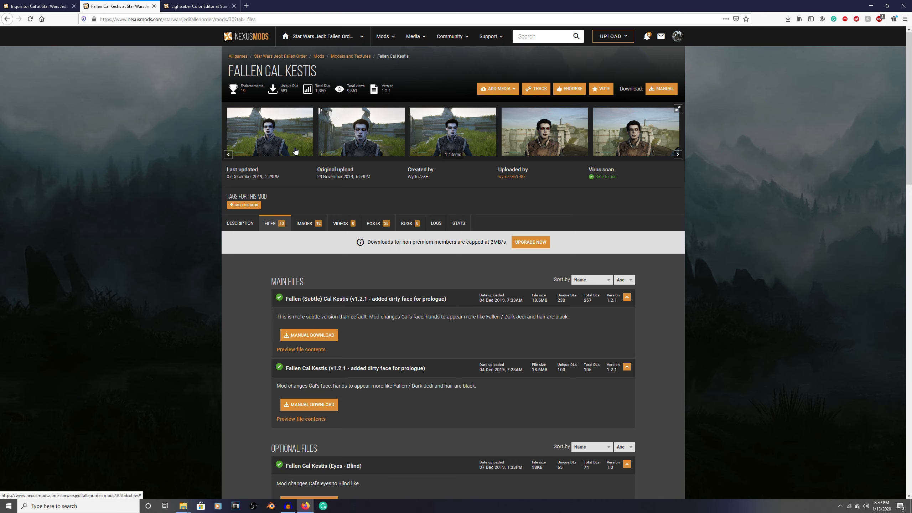
{"action": "left_click", "coordinate": [270, 131]}
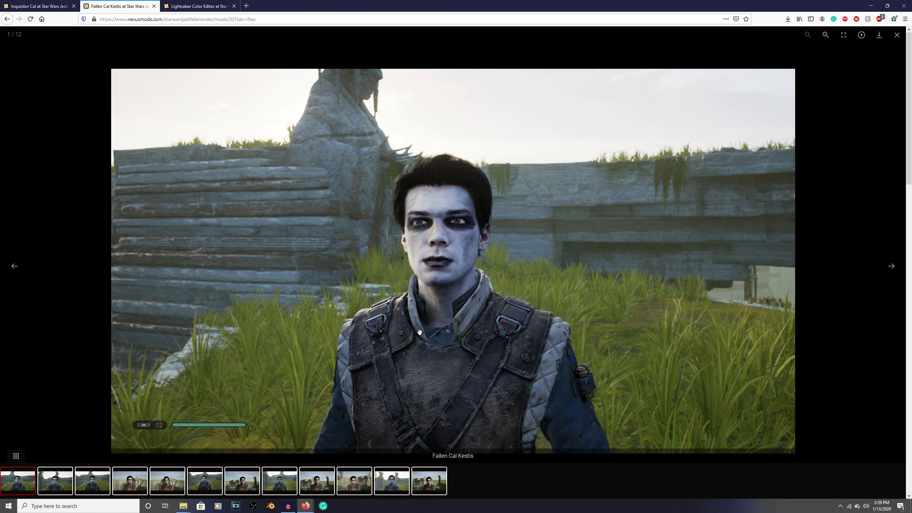
{"action": "mouse_move", "coordinate": [441, 269]}
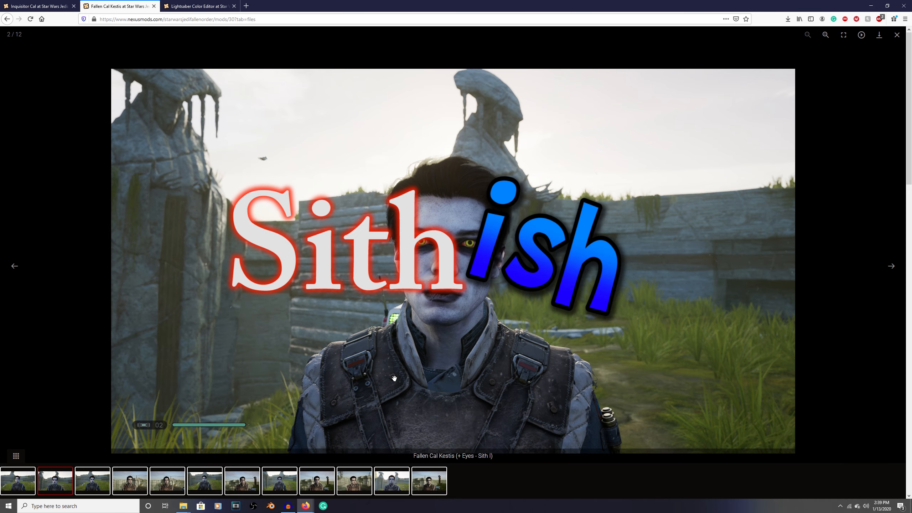
{"action": "left_click", "coordinate": [891, 266]}
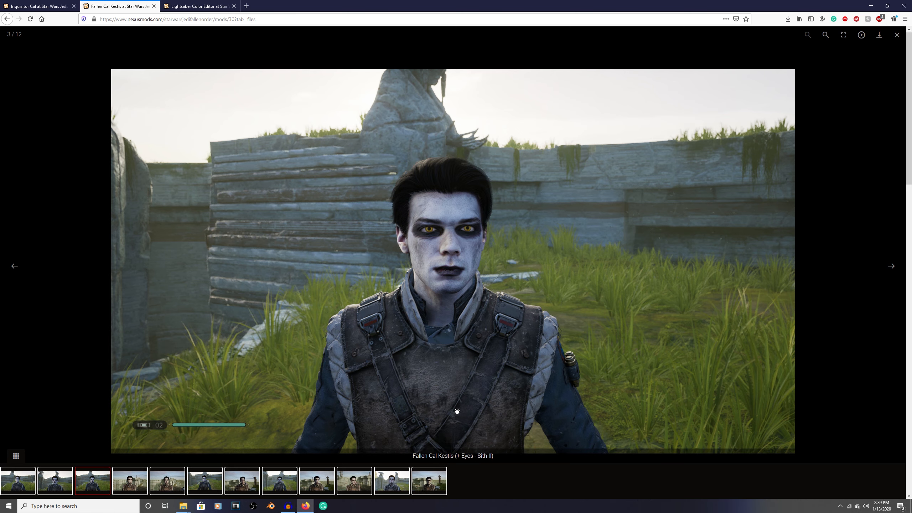
{"action": "left_click", "coordinate": [15, 265]}
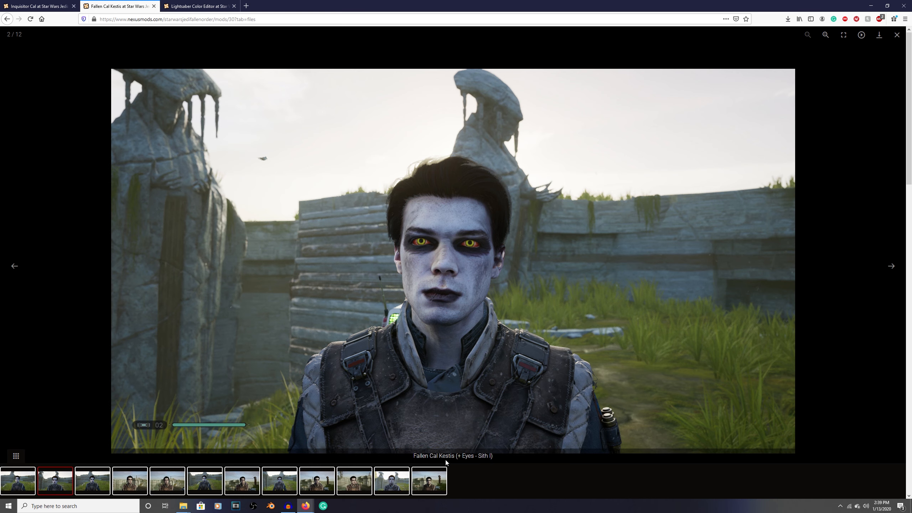
{"action": "mouse_move", "coordinate": [461, 462]}
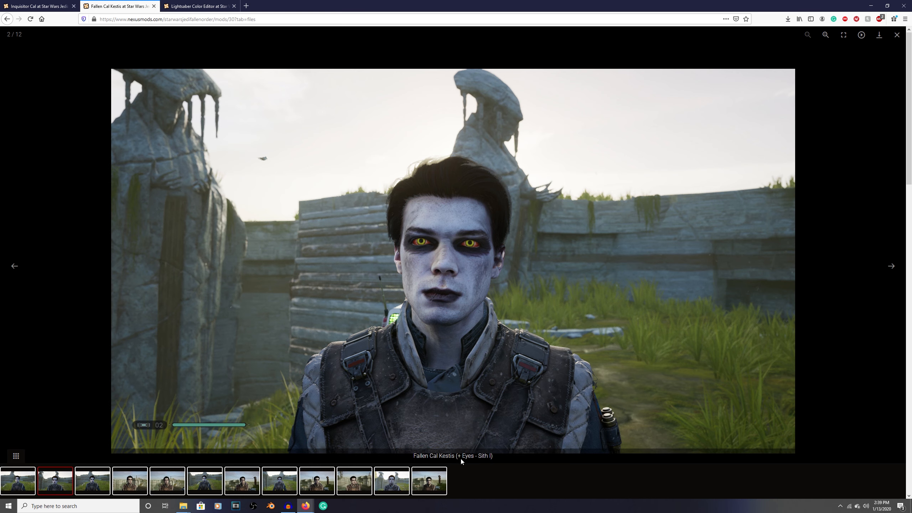
{"action": "mouse_move", "coordinate": [487, 467]}
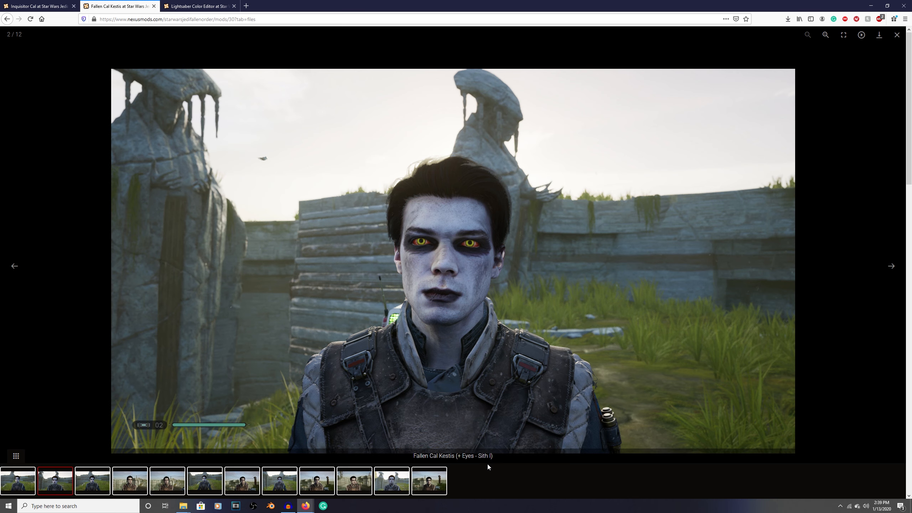
{"action": "mouse_move", "coordinate": [464, 274]}
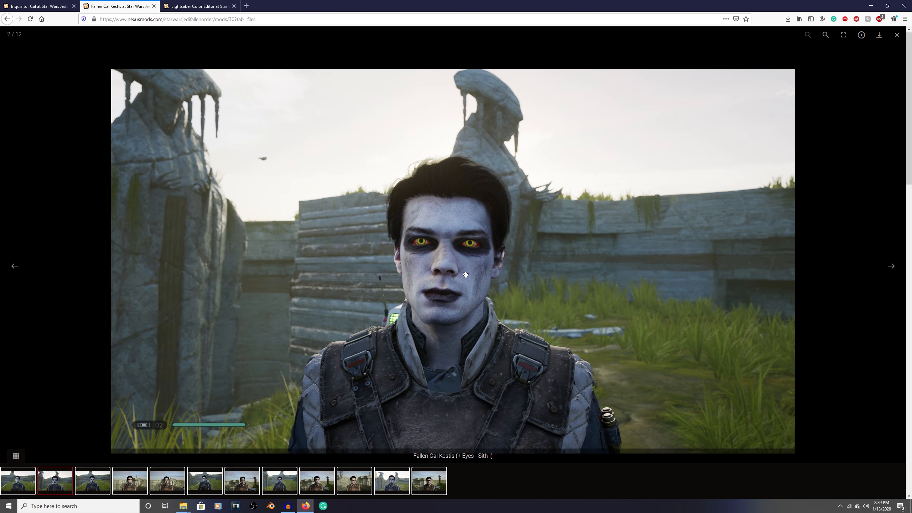
{"action": "left_click", "coordinate": [891, 266]}
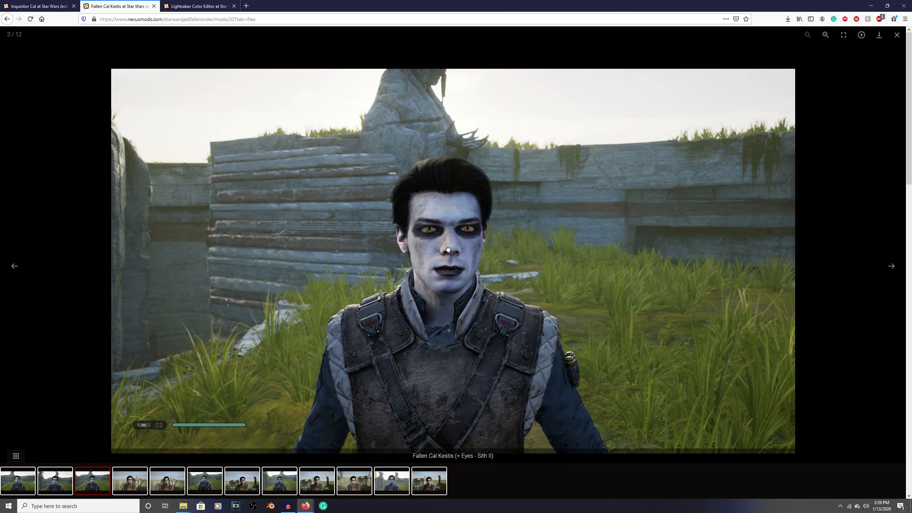
{"action": "left_click", "coordinate": [891, 266]}
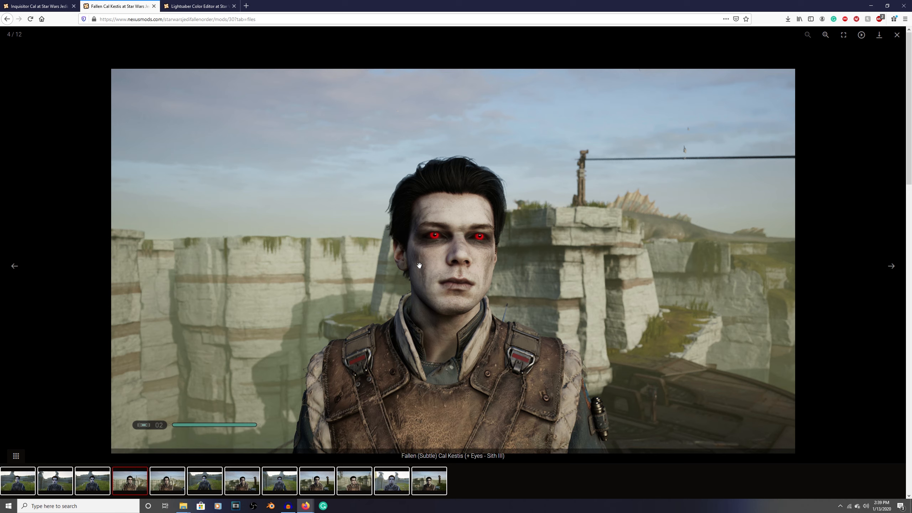
{"action": "mouse_move", "coordinate": [454, 242]}
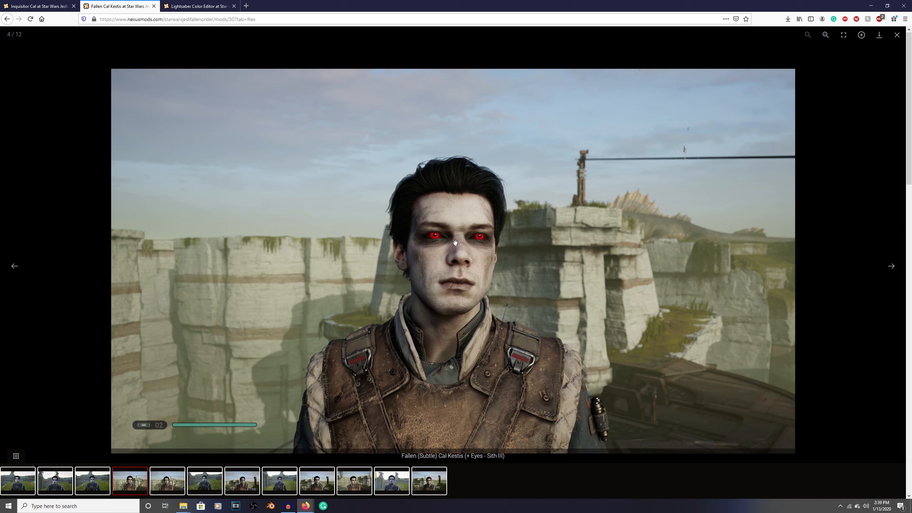
{"action": "mouse_move", "coordinate": [466, 366]}
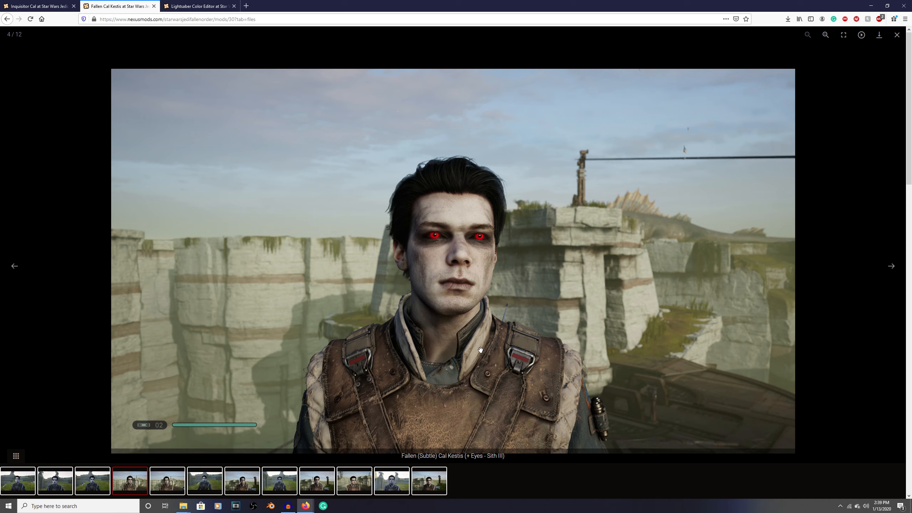
{"action": "mouse_move", "coordinate": [803, 83]}
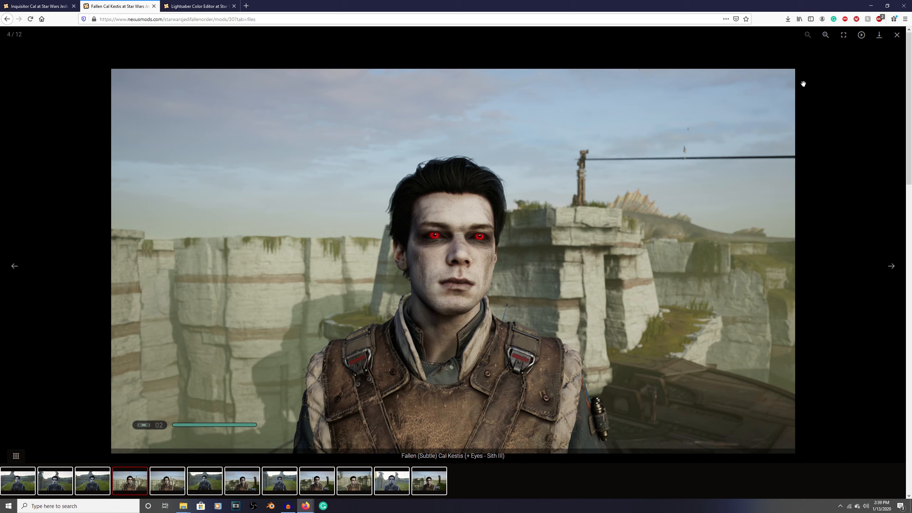
{"action": "left_click", "coordinate": [896, 34]}
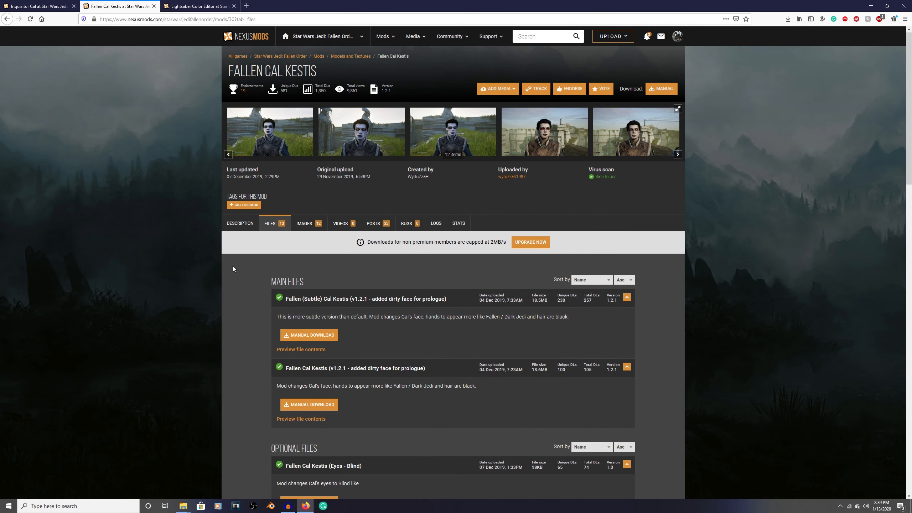
{"action": "mouse_move", "coordinate": [108, 78]}
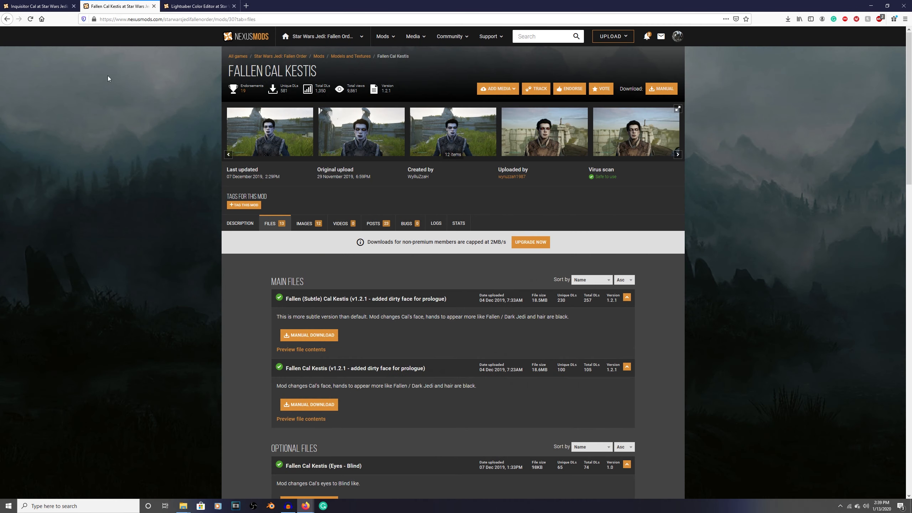
{"action": "mouse_move", "coordinate": [239, 223]}
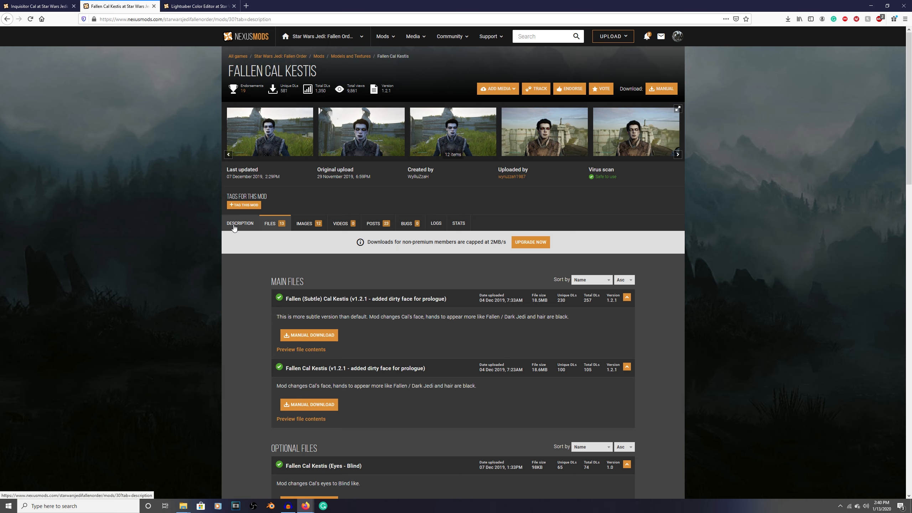
{"action": "left_click", "coordinate": [239, 223]}
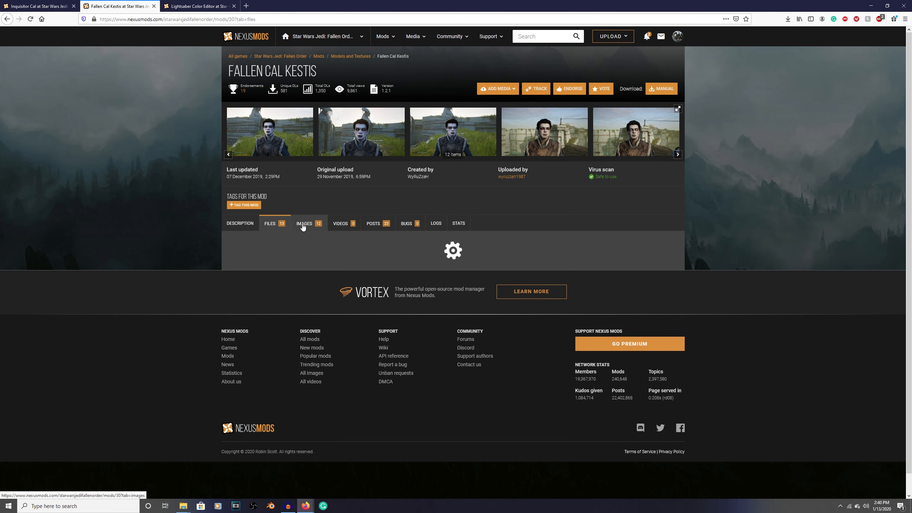
{"action": "left_click", "coordinate": [269, 226]}
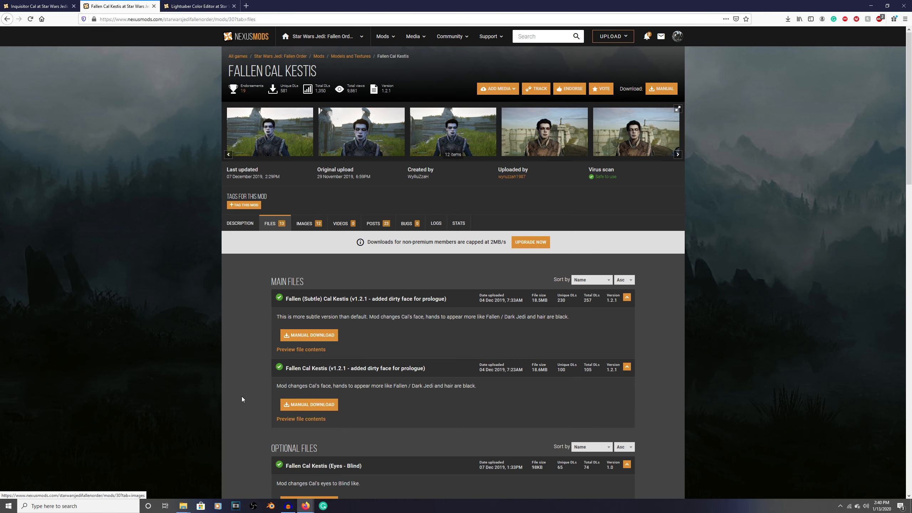
{"action": "scroll", "scroll_direction": "down", "scroll_amount": 3}
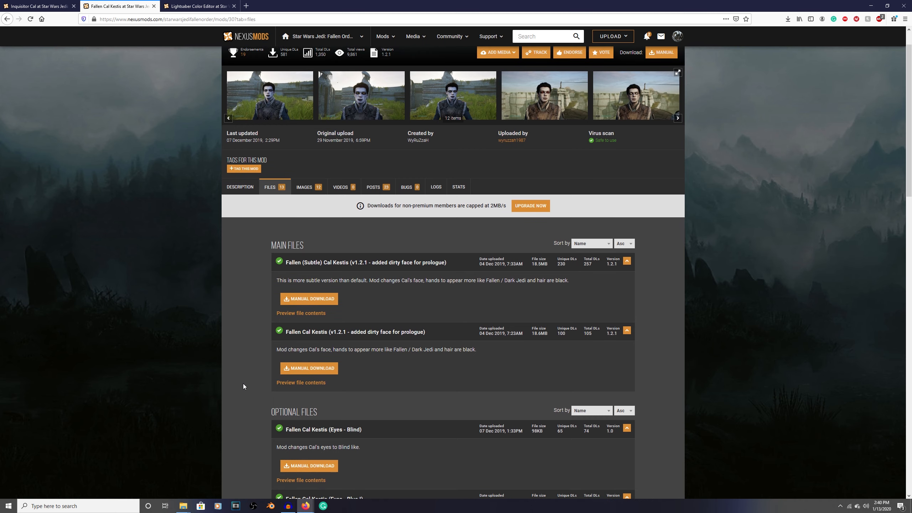
{"action": "mouse_move", "coordinate": [302, 242]}
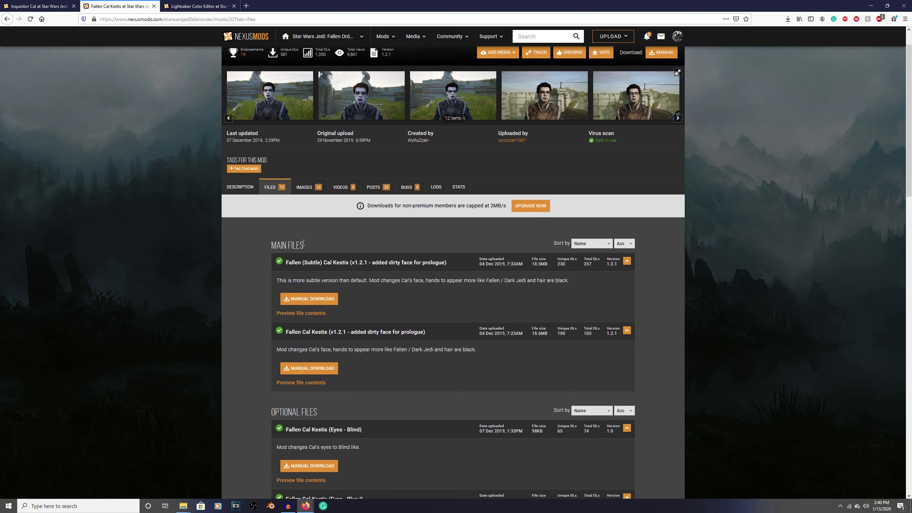
{"action": "mouse_move", "coordinate": [378, 369]}
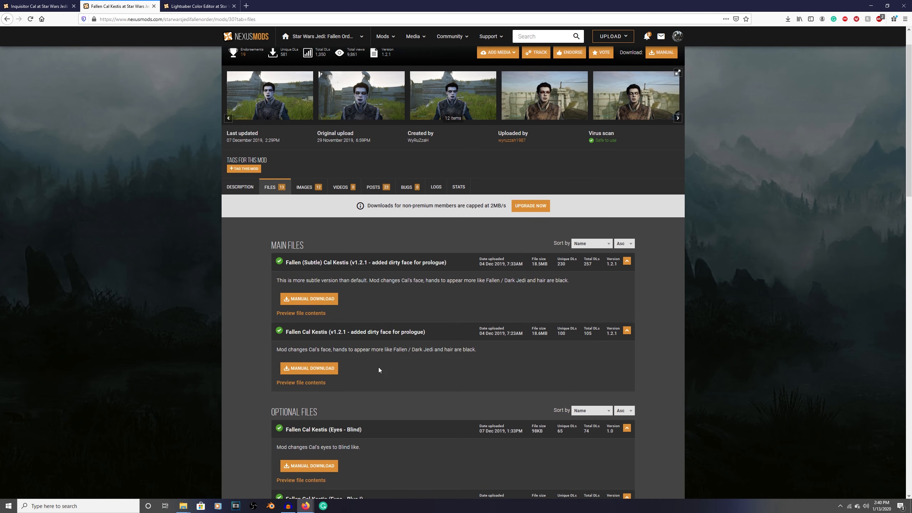
{"action": "mouse_move", "coordinate": [371, 373]}
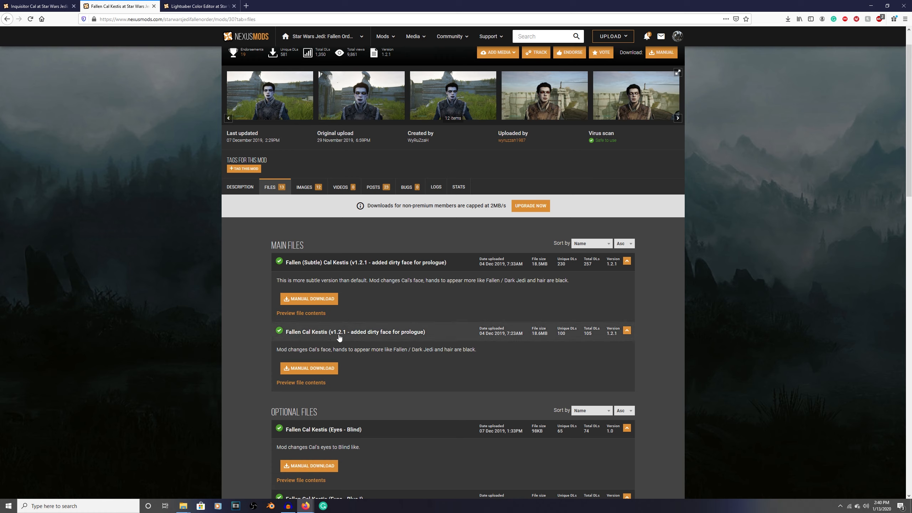
{"action": "mouse_move", "coordinate": [233, 328]}
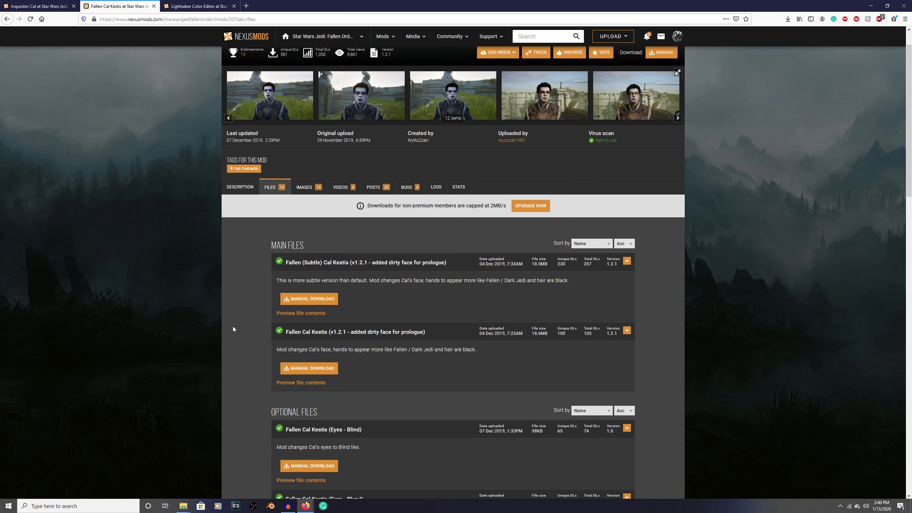
{"action": "left_click", "coordinate": [269, 95]}
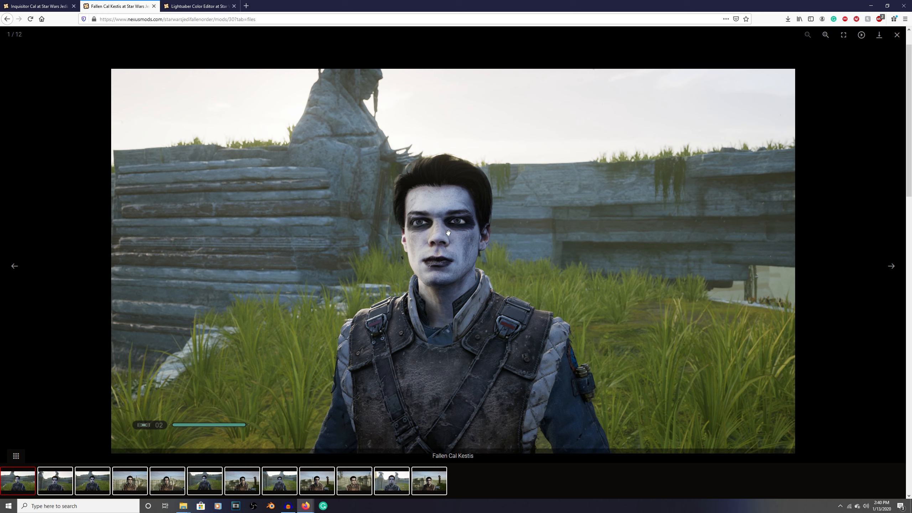
{"action": "mouse_move", "coordinate": [421, 273]}
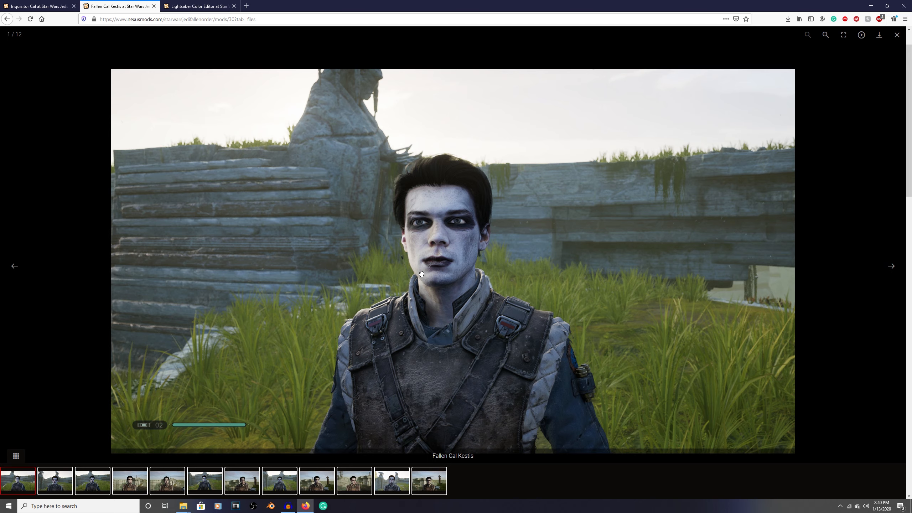
{"action": "mouse_move", "coordinate": [900, 41]}
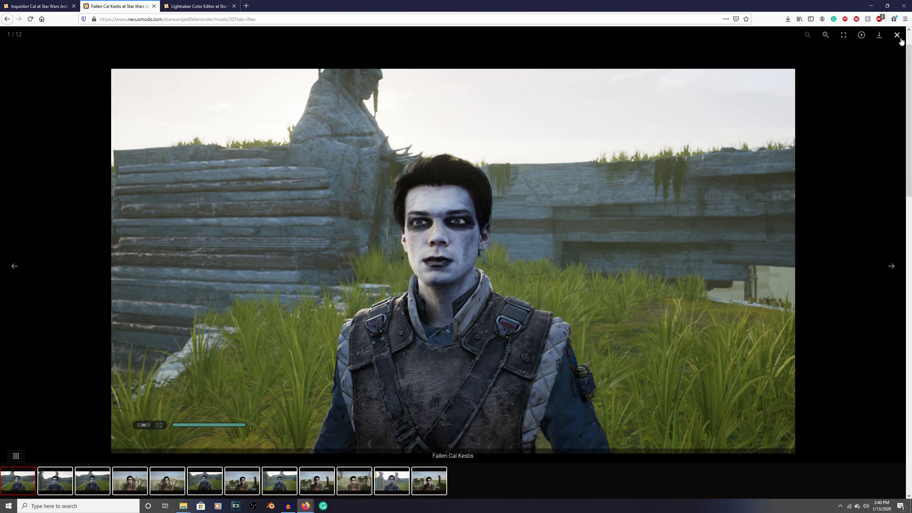
{"action": "left_click", "coordinate": [897, 35]}
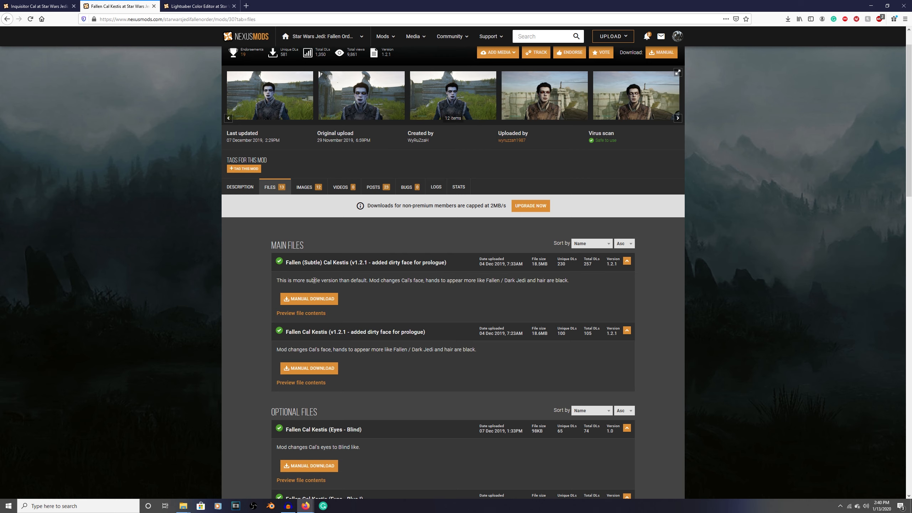
{"action": "mouse_move", "coordinate": [308, 298]}
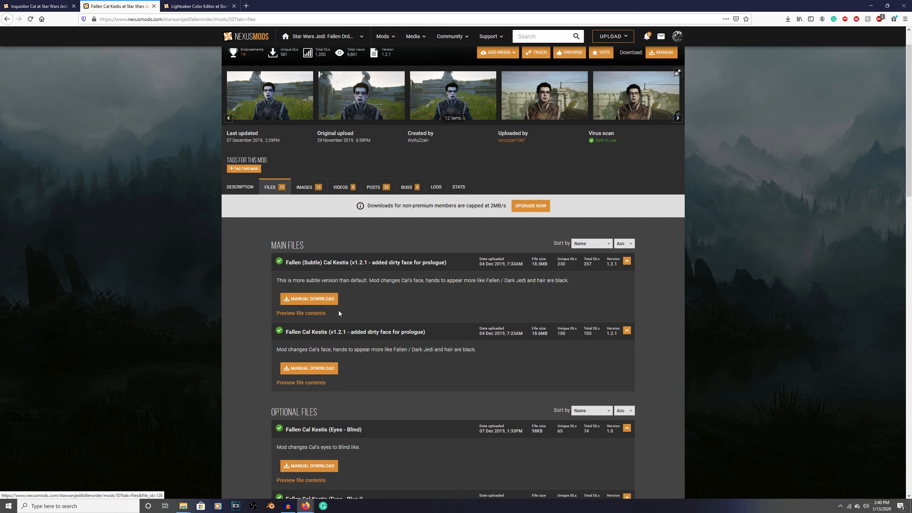
{"action": "mouse_move", "coordinate": [300, 313]}
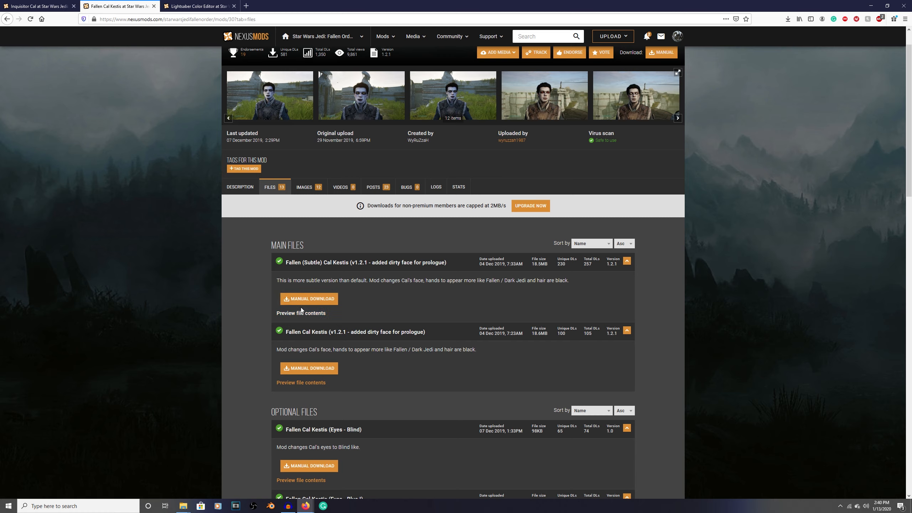
{"action": "mouse_move", "coordinate": [240, 308]}
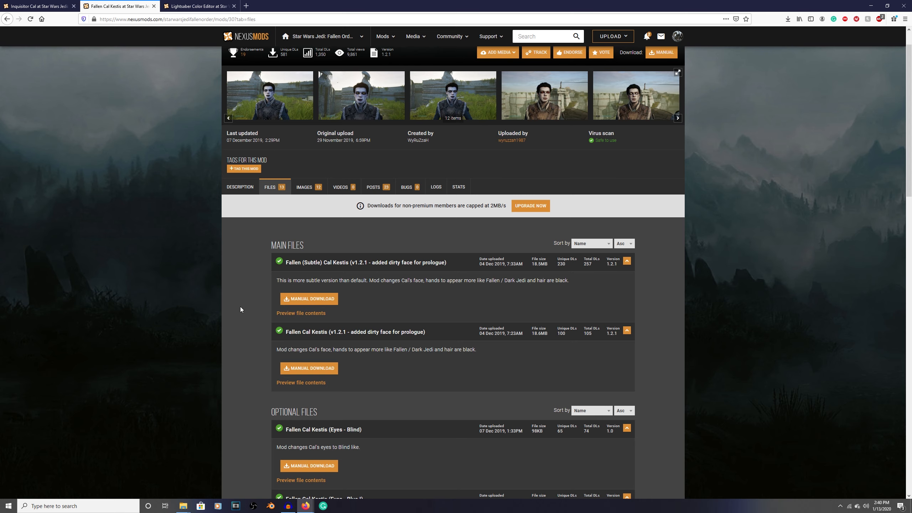
View the Sith I eyes screenshot and the first gallery image, then leave the viewer
{"action": "scroll", "scroll_direction": "down", "scroll_amount": 3}
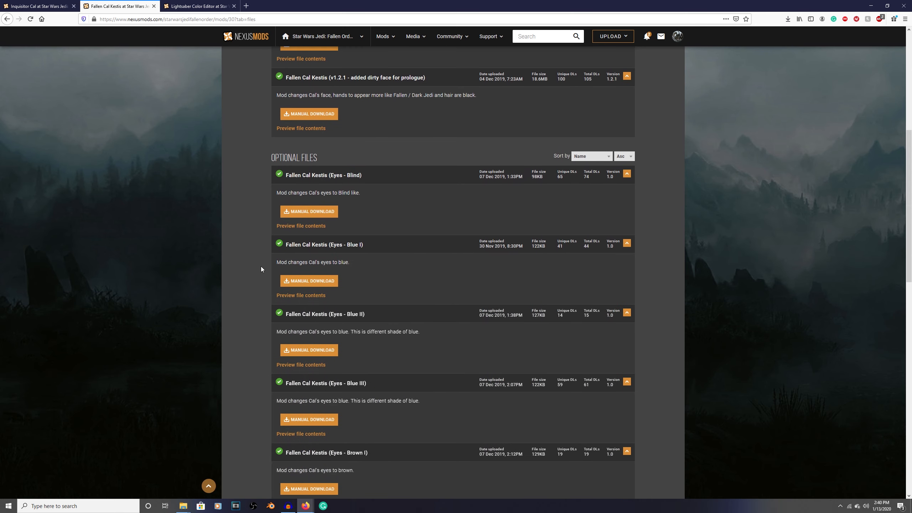
{"action": "scroll", "scroll_direction": "down", "scroll_amount": 3}
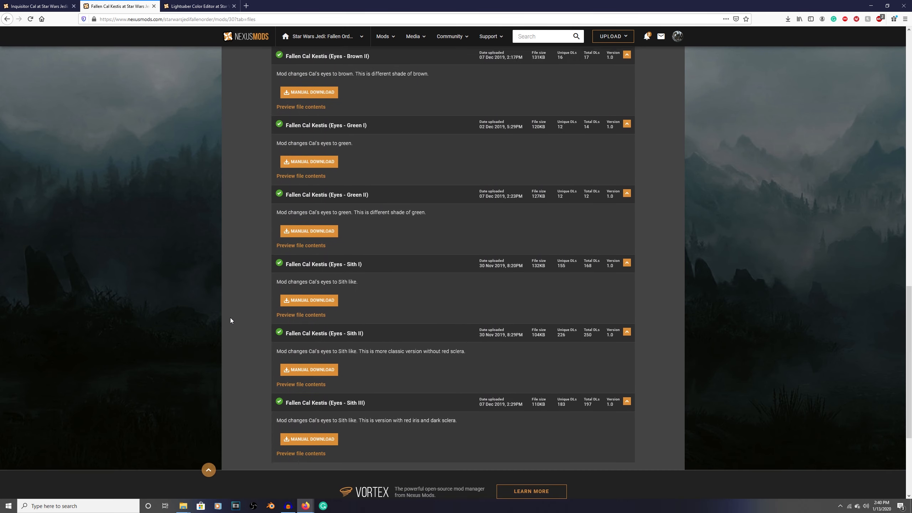
{"action": "scroll", "scroll_direction": "up", "scroll_amount": 3}
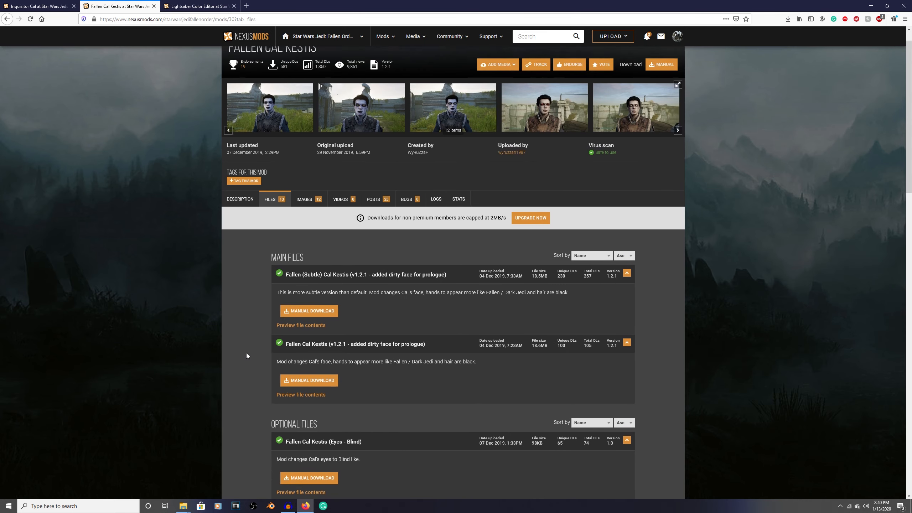
{"action": "left_click", "coordinate": [360, 107]}
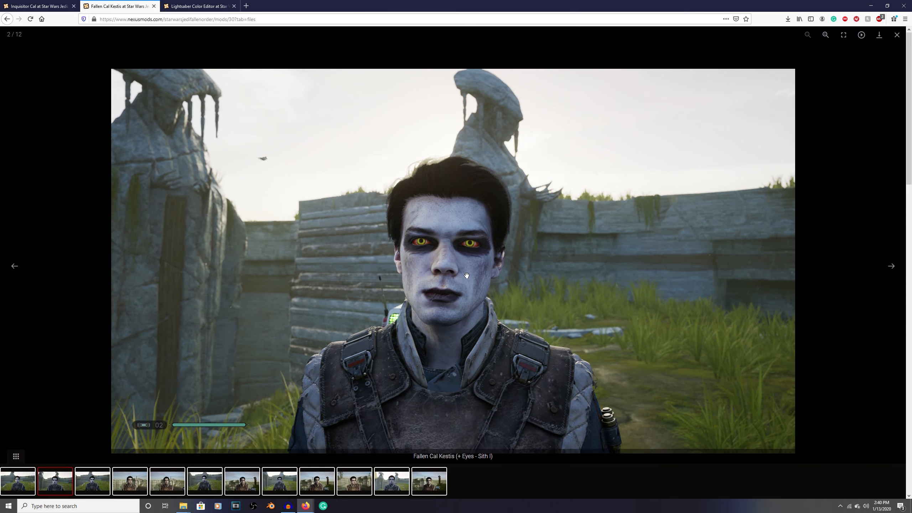
{"action": "left_click", "coordinate": [14, 265]}
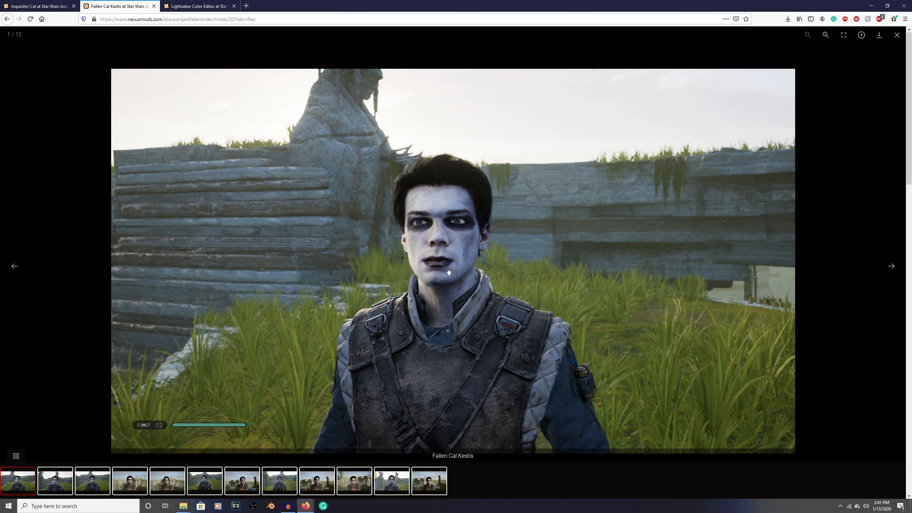
{"action": "mouse_move", "coordinate": [448, 238]}
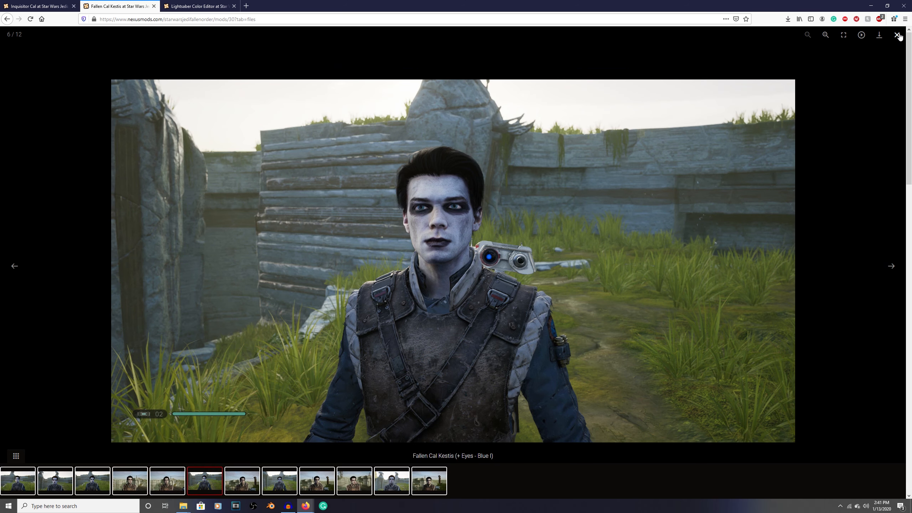
{"action": "left_click", "coordinate": [897, 35]}
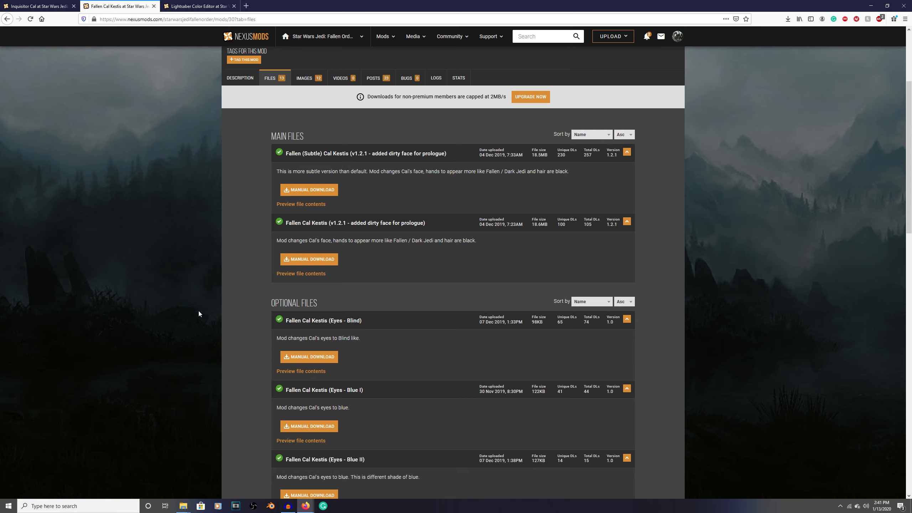
View the subtle face screenshot with Sith III eyes full size and return to the files list
{"action": "scroll", "scroll_direction": "up", "scroll_amount": 3}
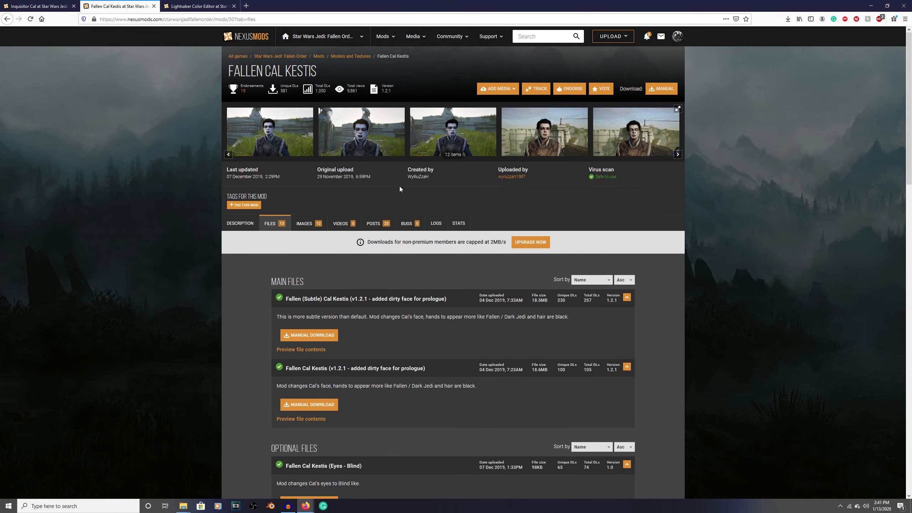
{"action": "left_click", "coordinate": [360, 131]}
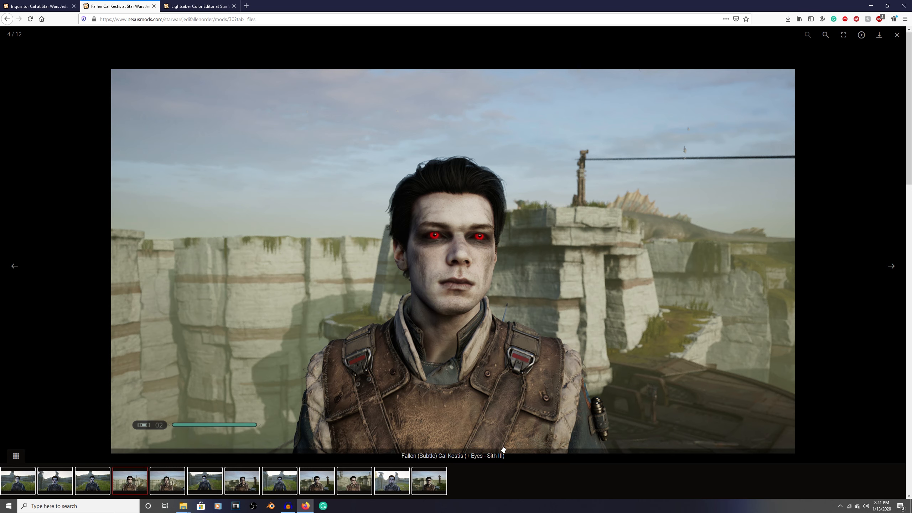
{"action": "mouse_move", "coordinate": [452, 221]}
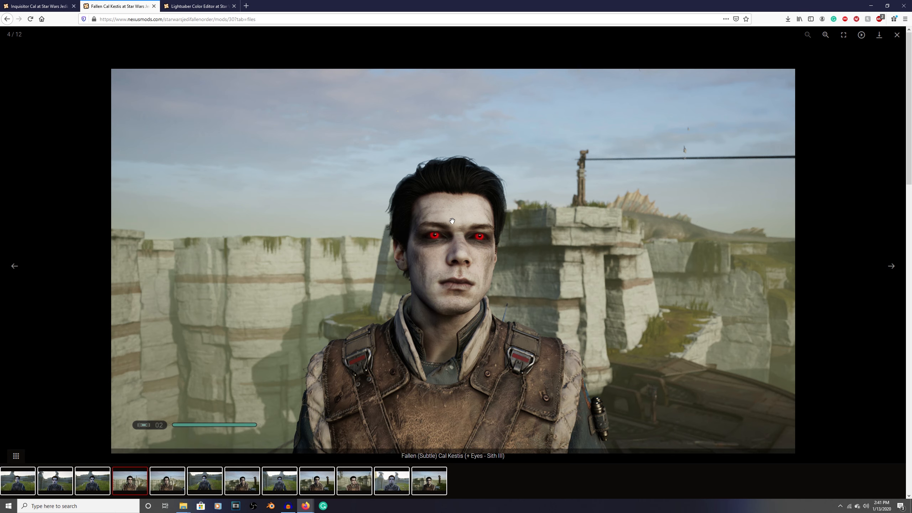
{"action": "mouse_move", "coordinate": [427, 248]}
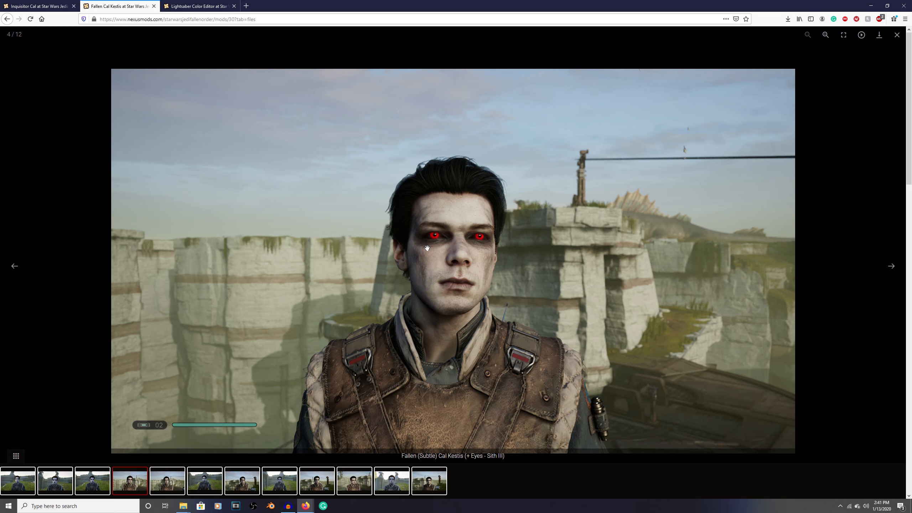
{"action": "mouse_move", "coordinate": [431, 296]}
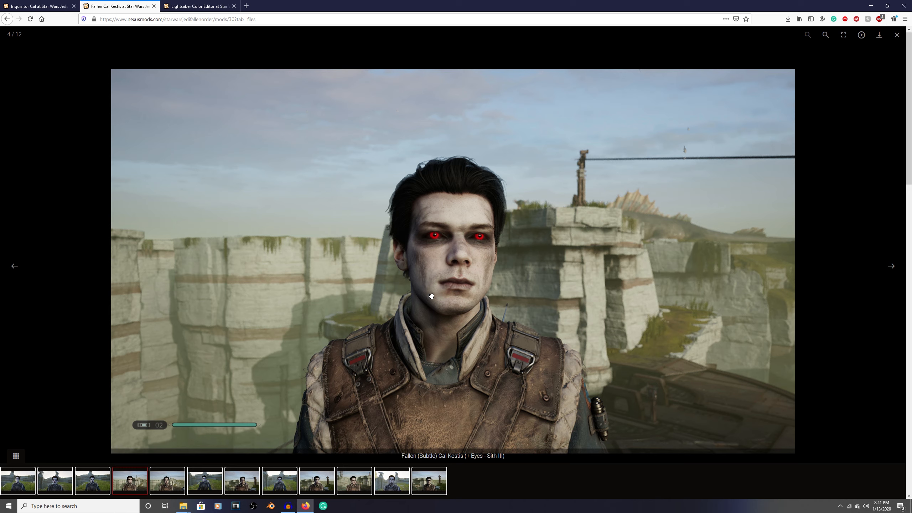
{"action": "mouse_move", "coordinate": [443, 313]}
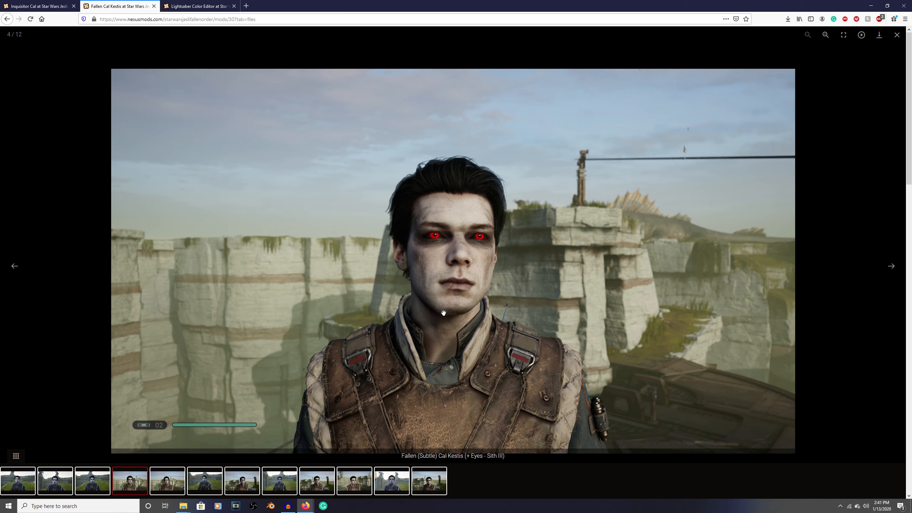
{"action": "mouse_move", "coordinate": [486, 473]}
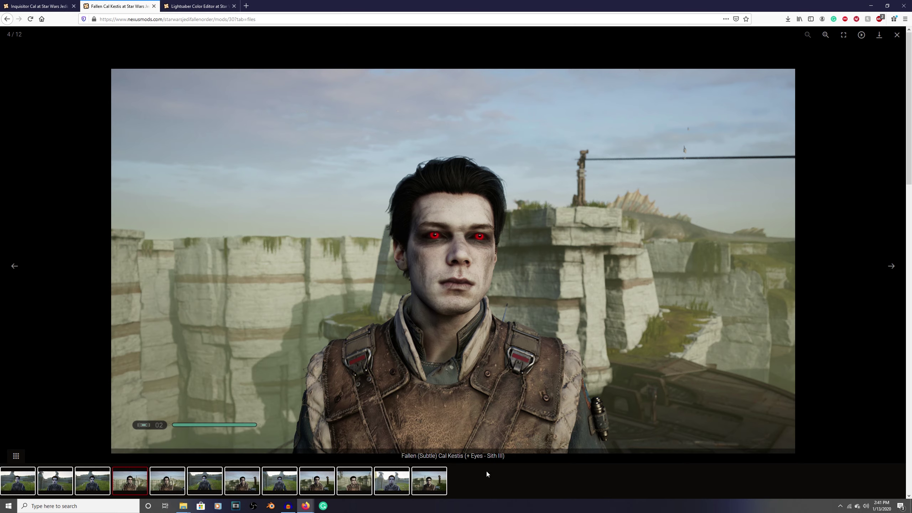
{"action": "mouse_move", "coordinate": [896, 35]}
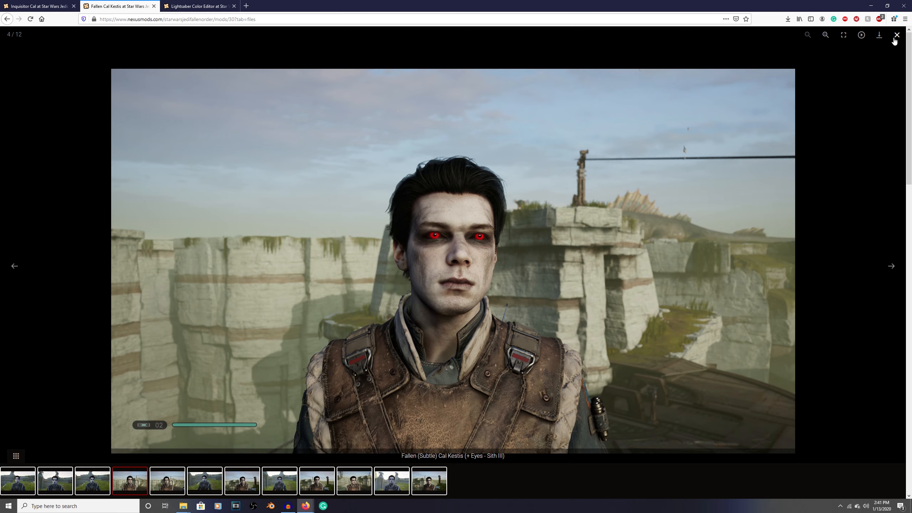
{"action": "left_click", "coordinate": [896, 34]}
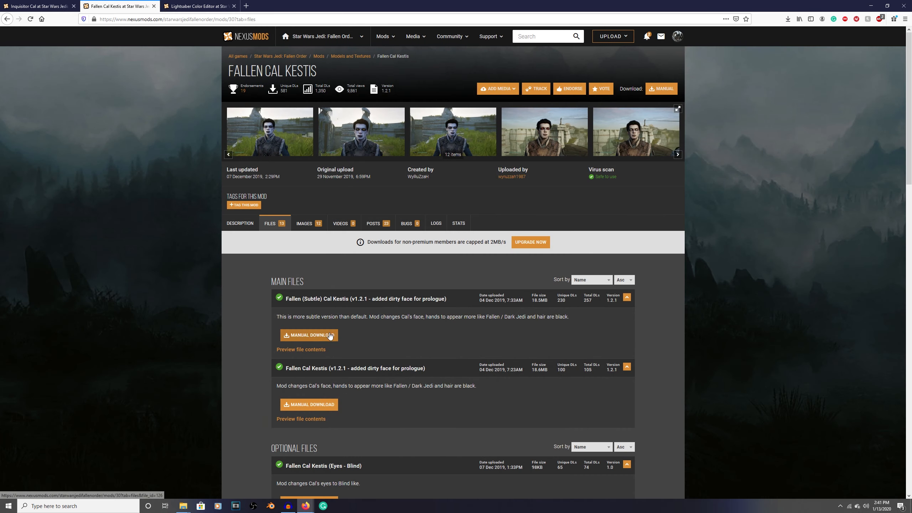
{"action": "mouse_move", "coordinate": [325, 337]}
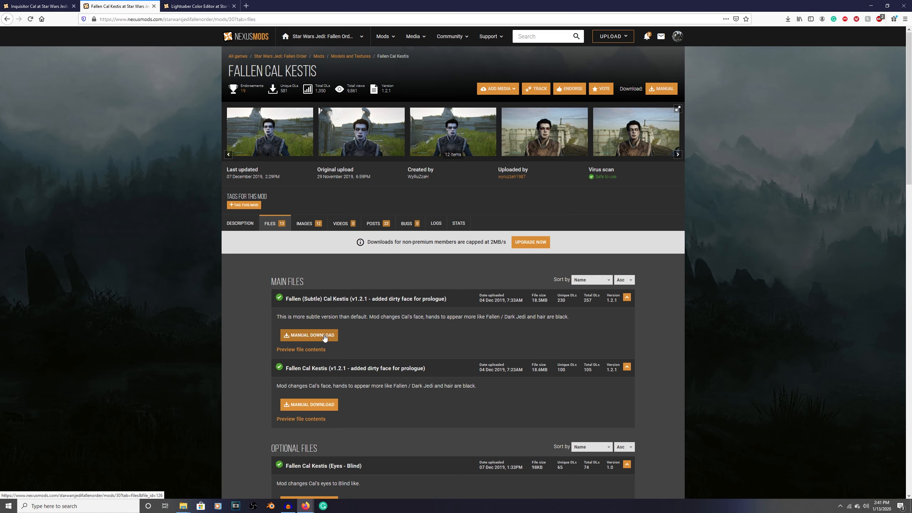
Manually download the Fallen (Subtle) Cal Kestis v1.2.1 rar, save it, and show Firefox's recent downloads
{"action": "left_click", "coordinate": [309, 335]}
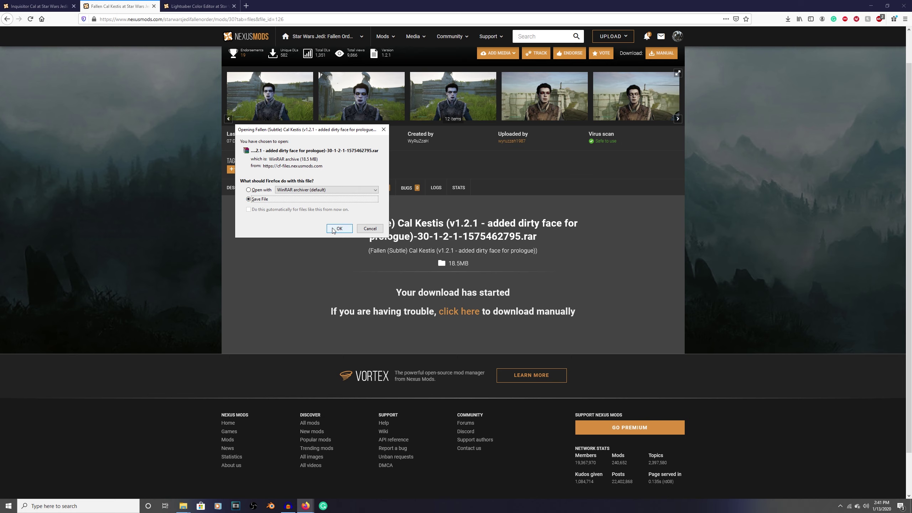
{"action": "left_click", "coordinate": [338, 229]}
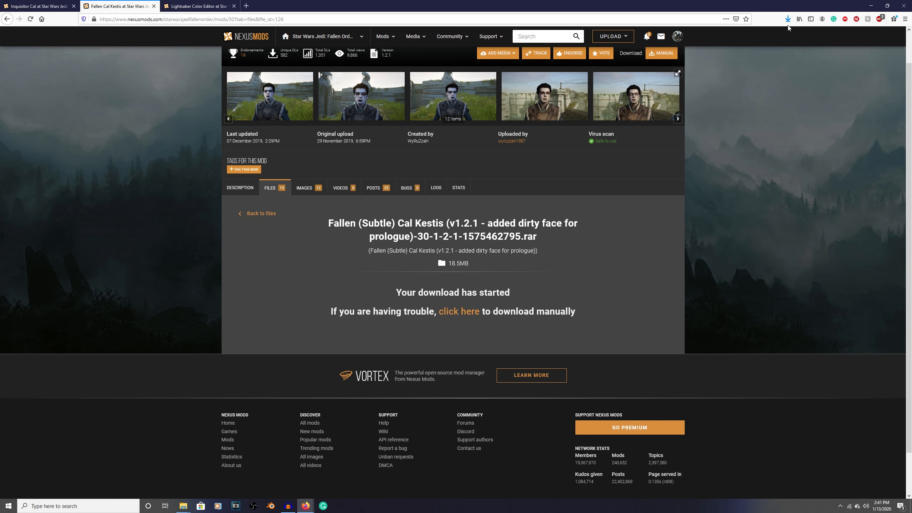
{"action": "mouse_move", "coordinate": [787, 19]}
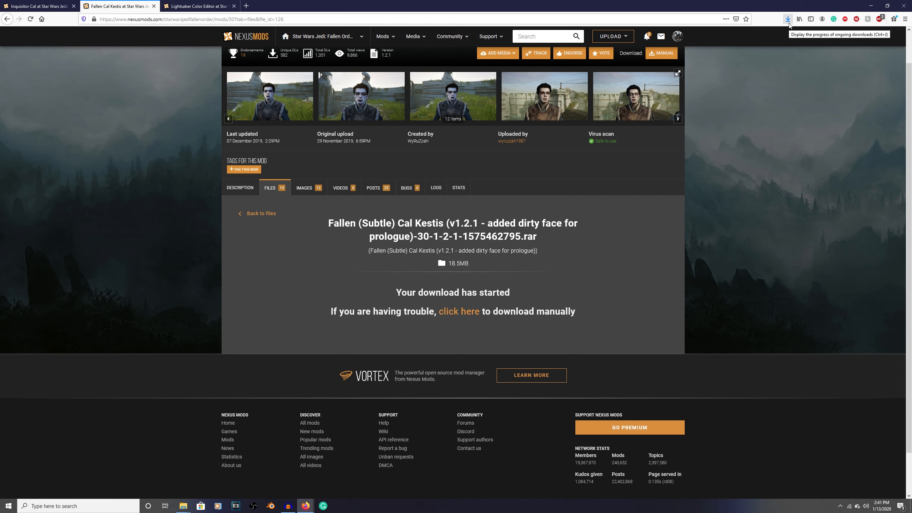
{"action": "left_click", "coordinate": [787, 18]}
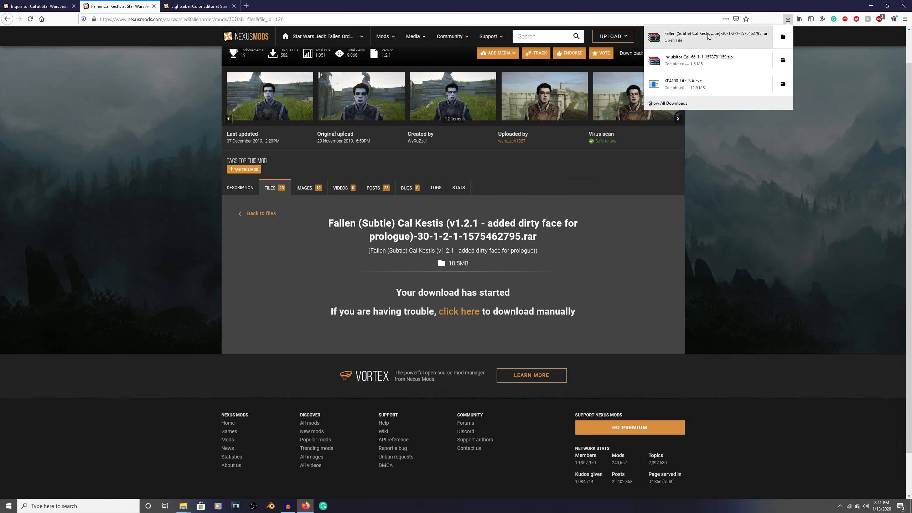
Open the Fallen (Subtle) Cal Kestis rar in WinRAR and dismiss the license reminder to show its .pak file
{"action": "left_click", "coordinate": [698, 36]}
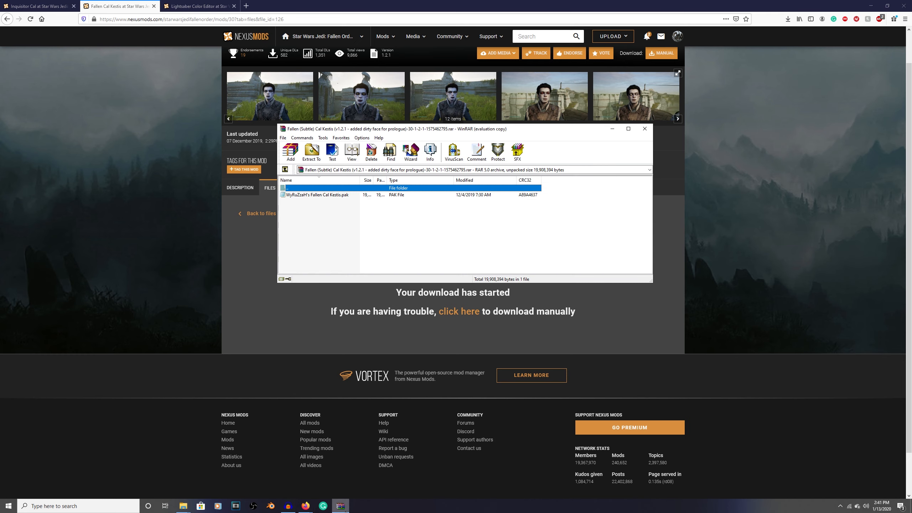
{"action": "left_click", "coordinate": [312, 152]}
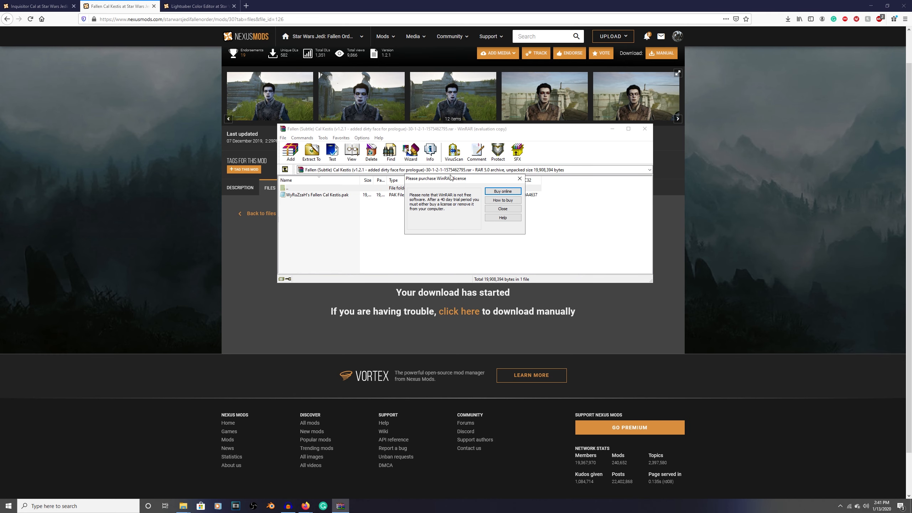
{"action": "mouse_move", "coordinate": [502, 192]}
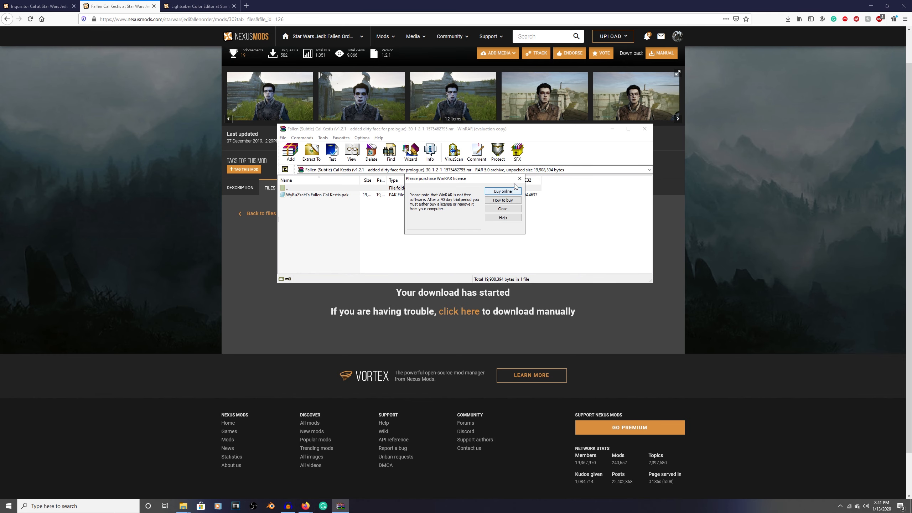
{"action": "left_click", "coordinate": [501, 207]}
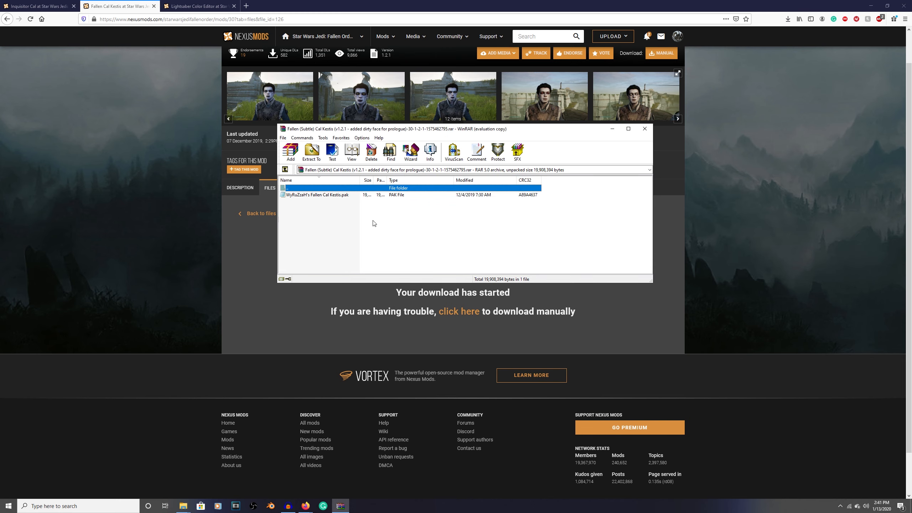
{"action": "mouse_move", "coordinate": [325, 285]}
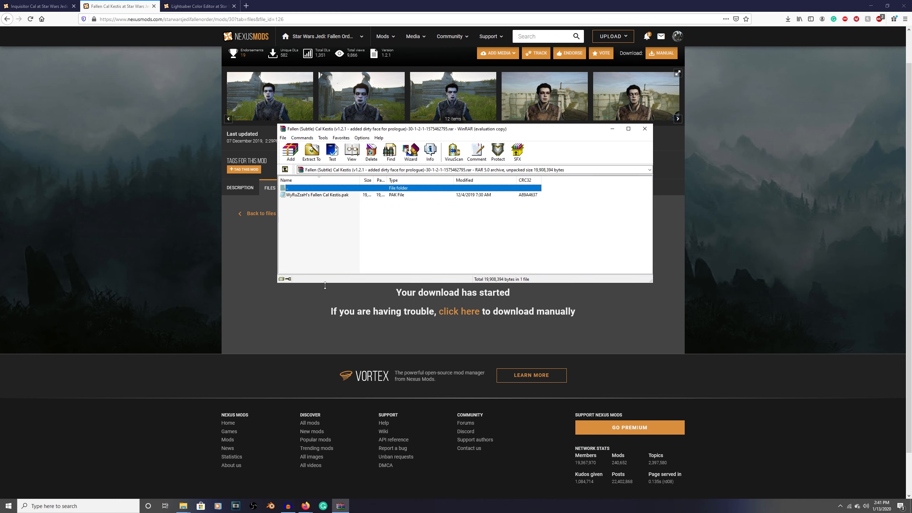
{"action": "mouse_move", "coordinate": [183, 505]}
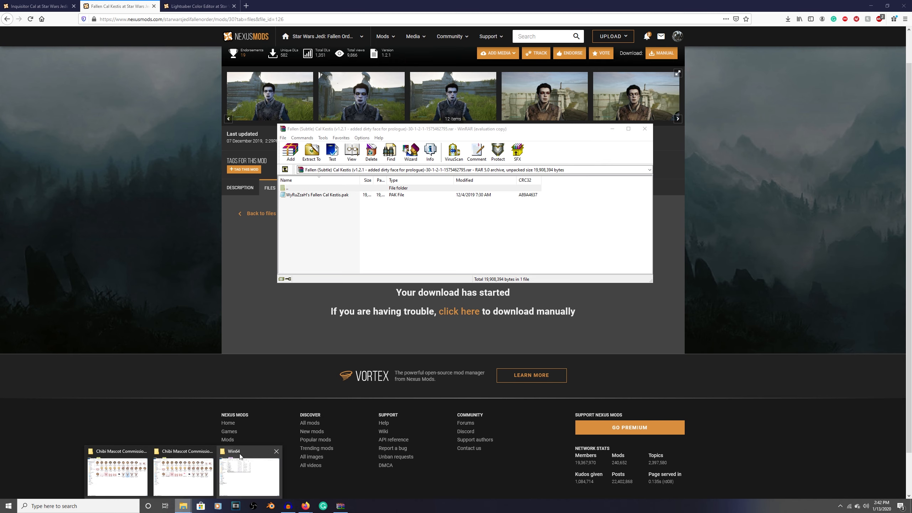
Place the Fallen Cal Kestis .pak in SwGame\Content\Paks and bring Nexus Mods back to the front
{"action": "left_click", "coordinate": [249, 475]}
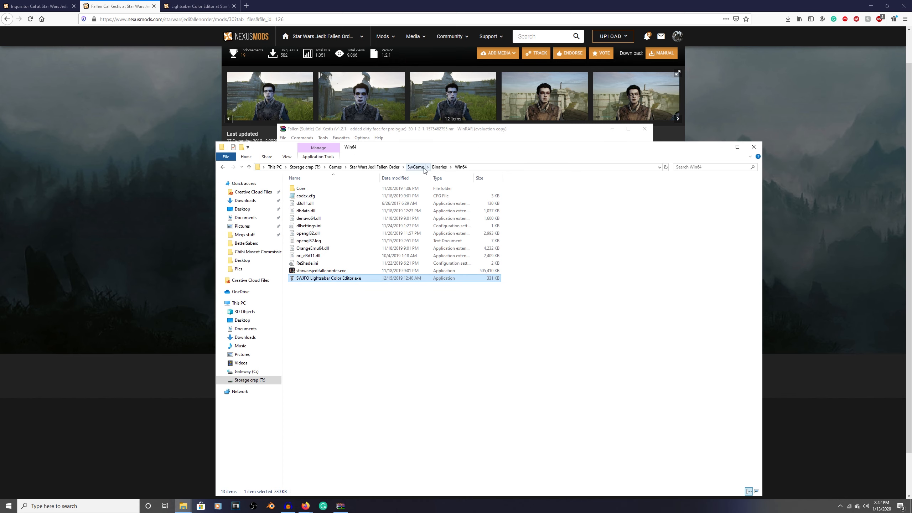
{"action": "left_click", "coordinate": [414, 167]}
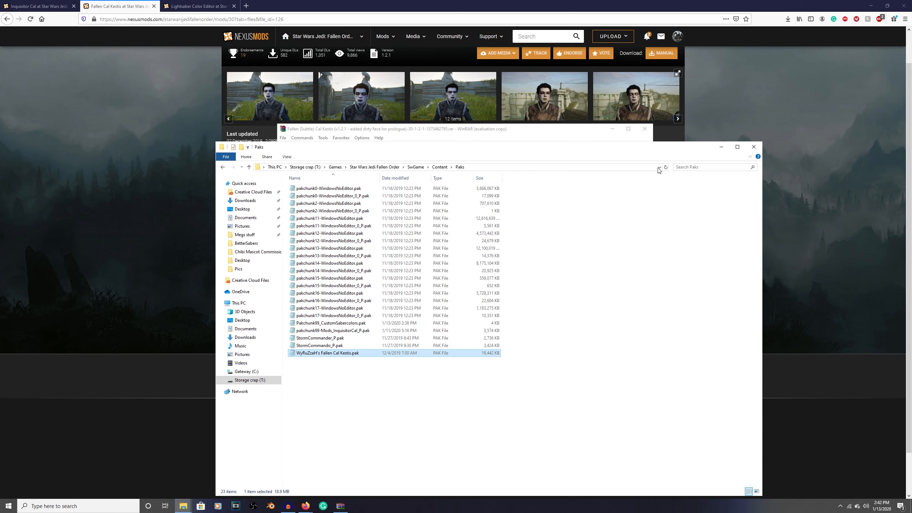
{"action": "mouse_move", "coordinate": [643, 144]}
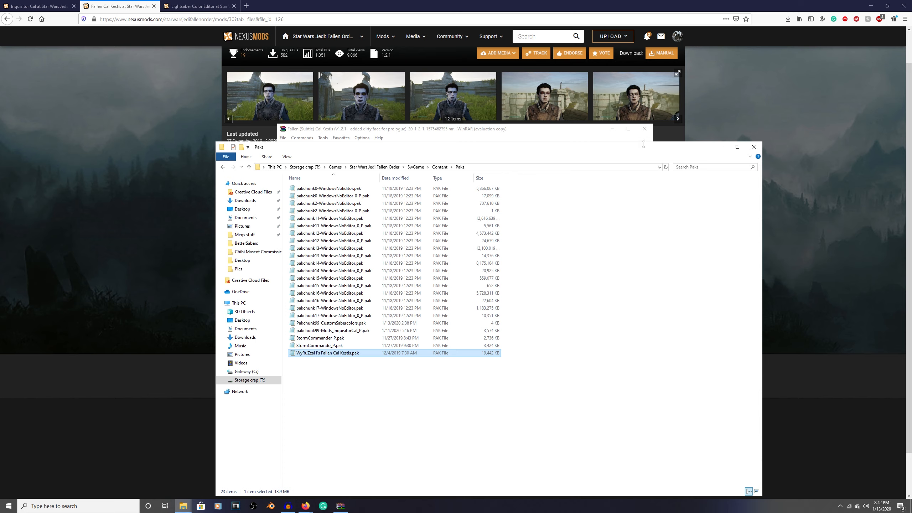
{"action": "left_click", "coordinate": [643, 129]}
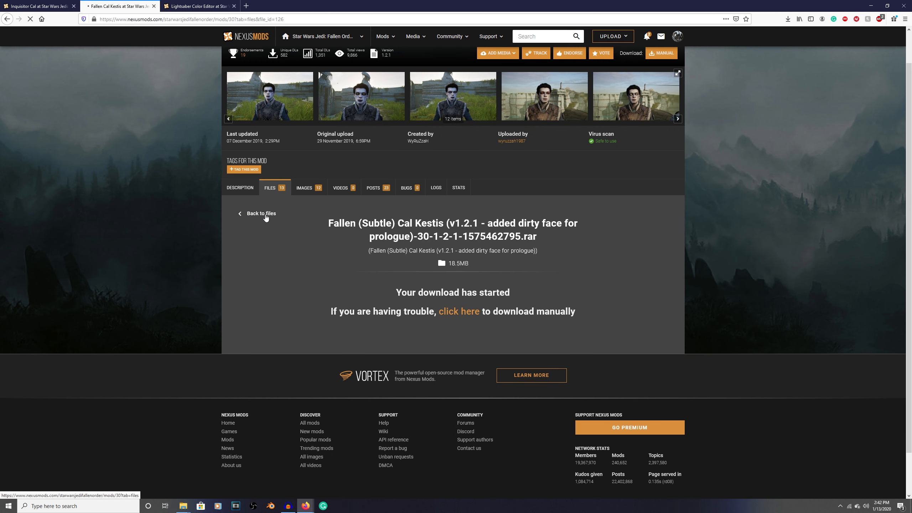
{"action": "mouse_move", "coordinate": [269, 216]}
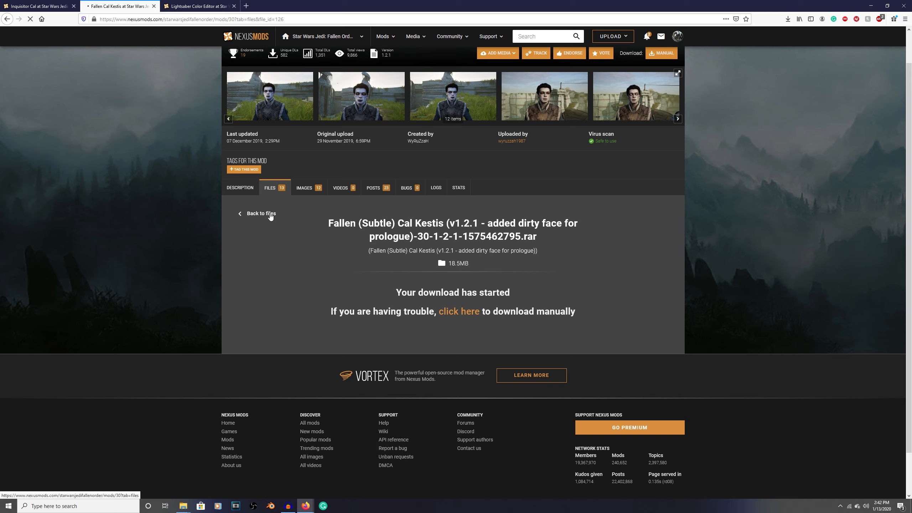
Return to the Files tab and request the Manual Download of Fallen Cal Kestis (Eyes - Sith III)
{"action": "left_click", "coordinate": [260, 214]}
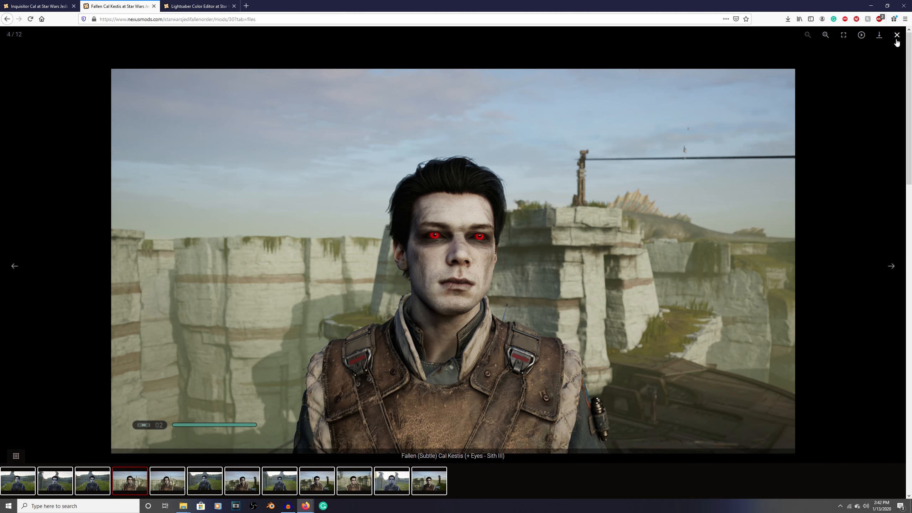
{"action": "left_click", "coordinate": [897, 34]}
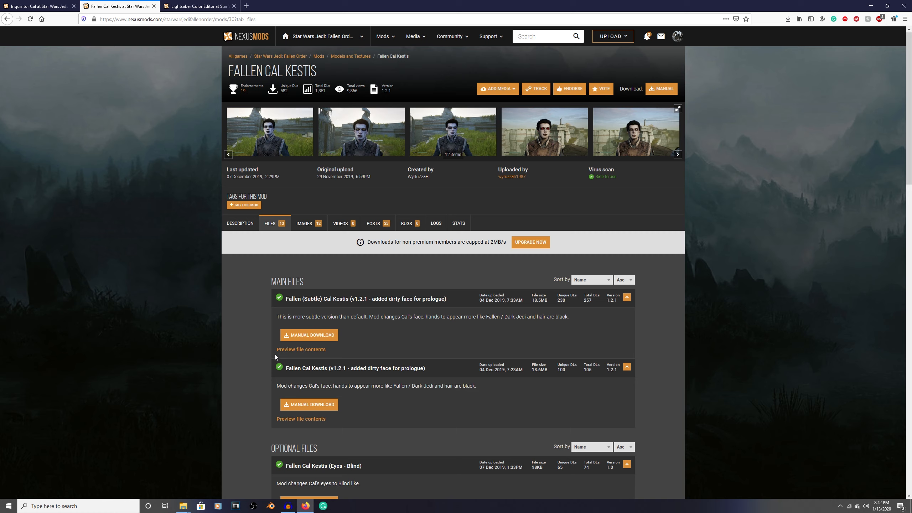
{"action": "scroll", "scroll_direction": "down", "scroll_amount": 3}
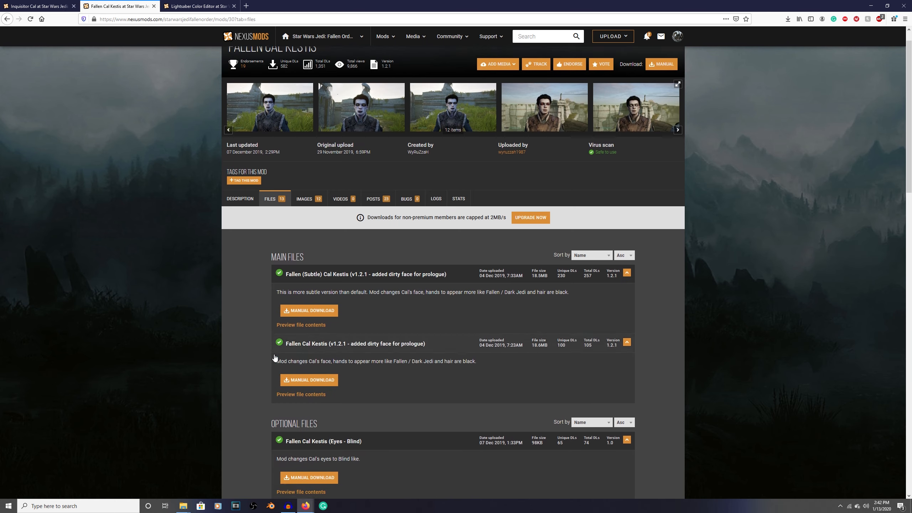
{"action": "scroll", "scroll_direction": "down", "scroll_amount": 3}
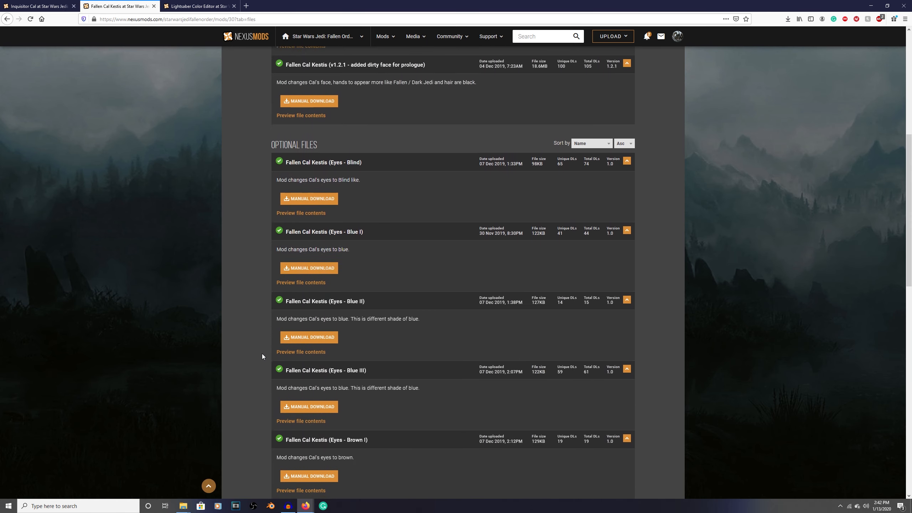
{"action": "scroll", "scroll_direction": "down", "scroll_amount": 3}
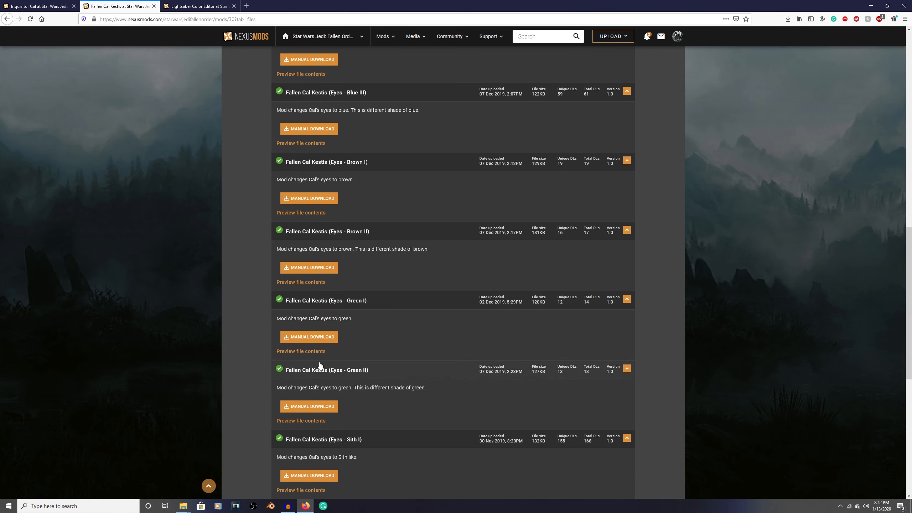
{"action": "scroll", "scroll_direction": "down", "scroll_amount": 3}
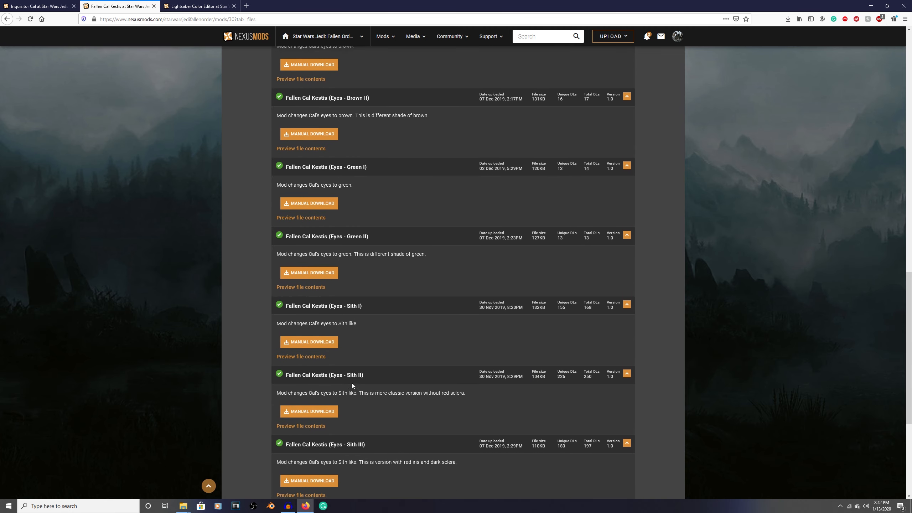
{"action": "scroll", "scroll_direction": "down", "scroll_amount": 3}
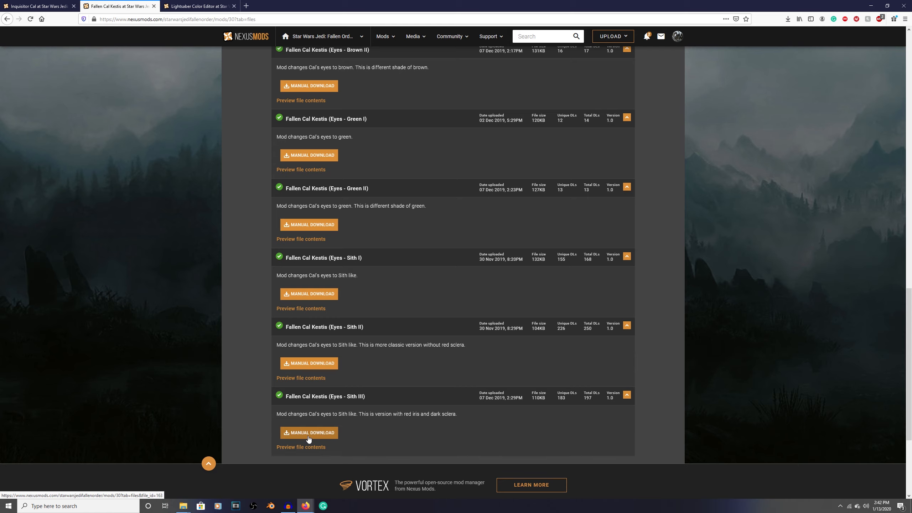
{"action": "left_click", "coordinate": [312, 432]}
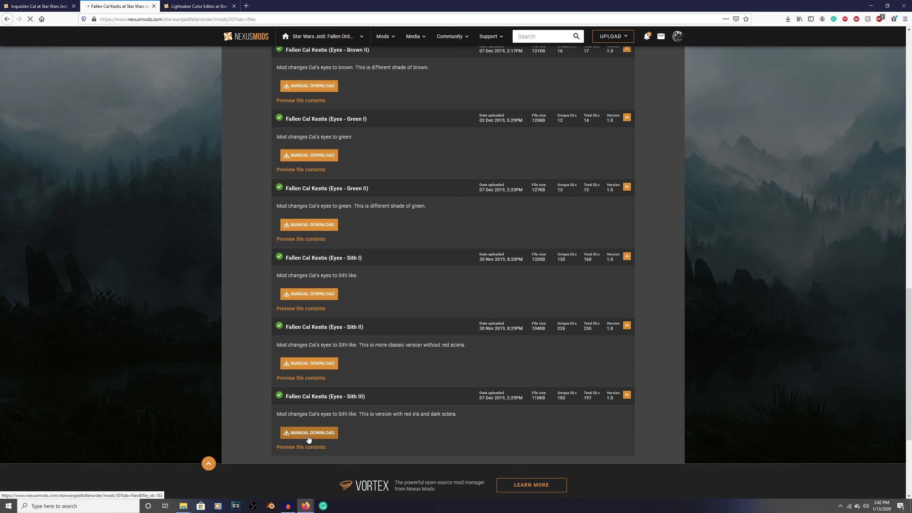
Choose Slow Download for the Sith III eyes rar and open the finished archive from the downloads panel
{"action": "left_click", "coordinate": [308, 432]}
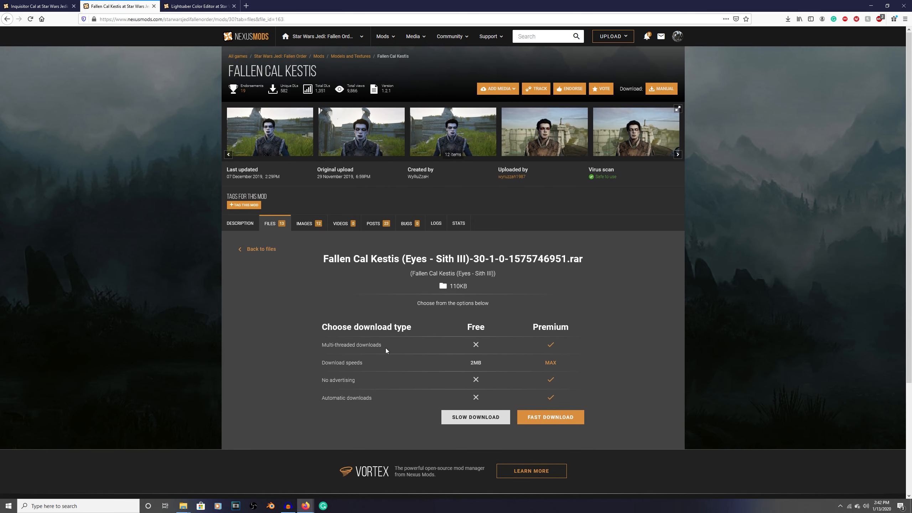
{"action": "mouse_move", "coordinate": [204, 368]}
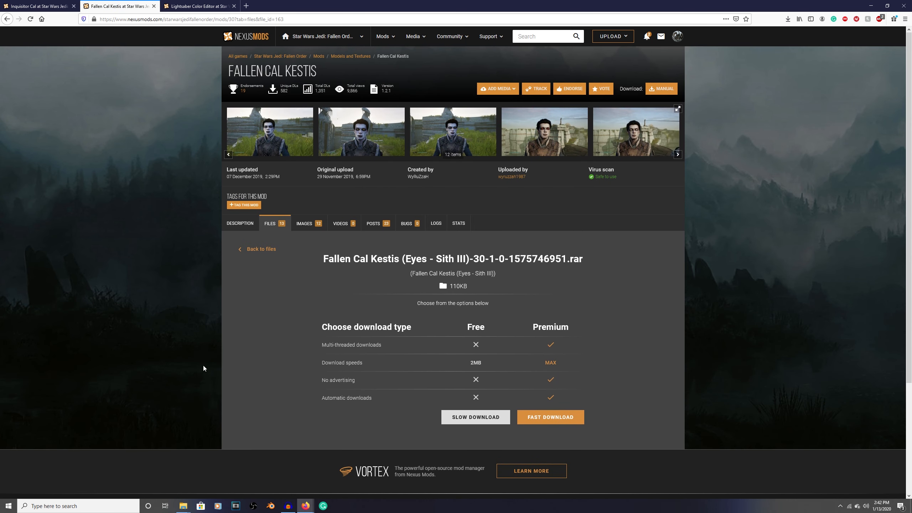
{"action": "mouse_move", "coordinate": [449, 475]}
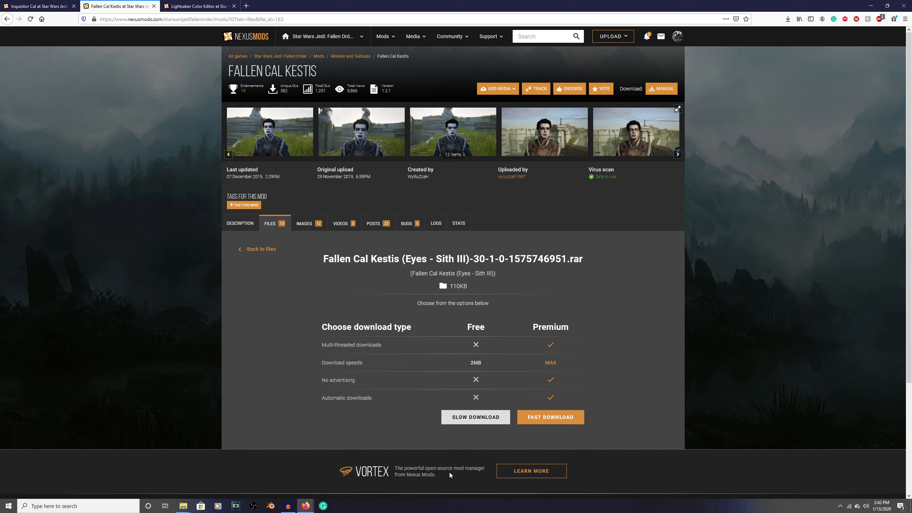
{"action": "mouse_move", "coordinate": [544, 307]}
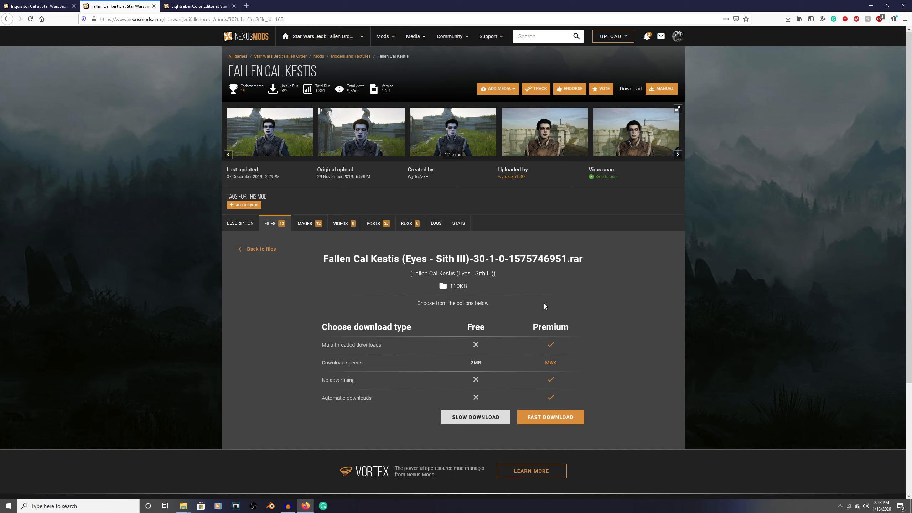
{"action": "mouse_move", "coordinate": [455, 434]}
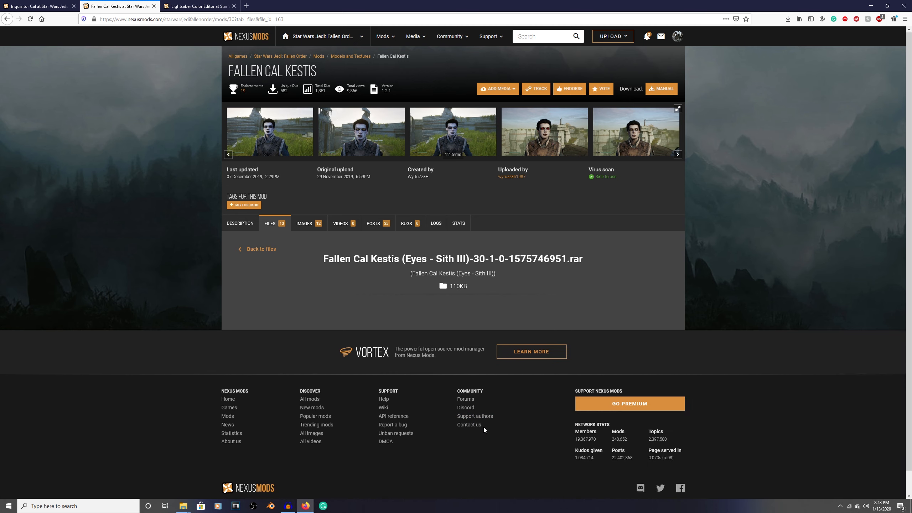
{"action": "left_click", "coordinate": [661, 89]}
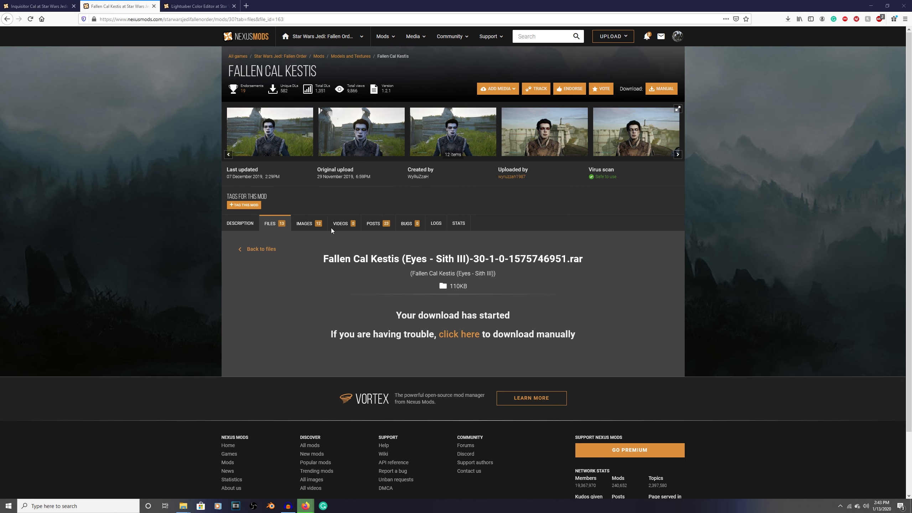
{"action": "left_click", "coordinate": [787, 18]}
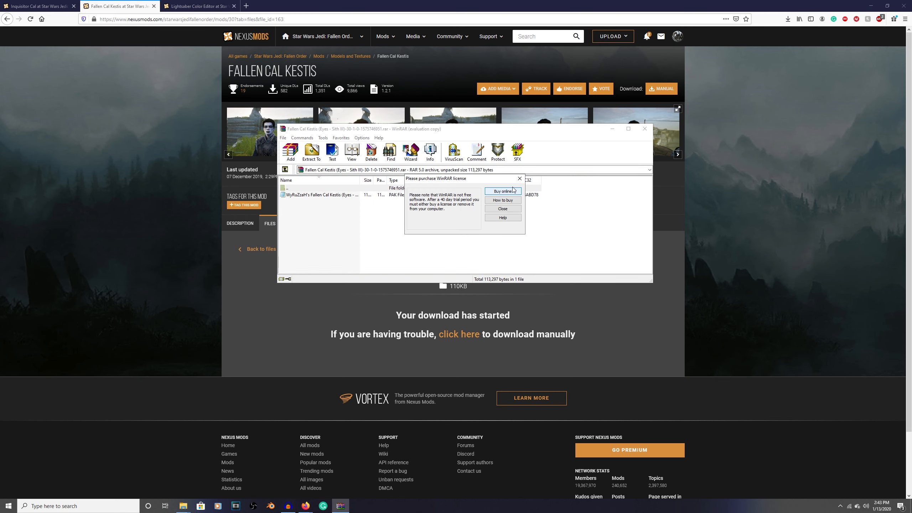
Dismiss WinRAR's license reminder, leaving the Sith III eyes rar's .pak file listed
{"action": "left_click", "coordinate": [502, 208]}
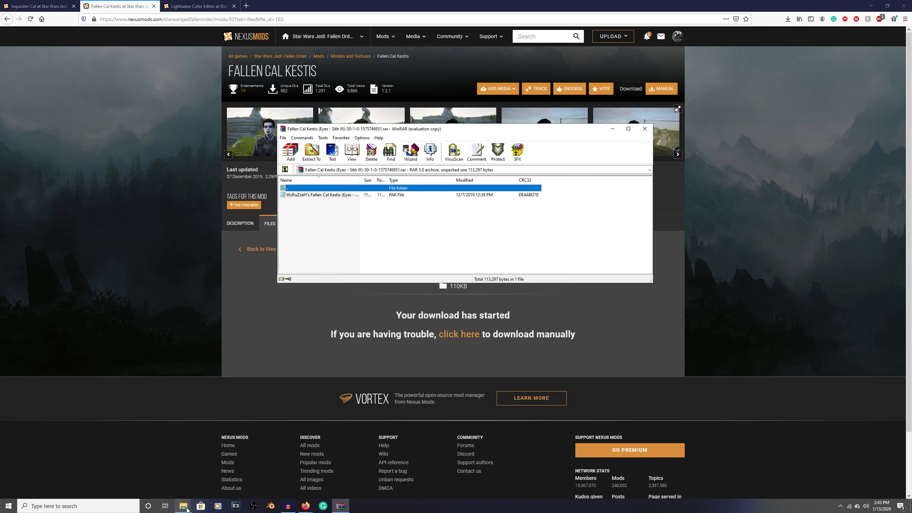
Switch to File Explorer to browse to the game's SwGame\Content\Paks folder
{"action": "left_click", "coordinate": [183, 505]}
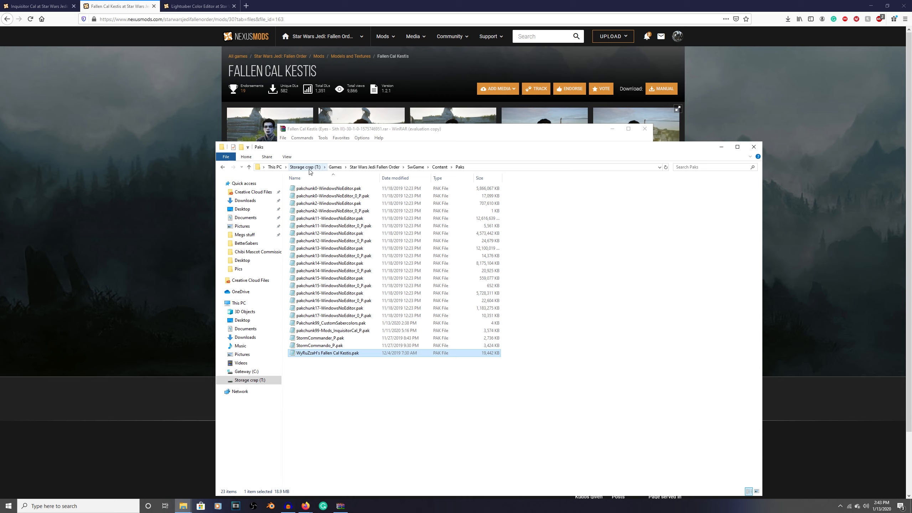
{"action": "mouse_move", "coordinate": [374, 167]}
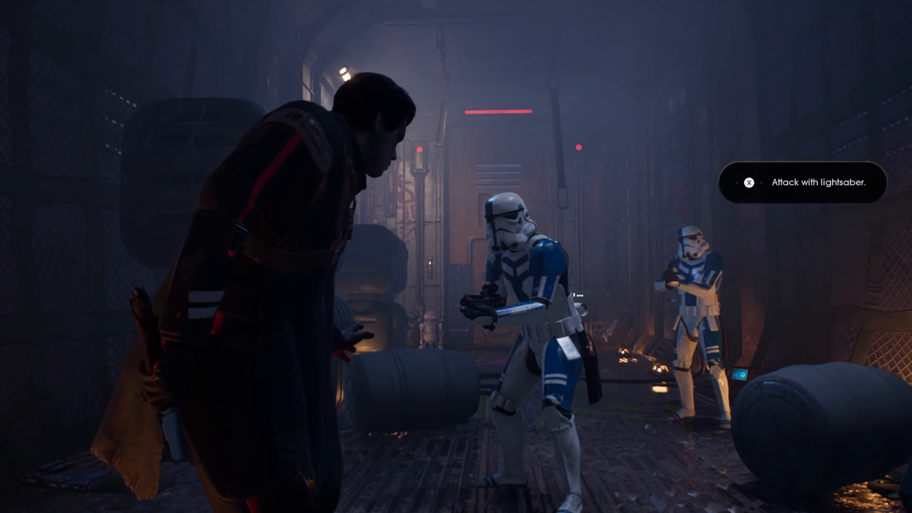
Attack the stormtrooper in the corridor with the lightsaber
{"action": "key", "text": "x"}
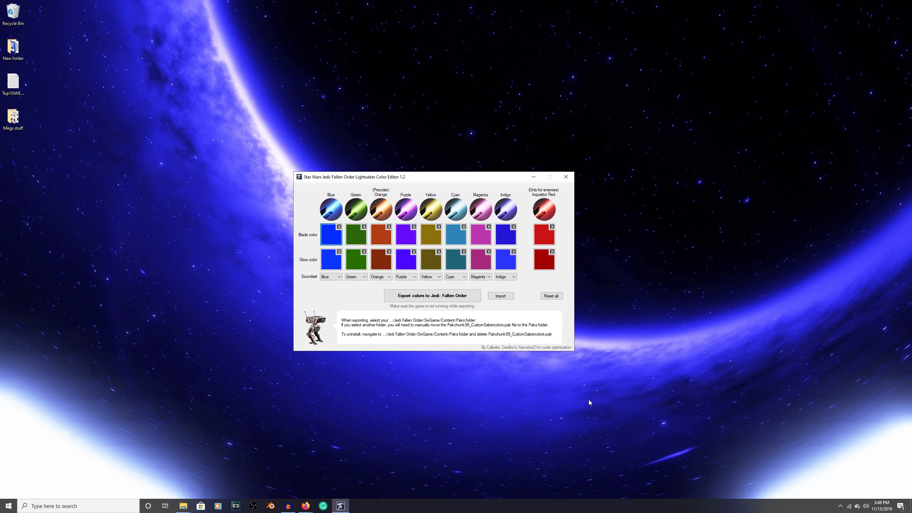
{"action": "mouse_move", "coordinate": [440, 265]}
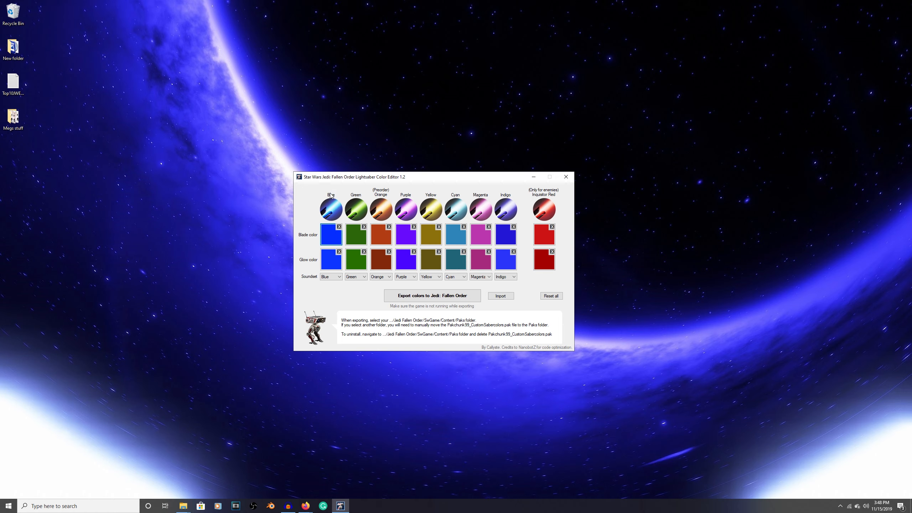
Inspect the Inquisitor red blade colour values and close the picker unchanged
{"action": "left_click", "coordinate": [543, 233]}
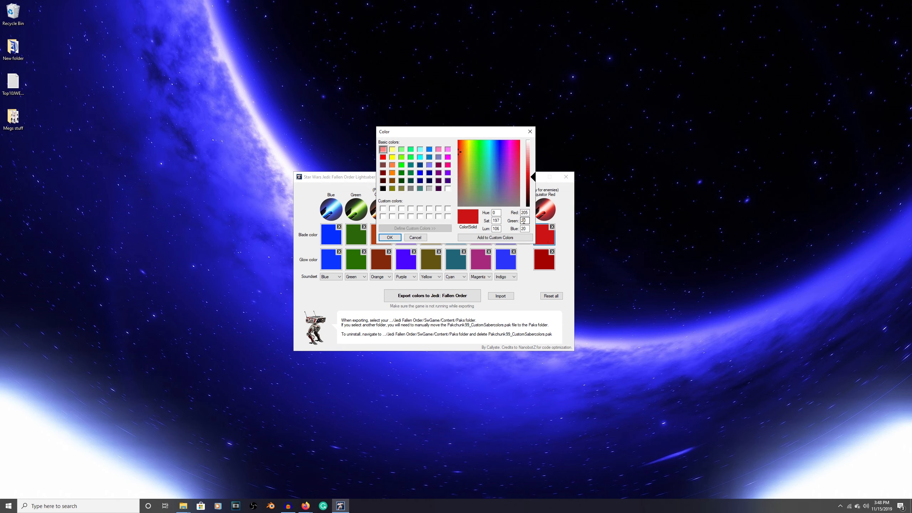
{"action": "left_click", "coordinate": [388, 237]}
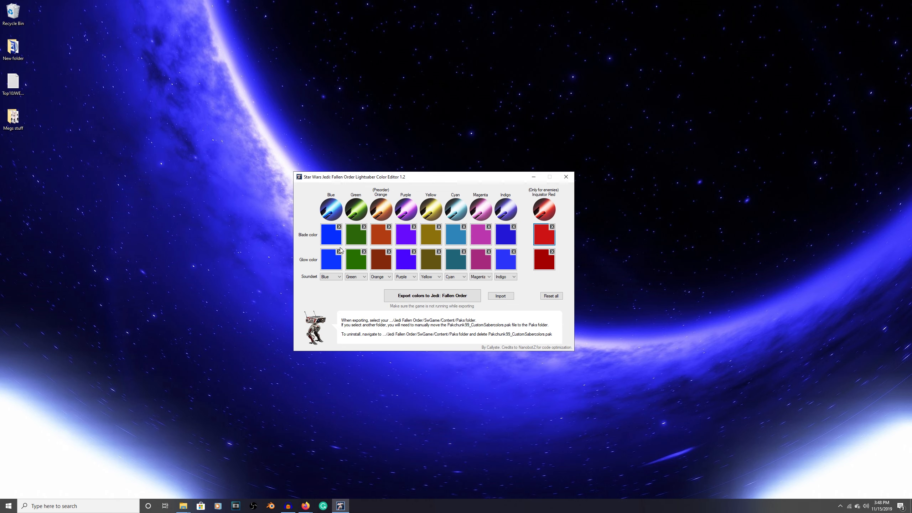
Set the Blue saber's blade colour to red (R 205, G 20, B 20) and confirm
{"action": "left_click", "coordinate": [330, 234]}
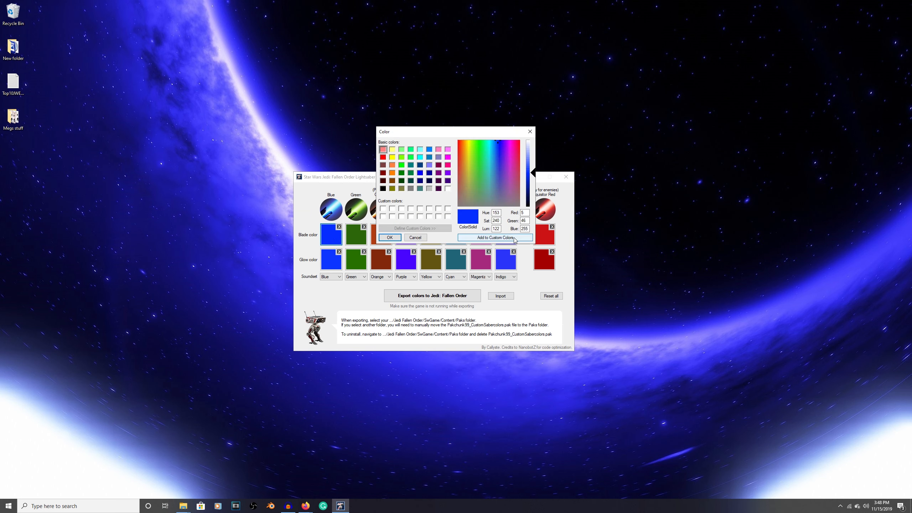
{"action": "left_click", "coordinate": [501, 141]}
{"action": "type", "text": "20"}
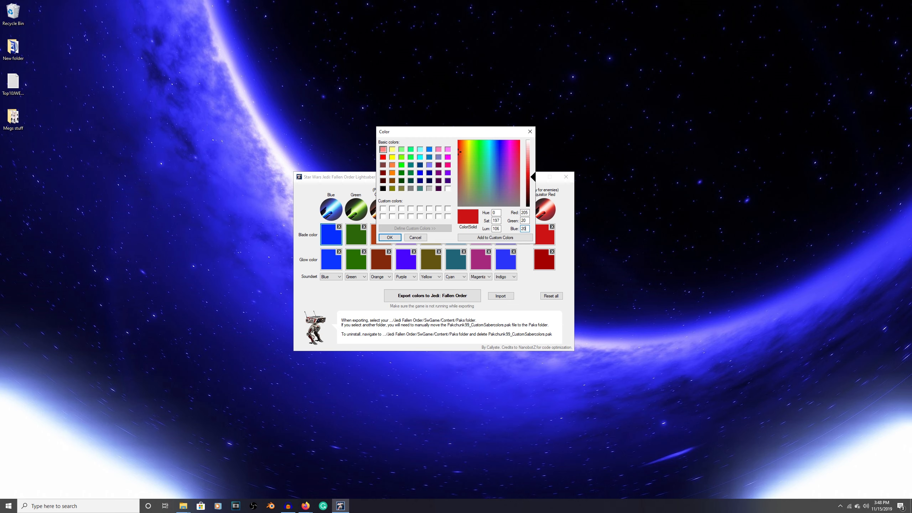
{"action": "left_click", "coordinate": [389, 237]}
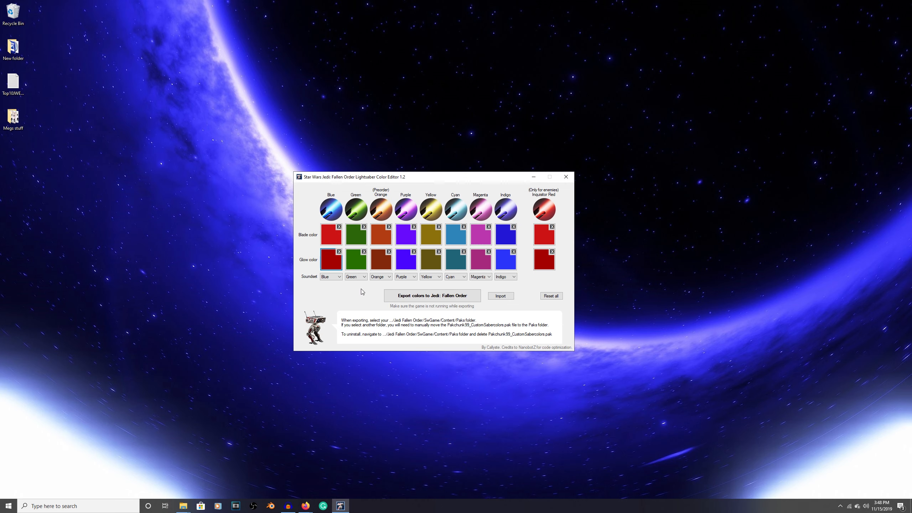
Set the recoloured saber's soundset to Red
{"action": "left_click", "coordinate": [337, 276]}
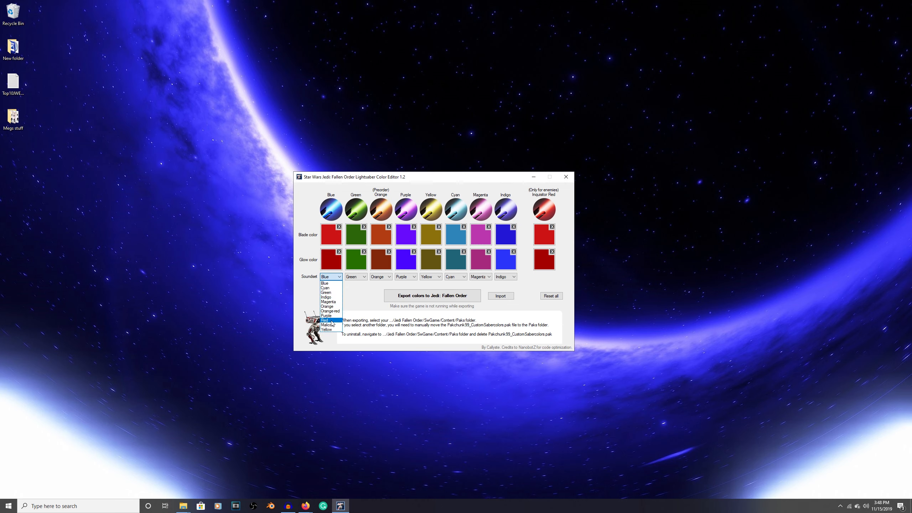
{"action": "left_click", "coordinate": [324, 319]}
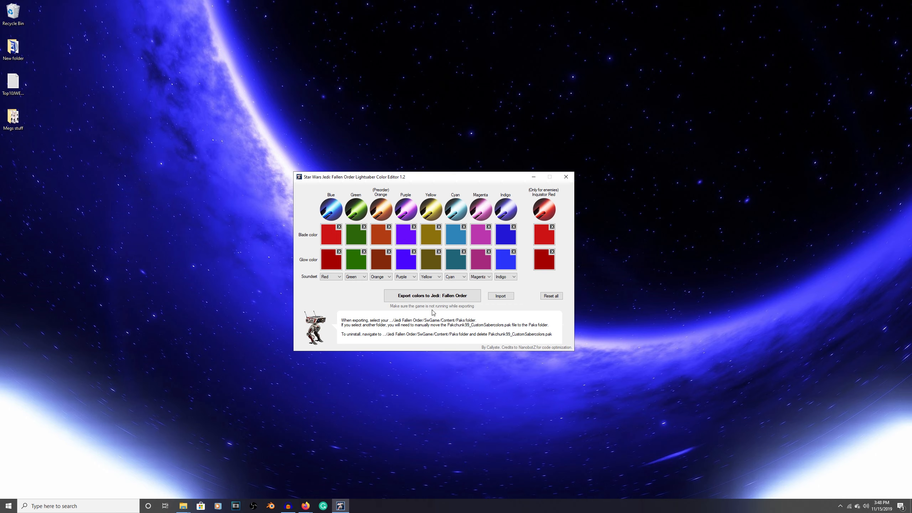
Export the custom saber colours to the game's SwGame\Content\Paks folder
{"action": "left_click", "coordinate": [432, 295]}
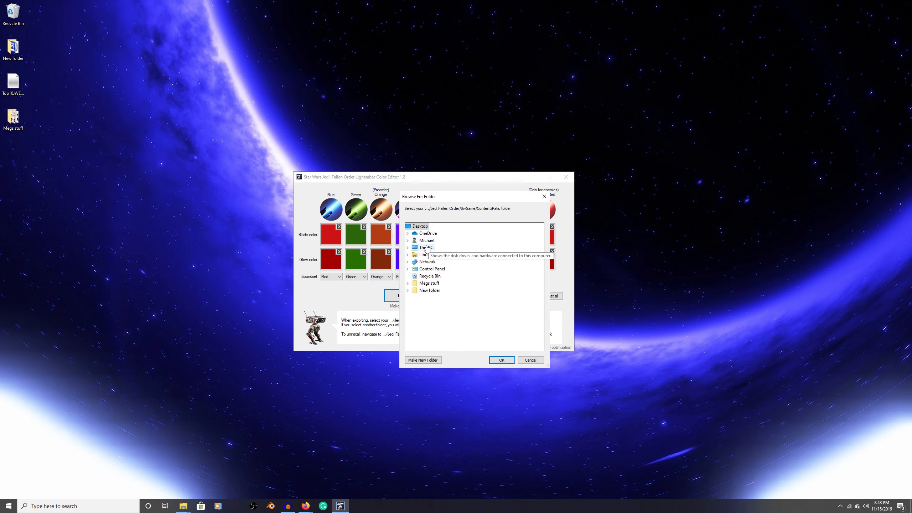
{"action": "left_click", "coordinate": [406, 247]}
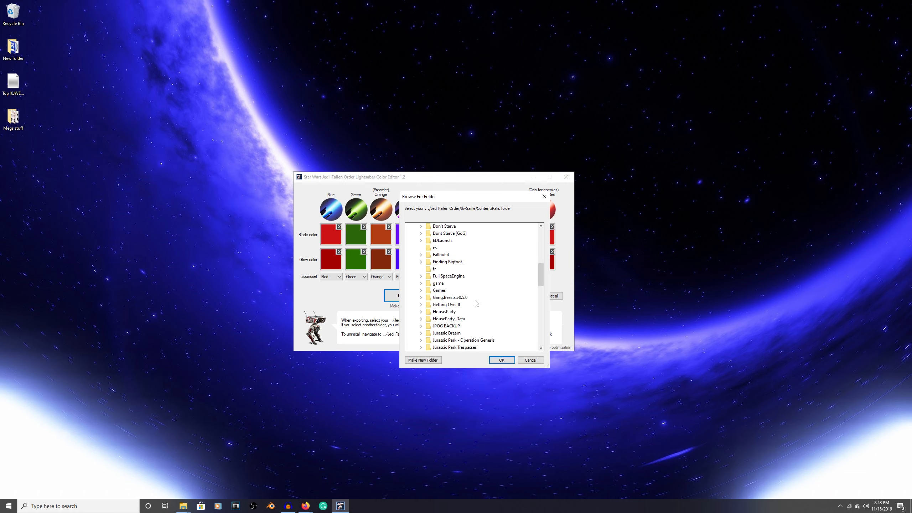
{"action": "scroll", "scroll_direction": "up", "scroll_amount": 3}
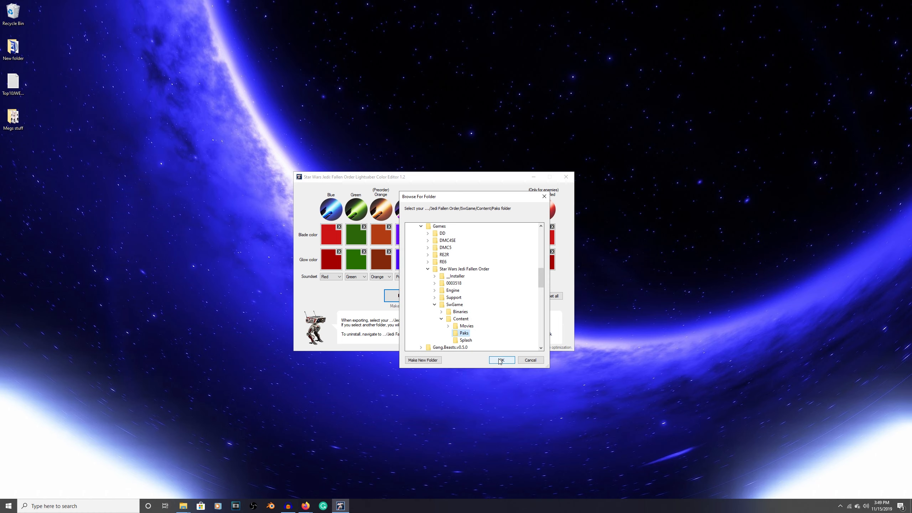
{"action": "left_click", "coordinate": [500, 359]}
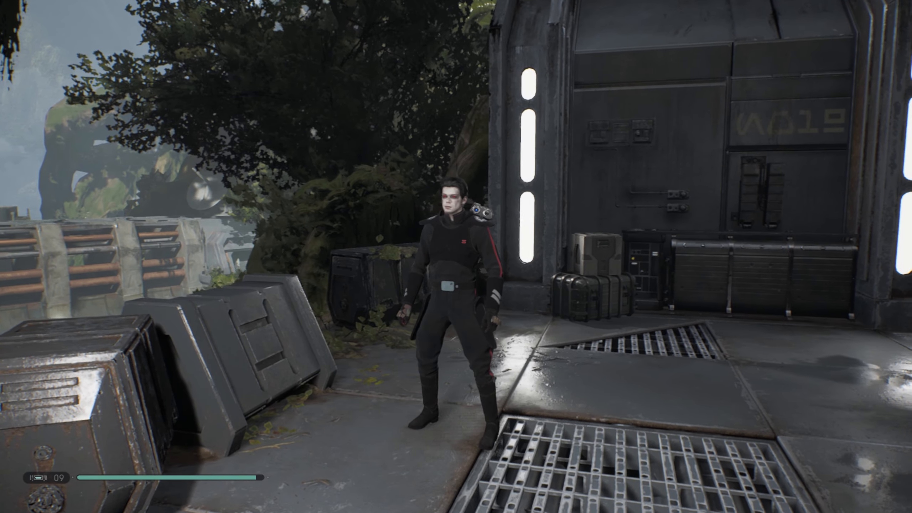
Start moving Cal forward after spawning with the Fallen face and dark eyes
{"action": "key", "text": "w"}
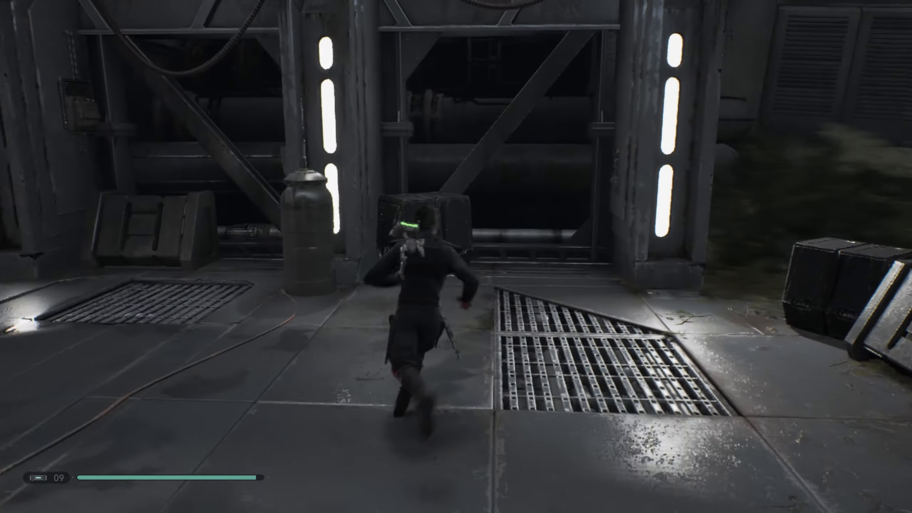
Run Cal across the grated platform toward the red-lit corridor doorway
{"action": "key", "text": "w"}
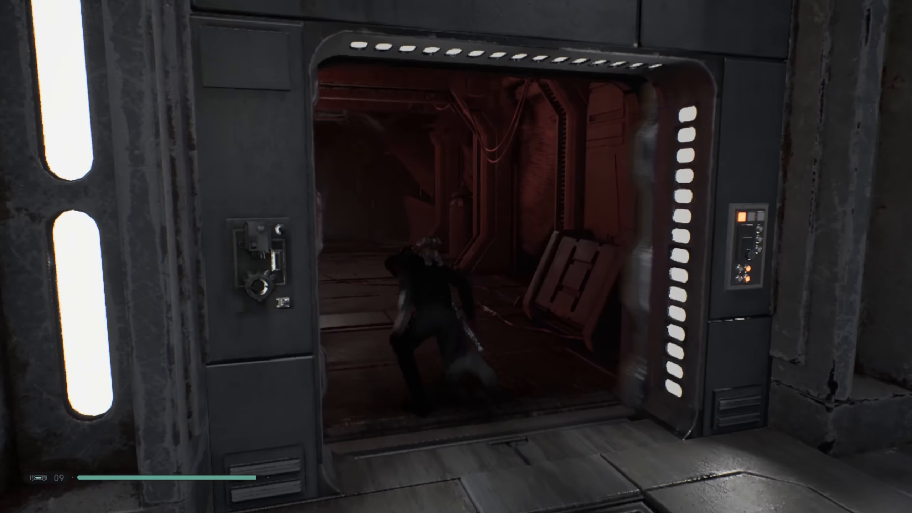